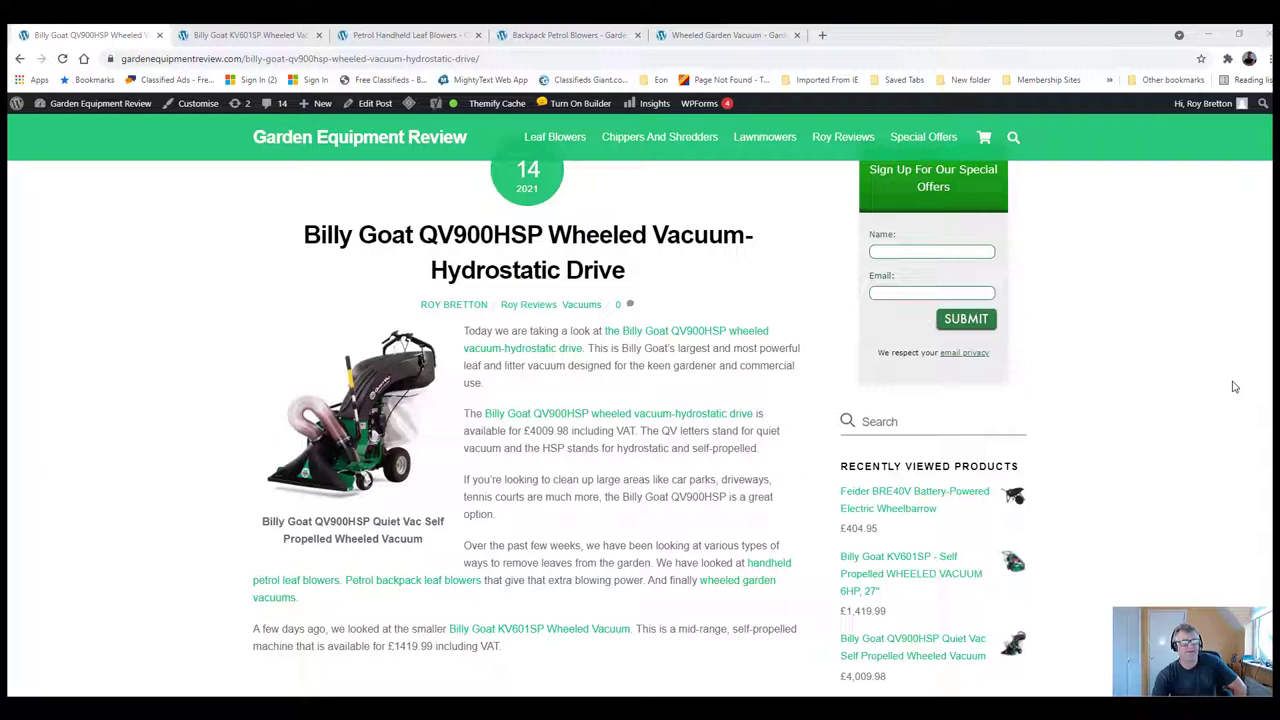
mouse_move(716, 272)
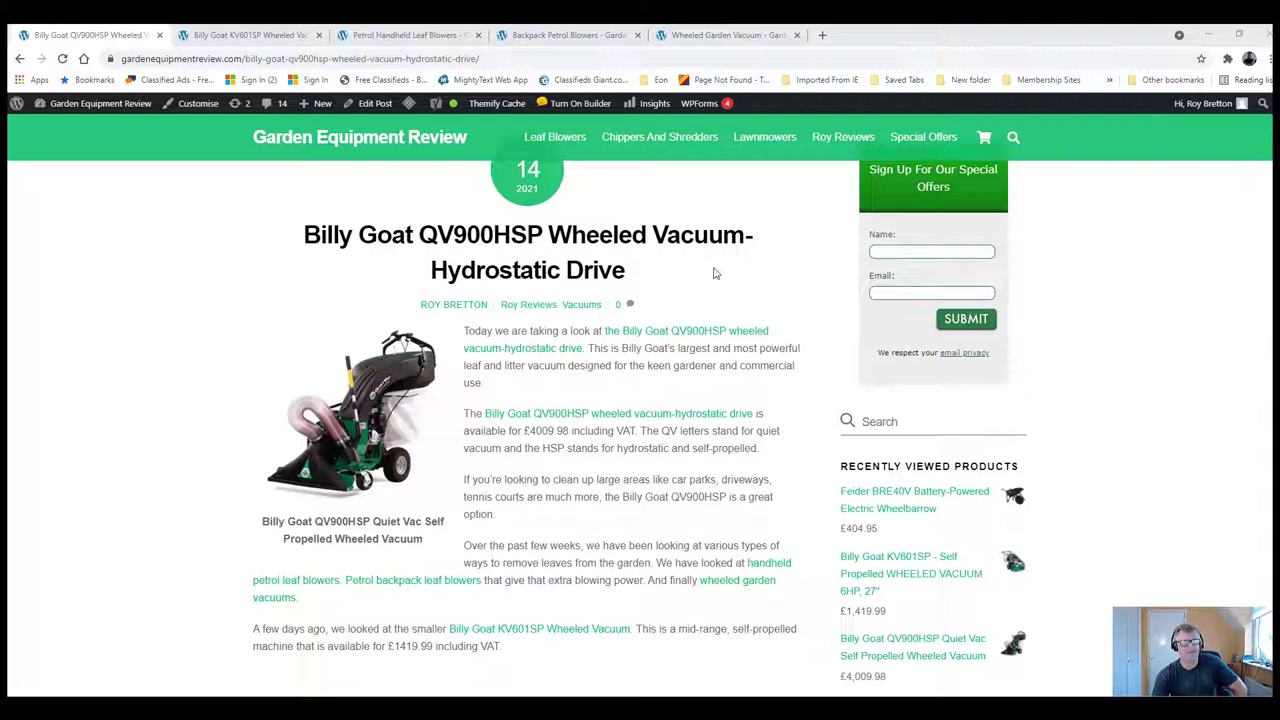
mouse_move(750, 288)
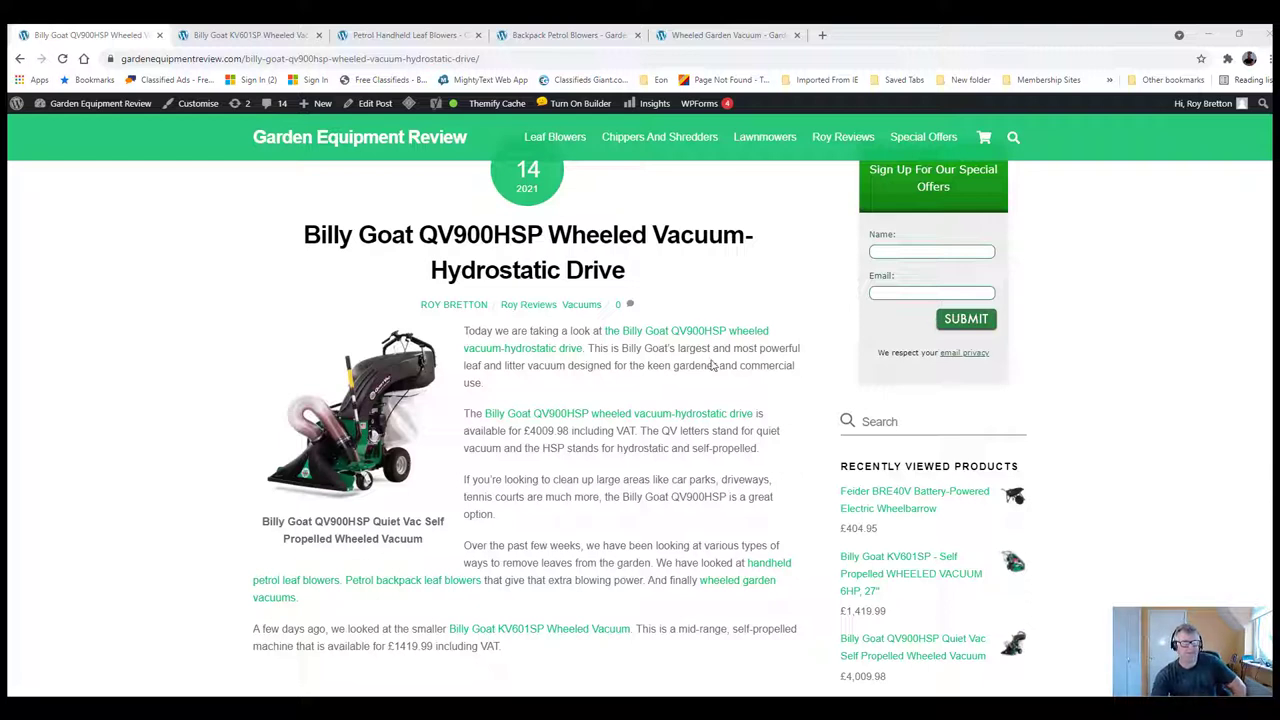
mouse_move(620, 400)
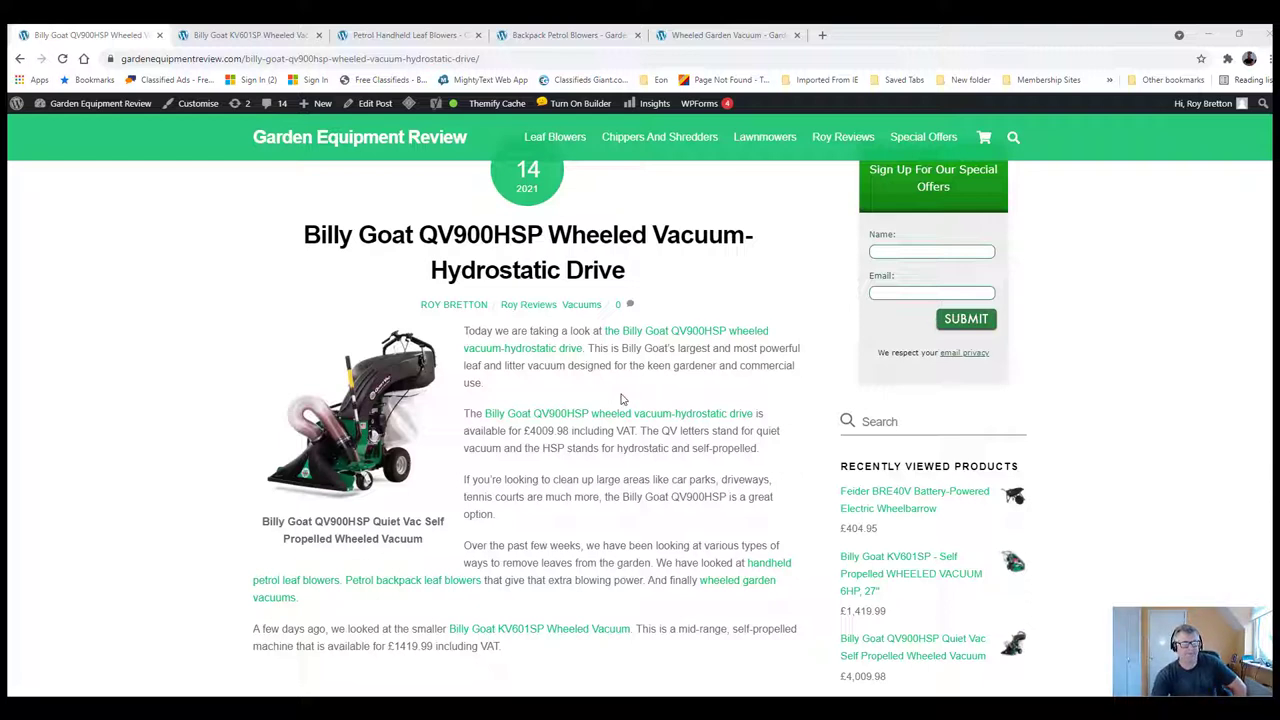
mouse_move(684, 404)
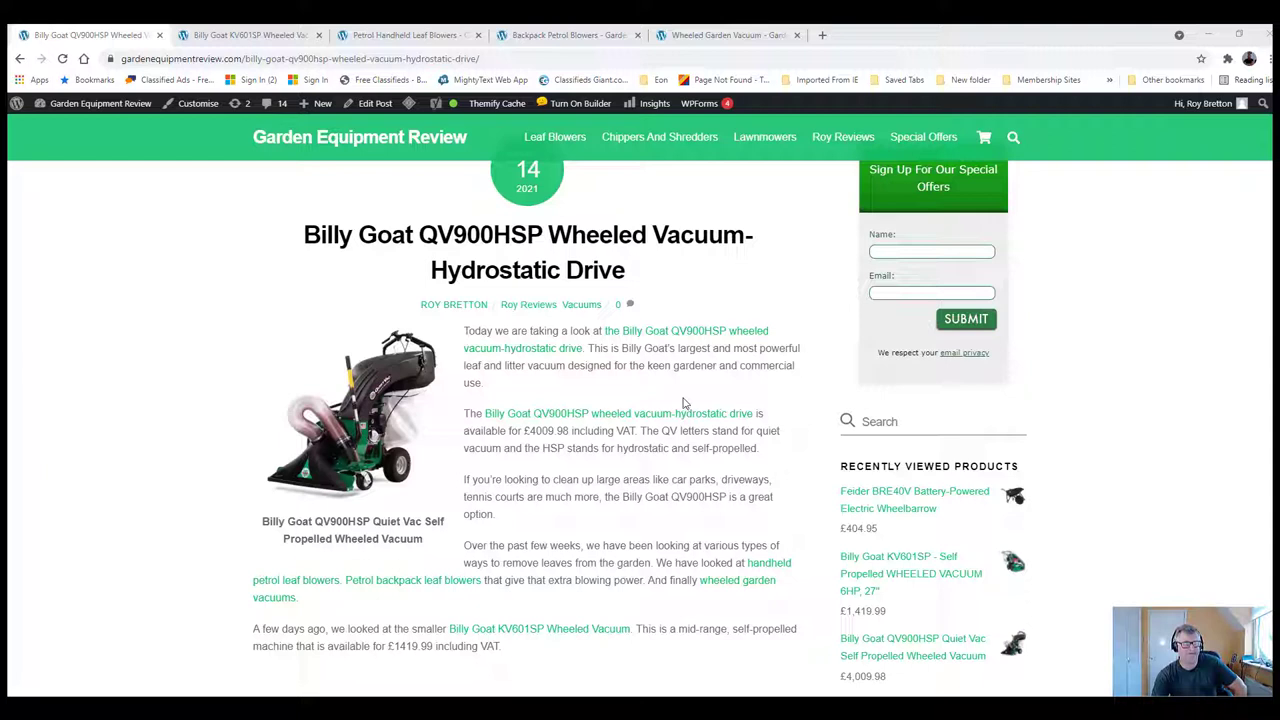
mouse_move(608, 384)
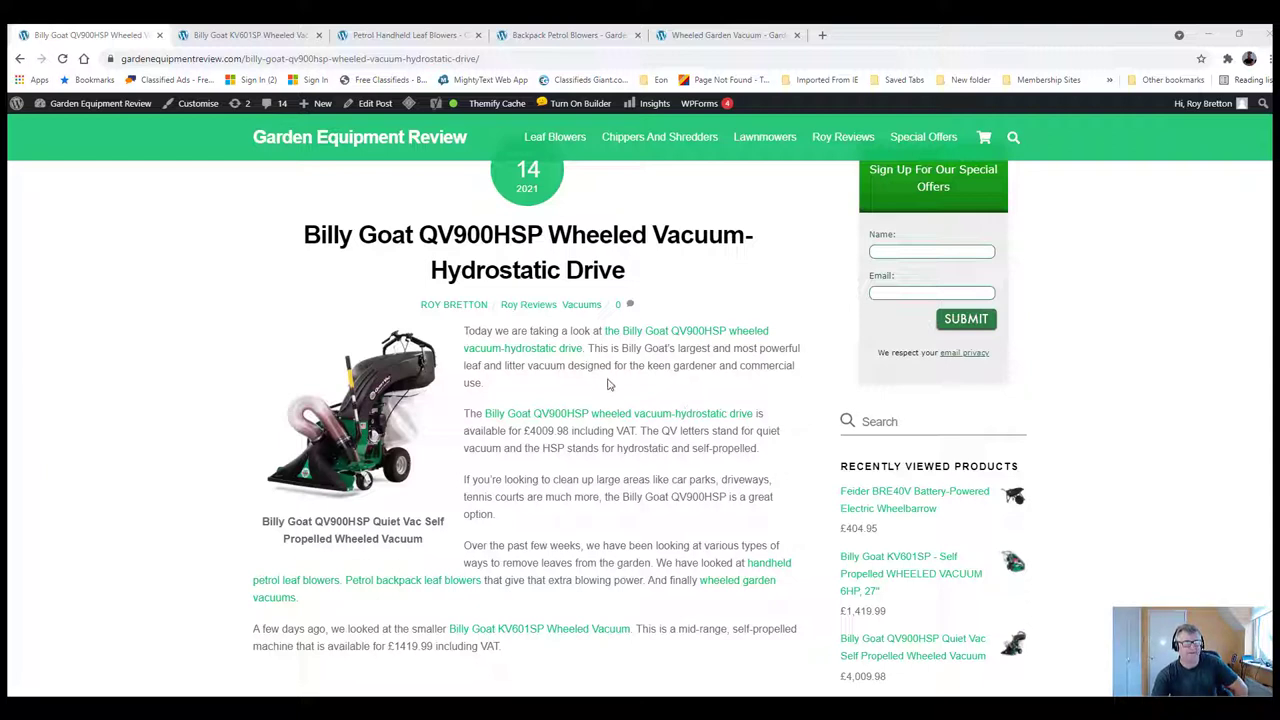
mouse_move(614, 384)
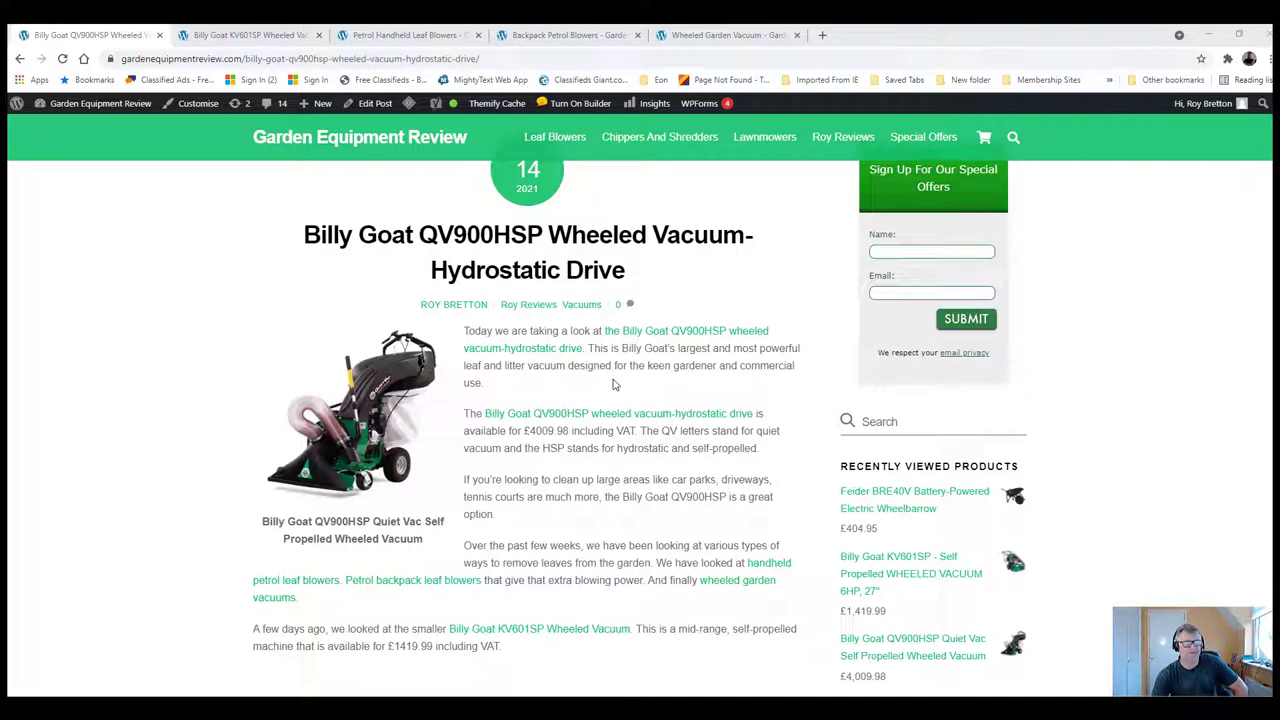
mouse_move(238, 138)
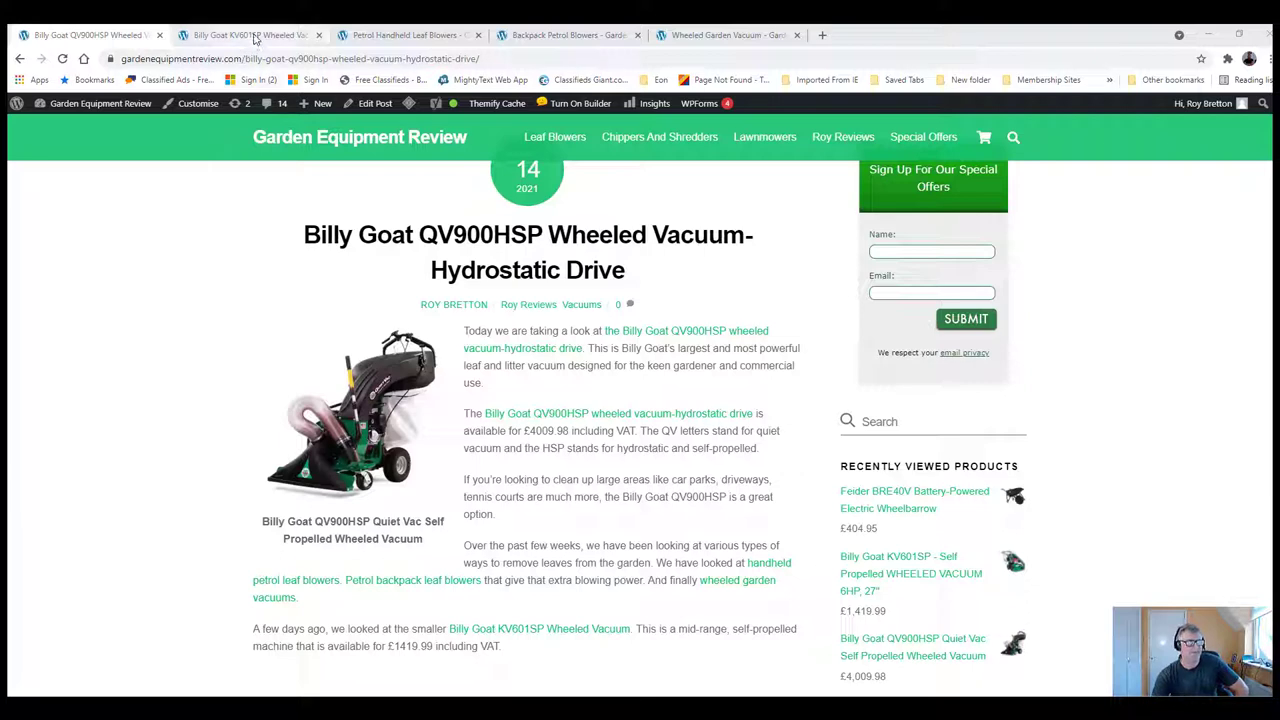
Switch to the Billy Goat KV601SP Wheeled Vacuum review and show its introduction
left_click(250, 36)
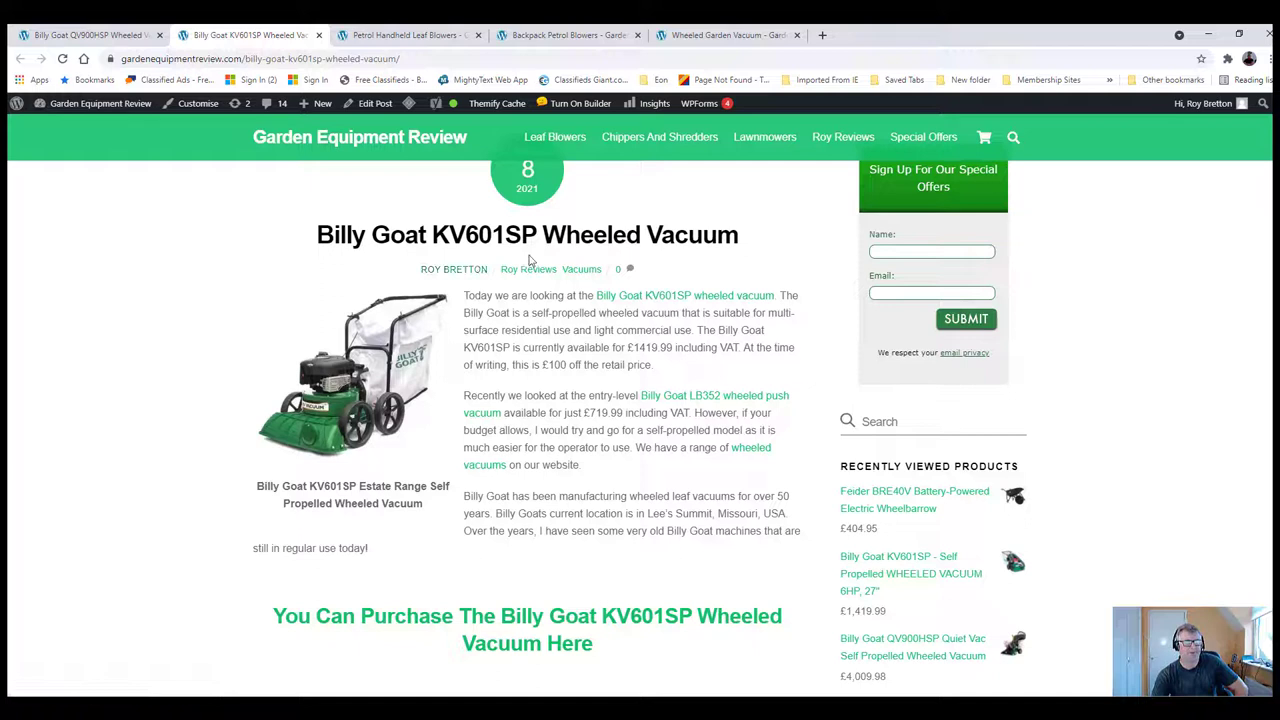
mouse_move(556, 268)
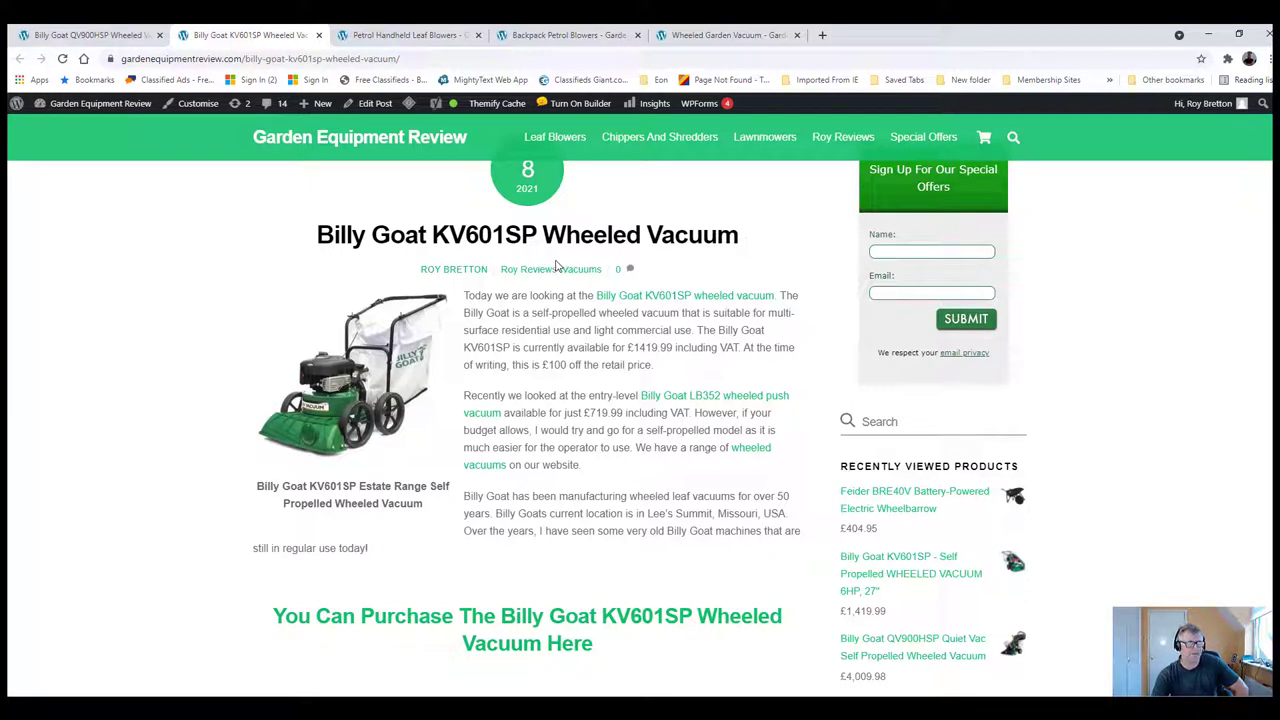
mouse_move(460, 316)
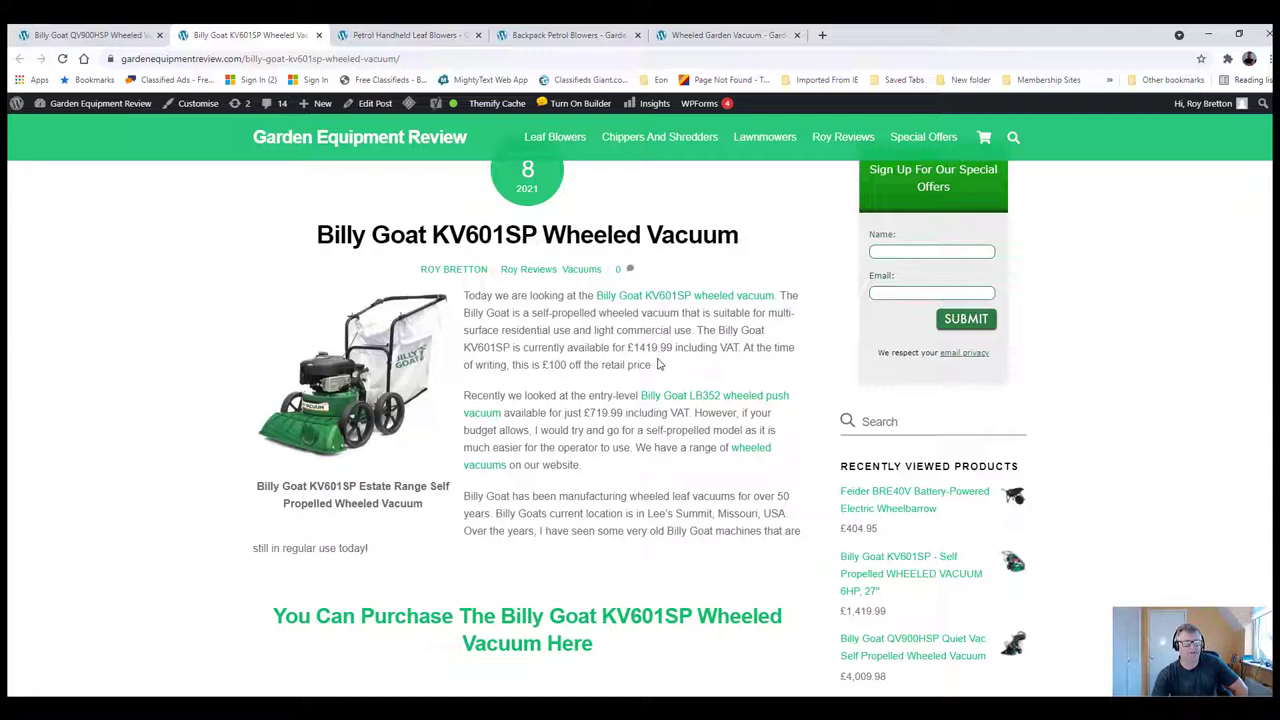
mouse_move(416, 158)
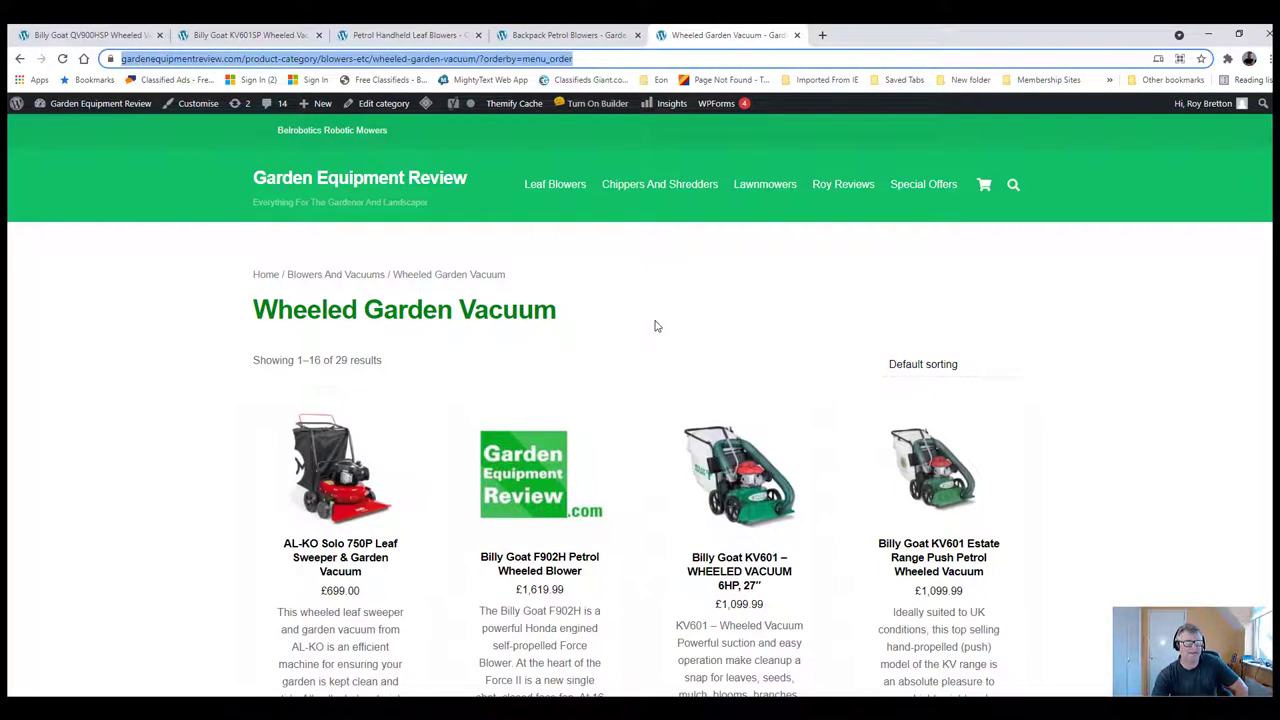
Show the Wheeled Garden Vacuum listing of 29 products with the Default sorting choices expanded
scroll("down", 3)
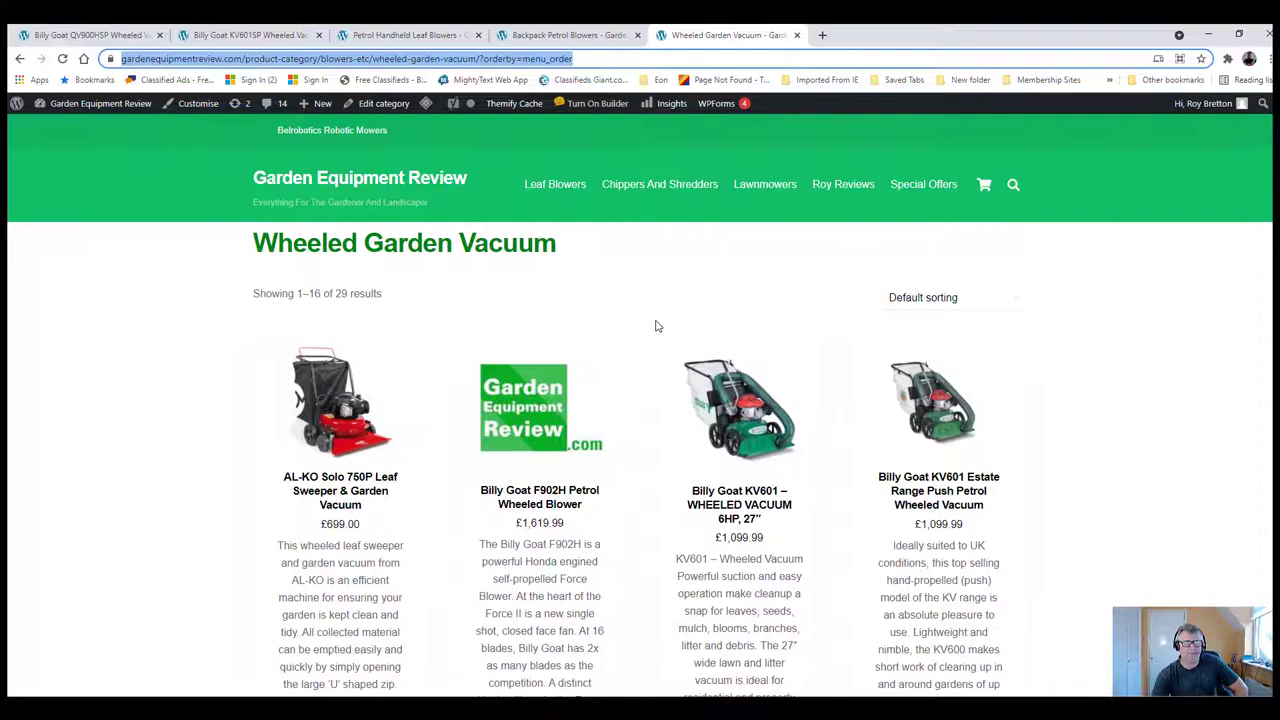
mouse_move(1008, 308)
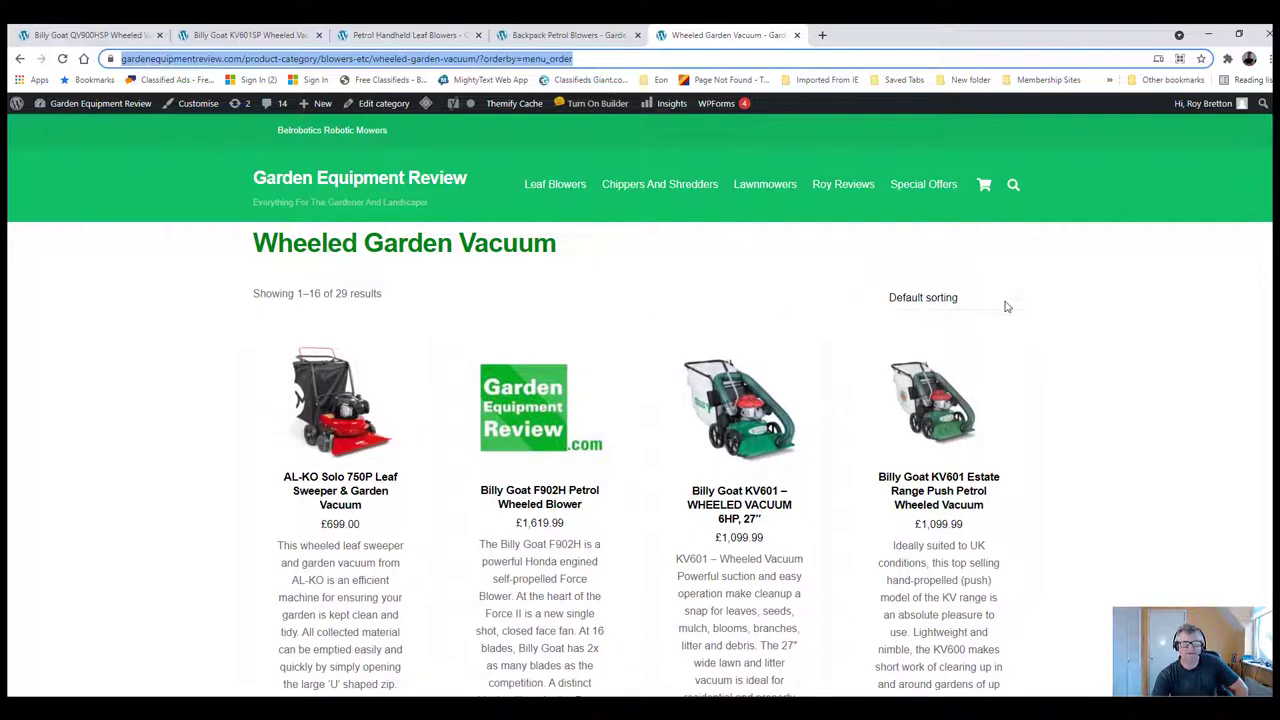
left_click(922, 296)
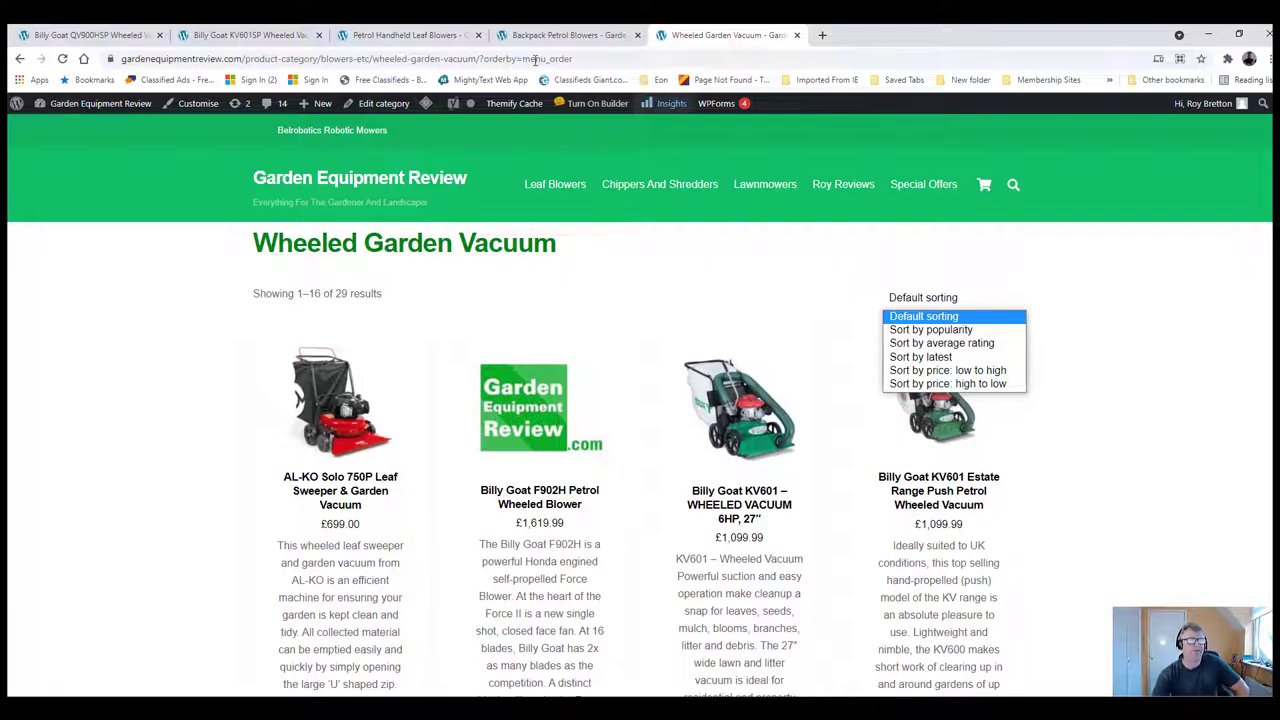
mouse_move(410, 36)
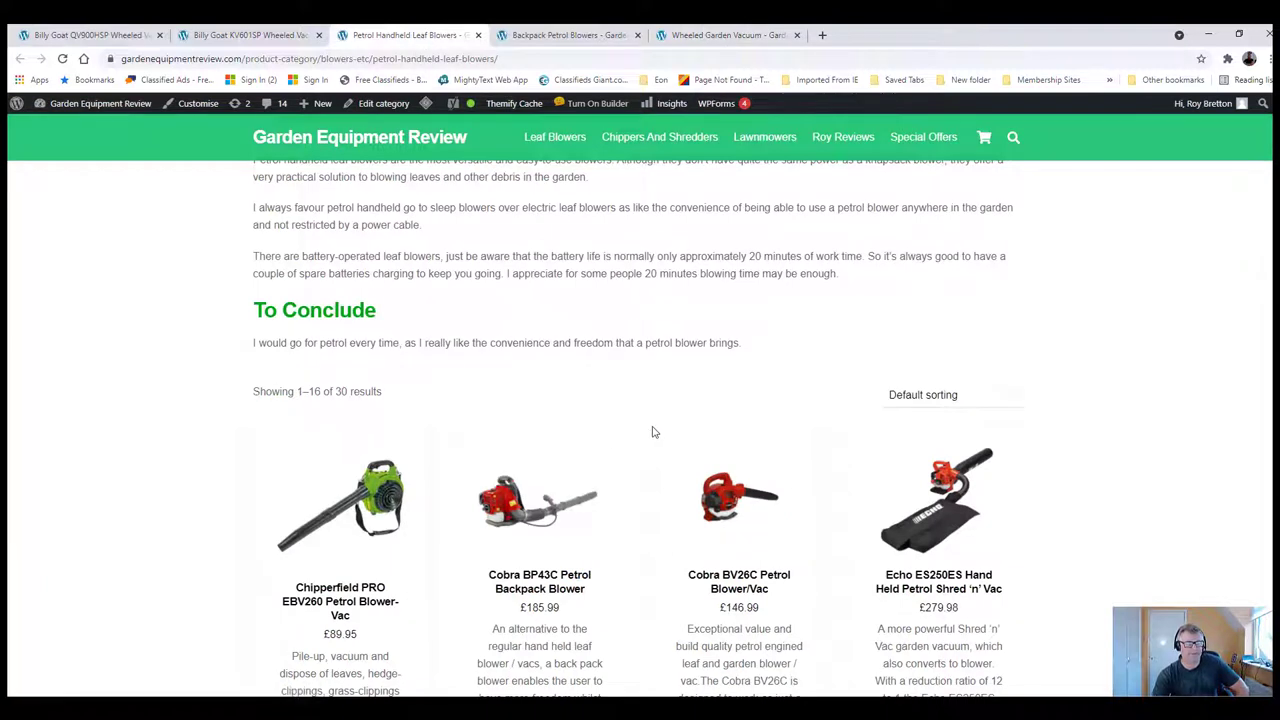
Scroll the Petrol Handheld Leaf Blowers page to its To Conclude section and 30-product listing
scroll("down", 3)
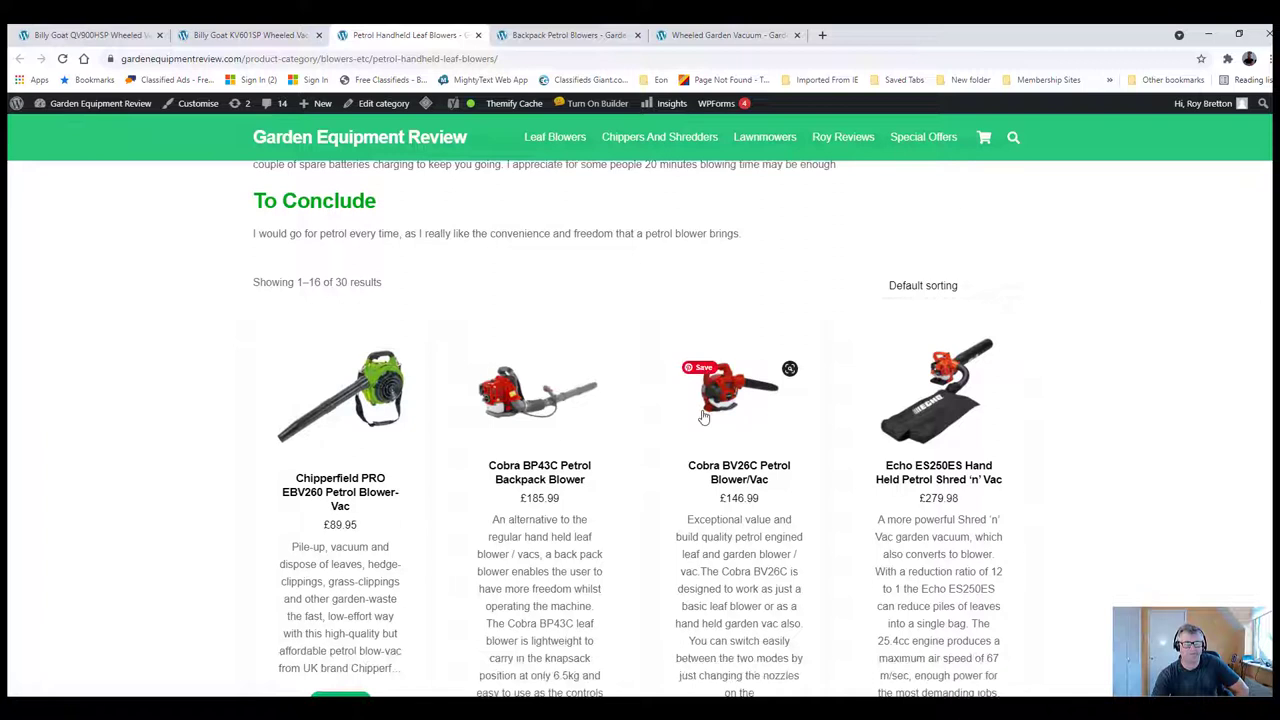
scroll("down", 3)
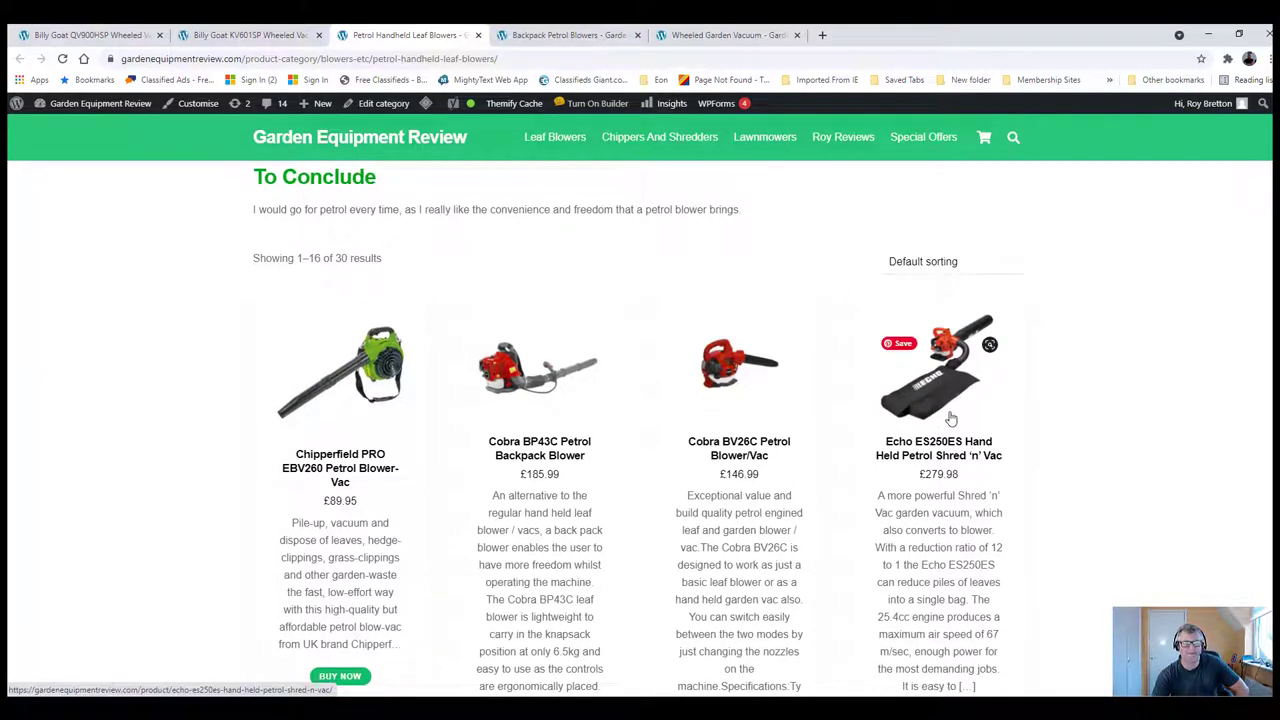
mouse_move(960, 396)
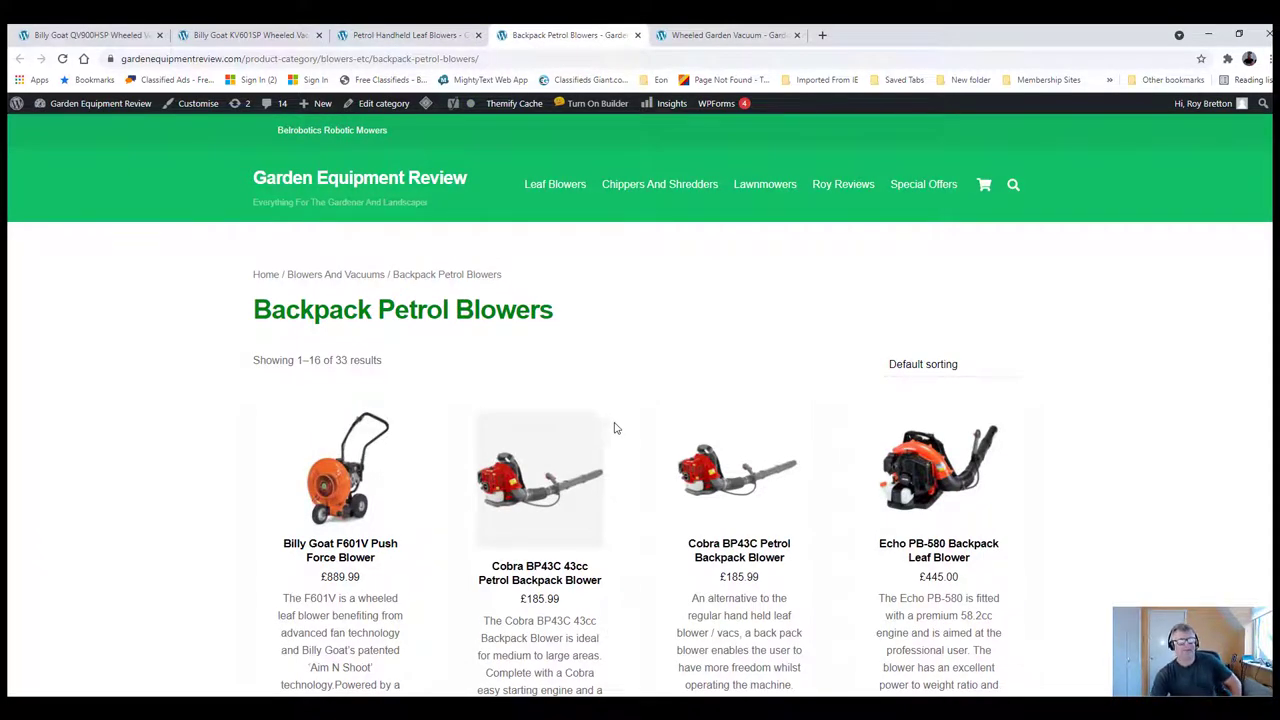
Scroll down the Backpack Petrol Blowers grid of 33 products, including Echo and Ego blowers
scroll("down", 3)
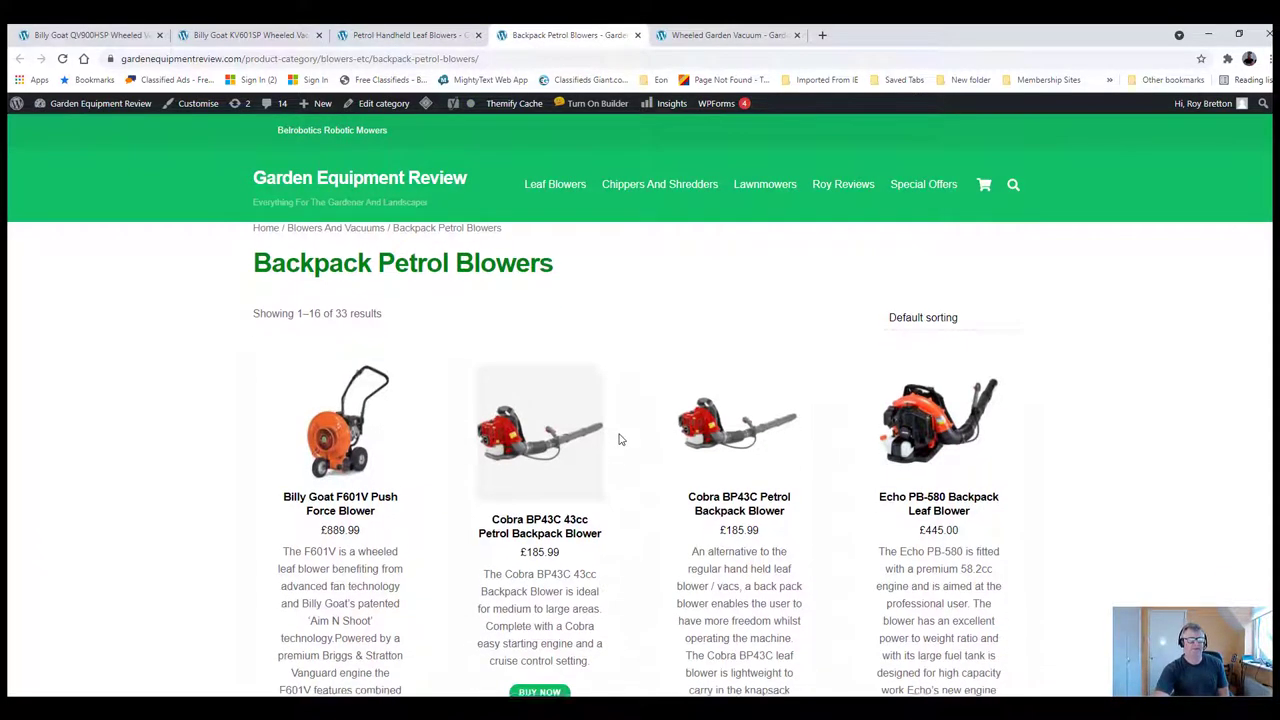
scroll("down", 3)
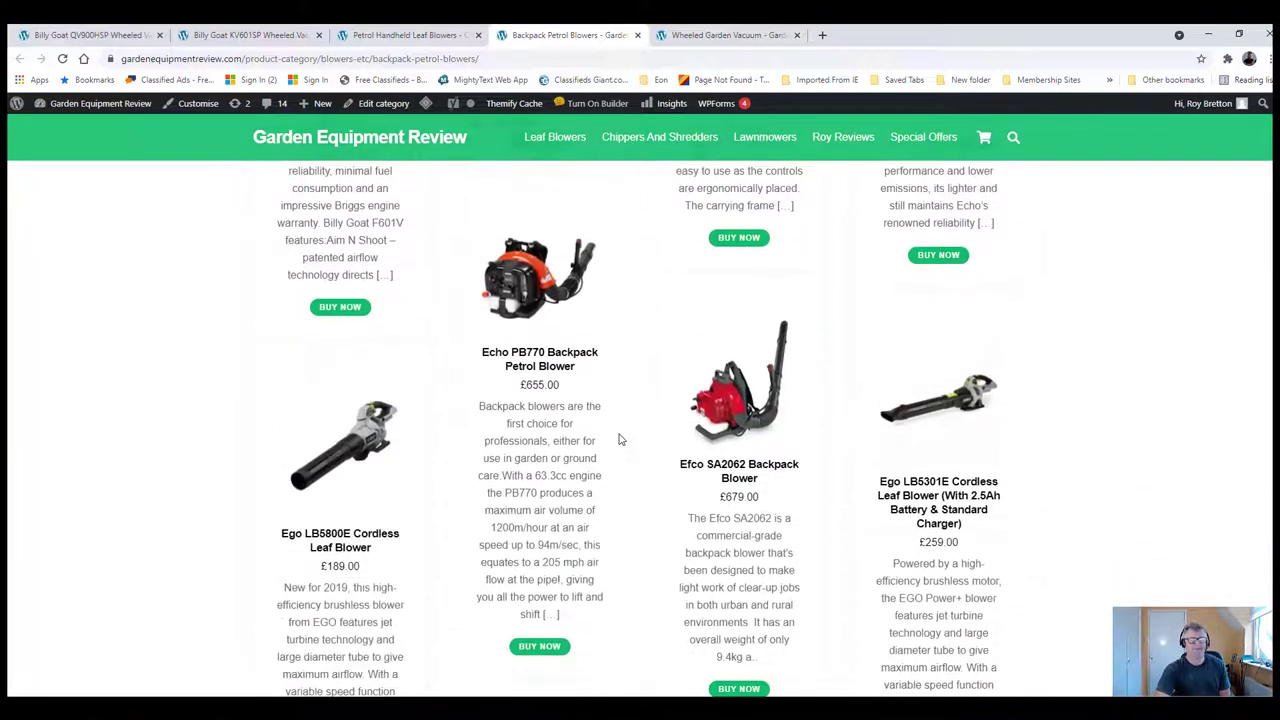
mouse_move(668, 472)
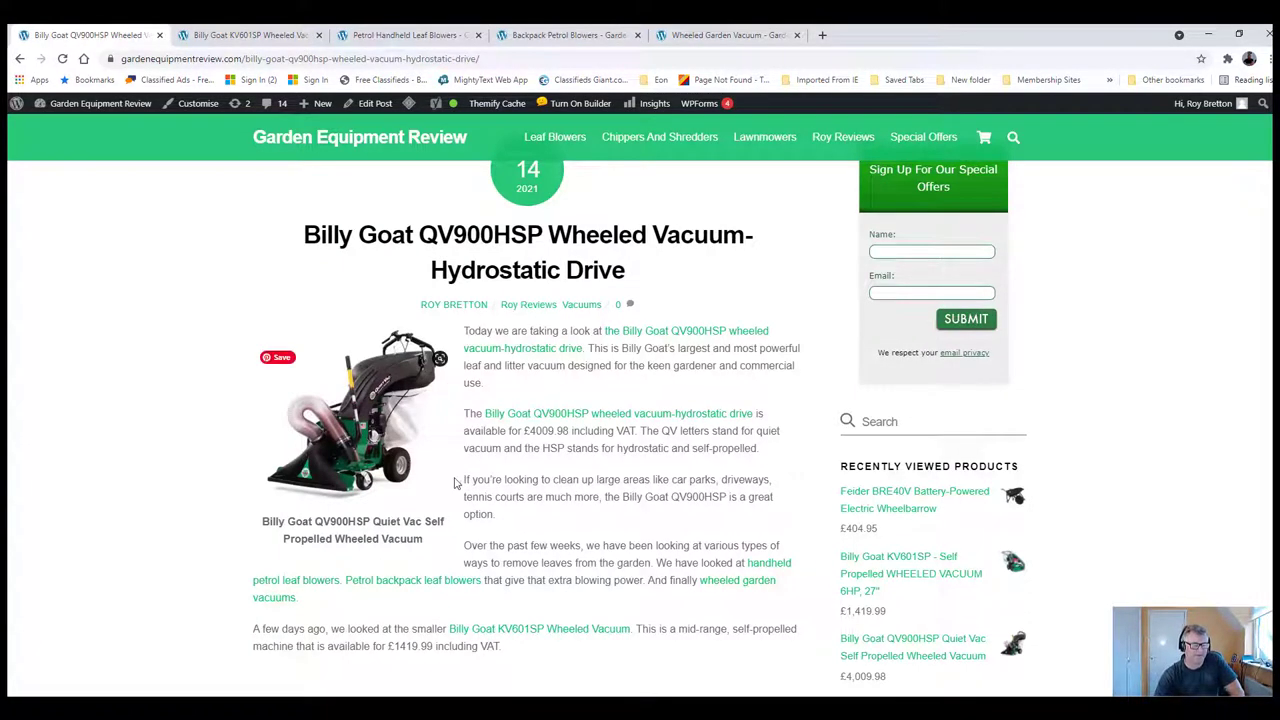
scroll("down", 3)
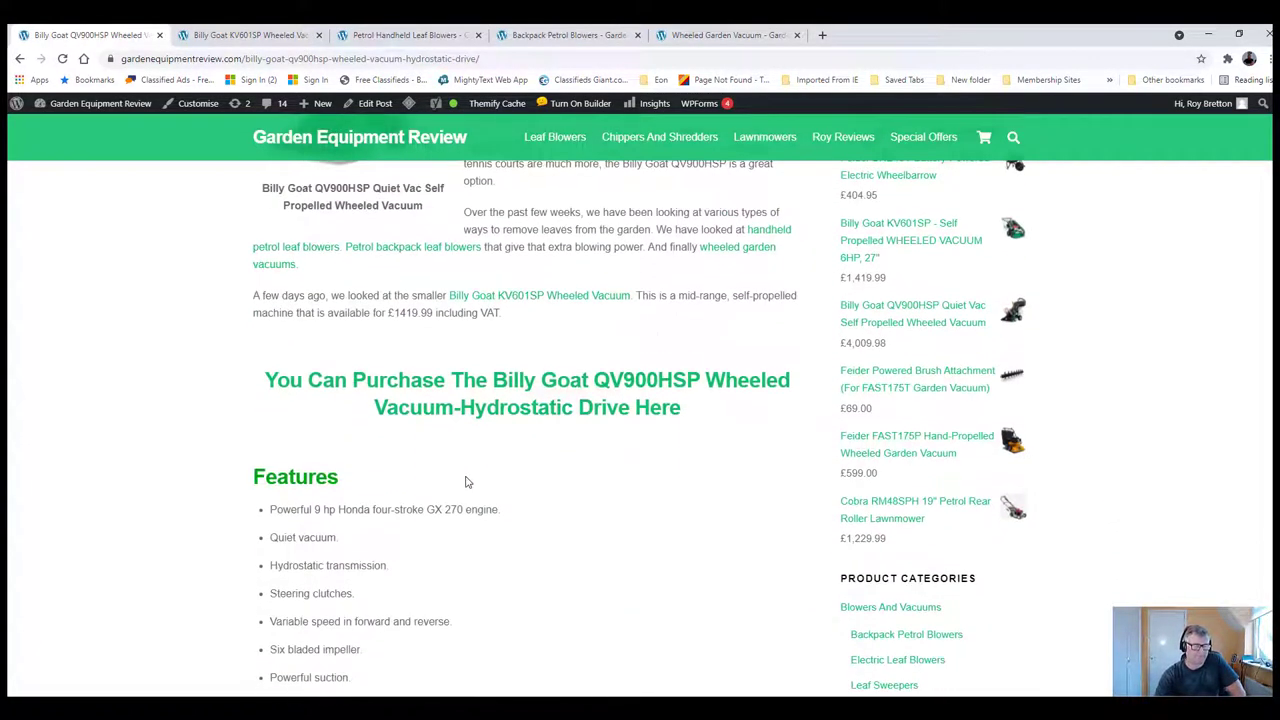
mouse_move(500, 492)
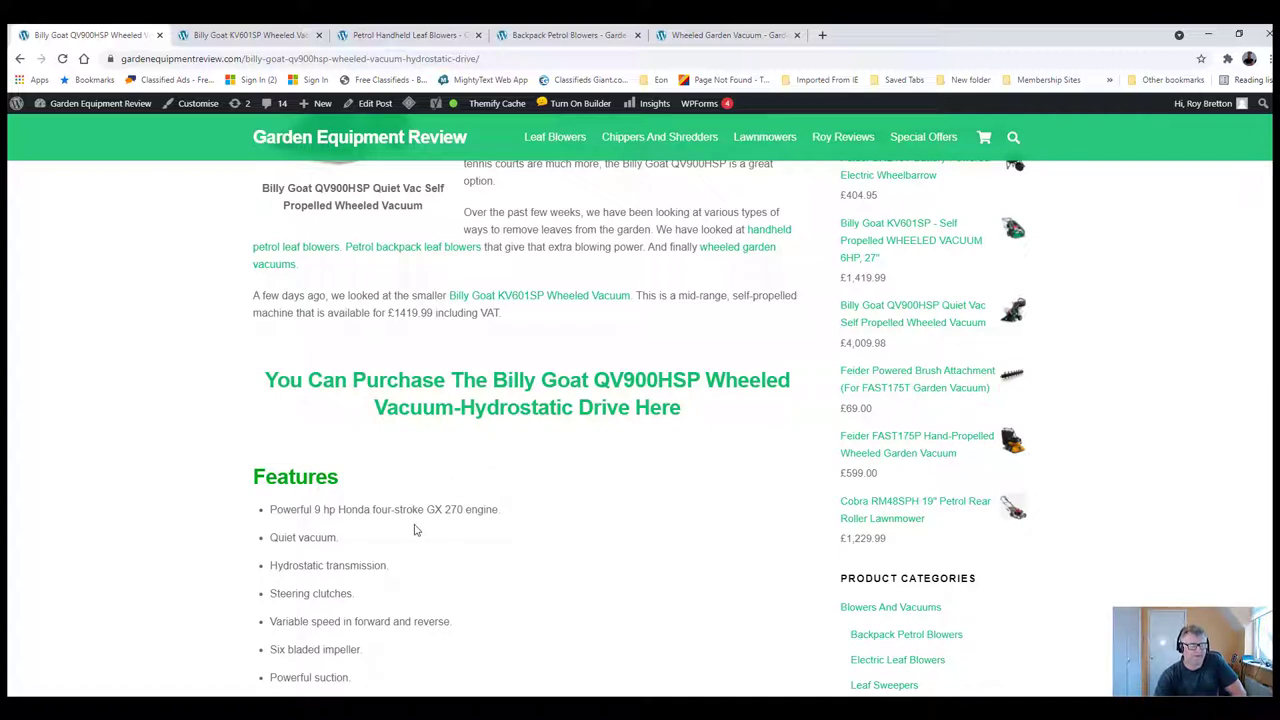
mouse_move(460, 524)
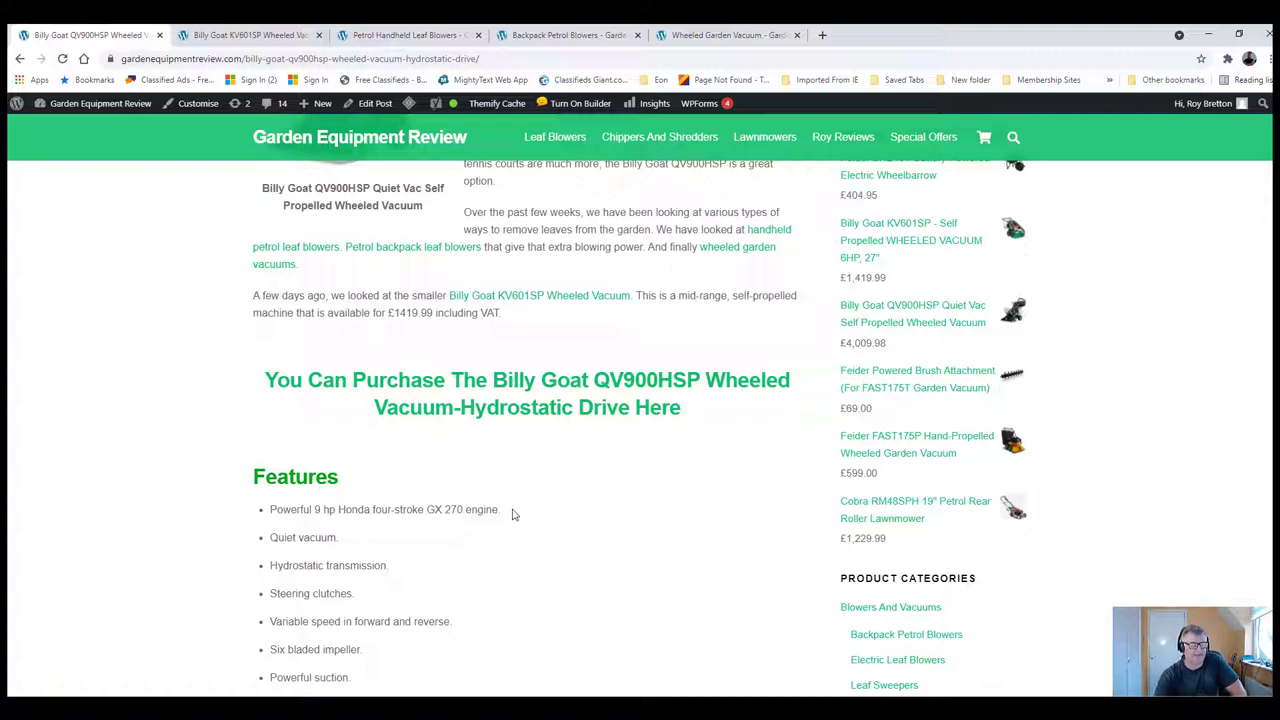
mouse_move(546, 510)
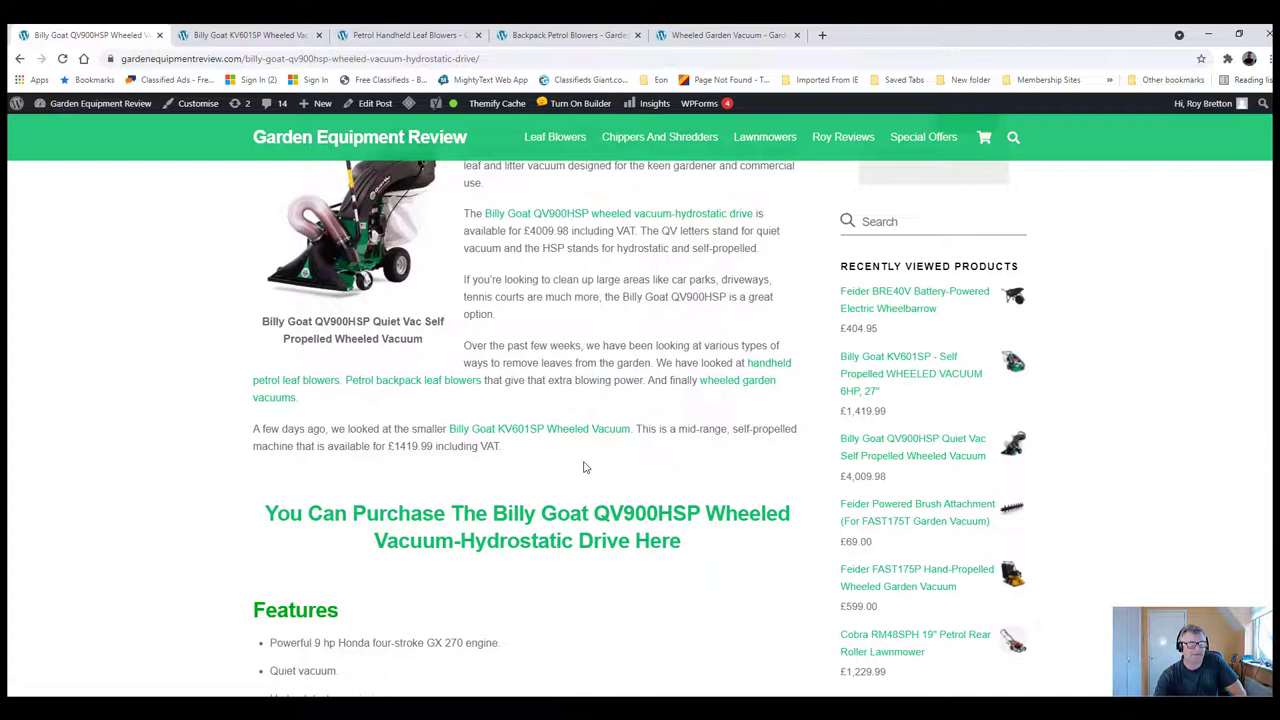
mouse_move(580, 480)
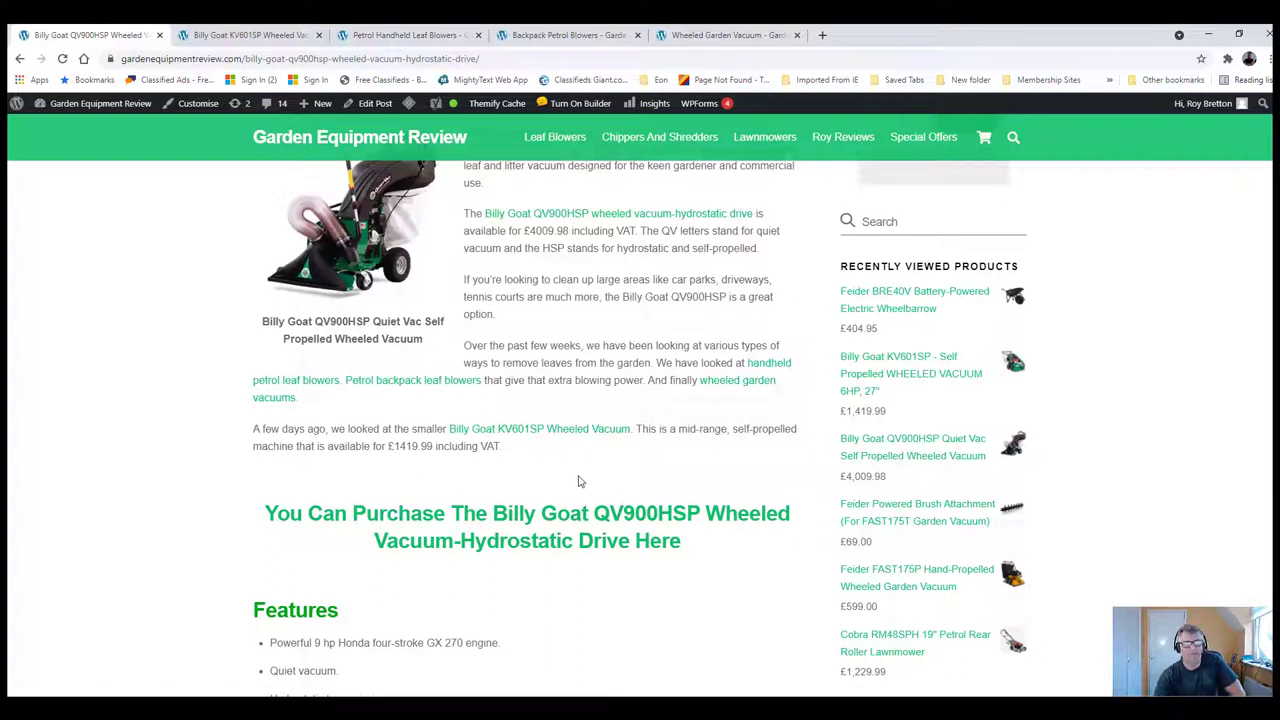
mouse_move(600, 464)
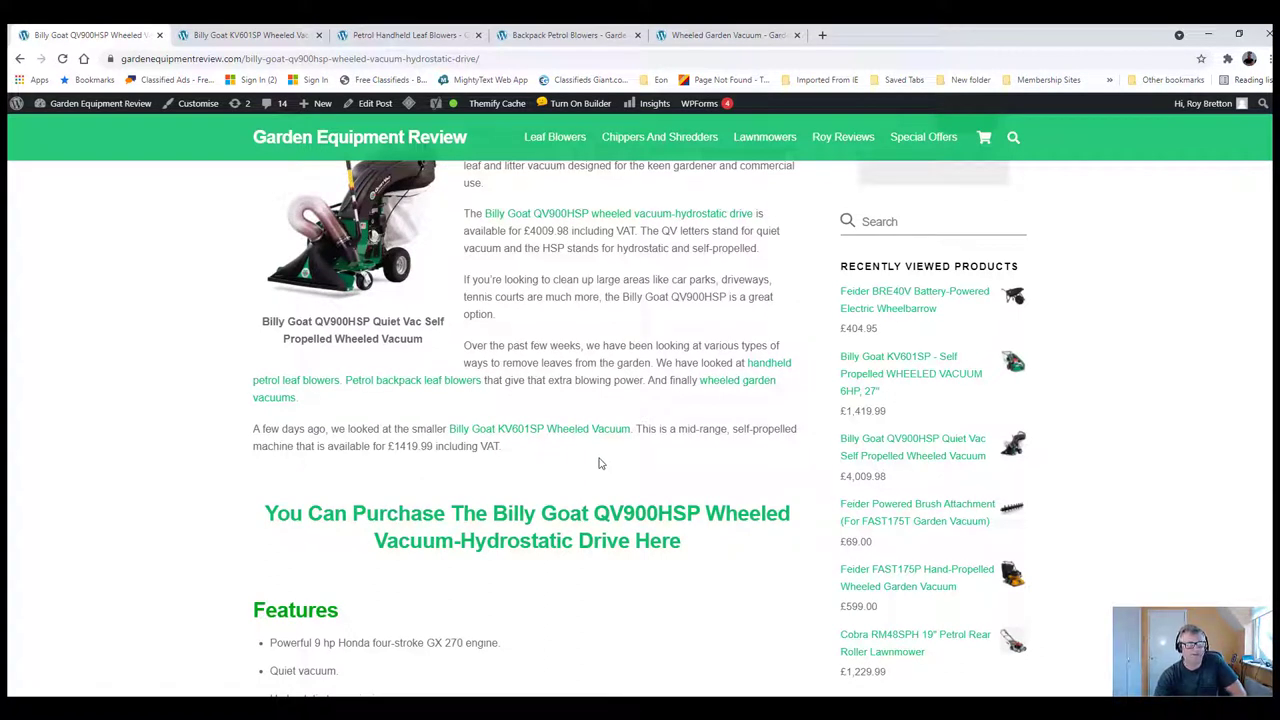
mouse_move(578, 464)
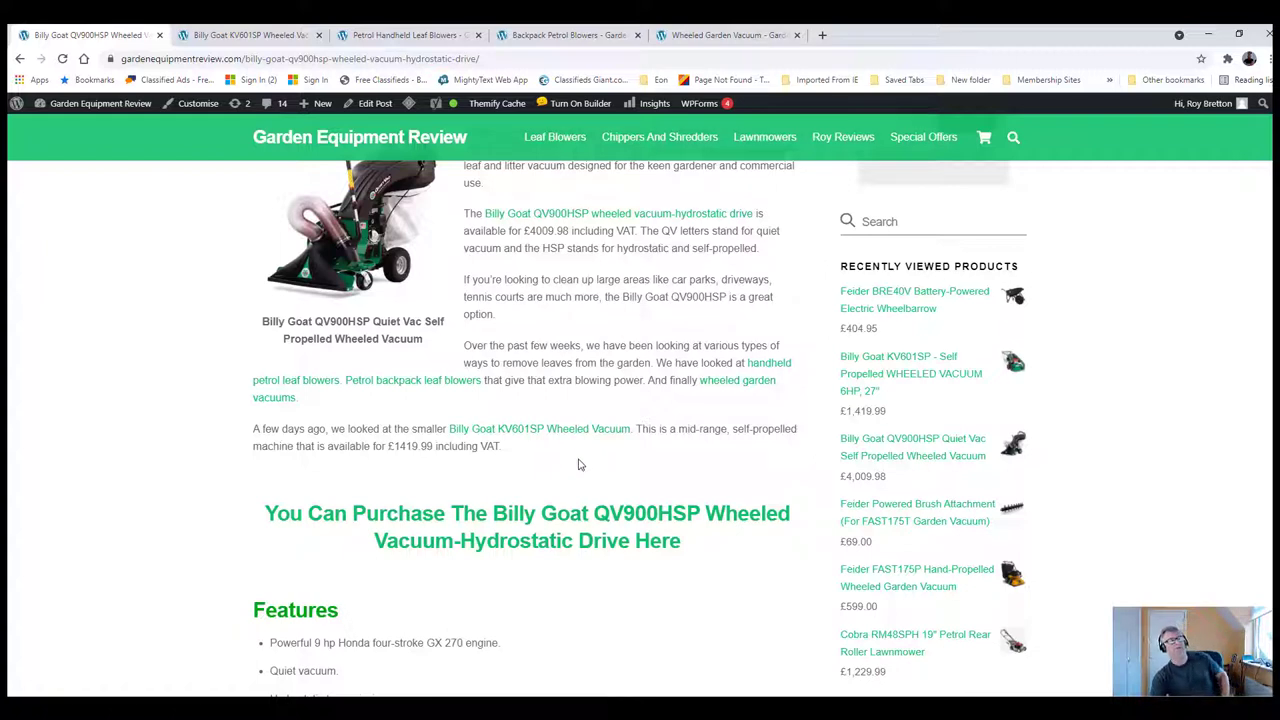
mouse_move(576, 480)
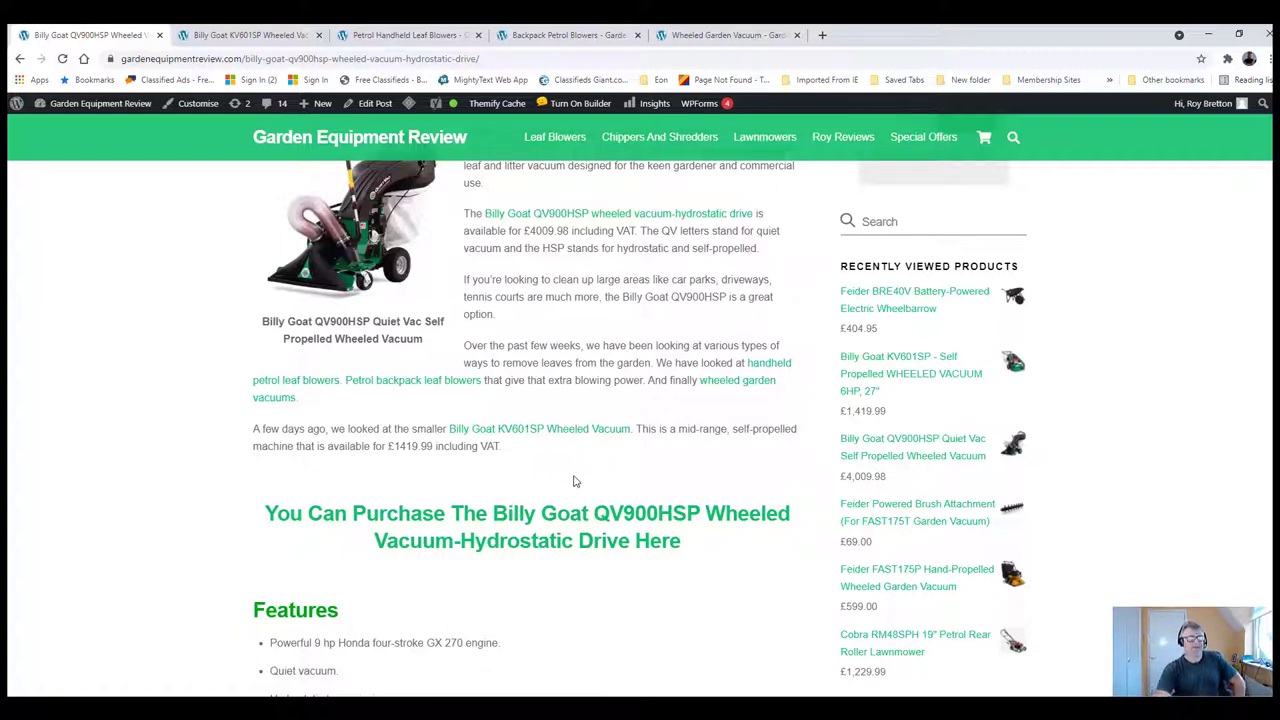
mouse_move(604, 480)
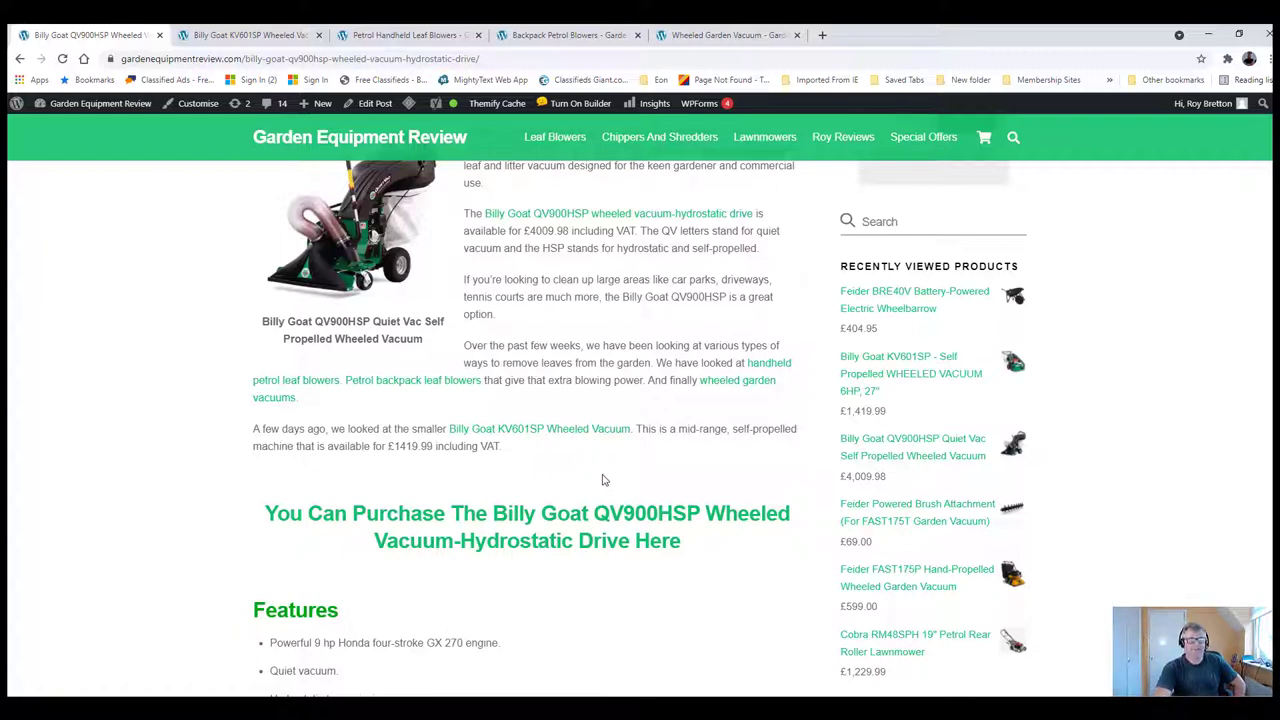
mouse_move(614, 472)
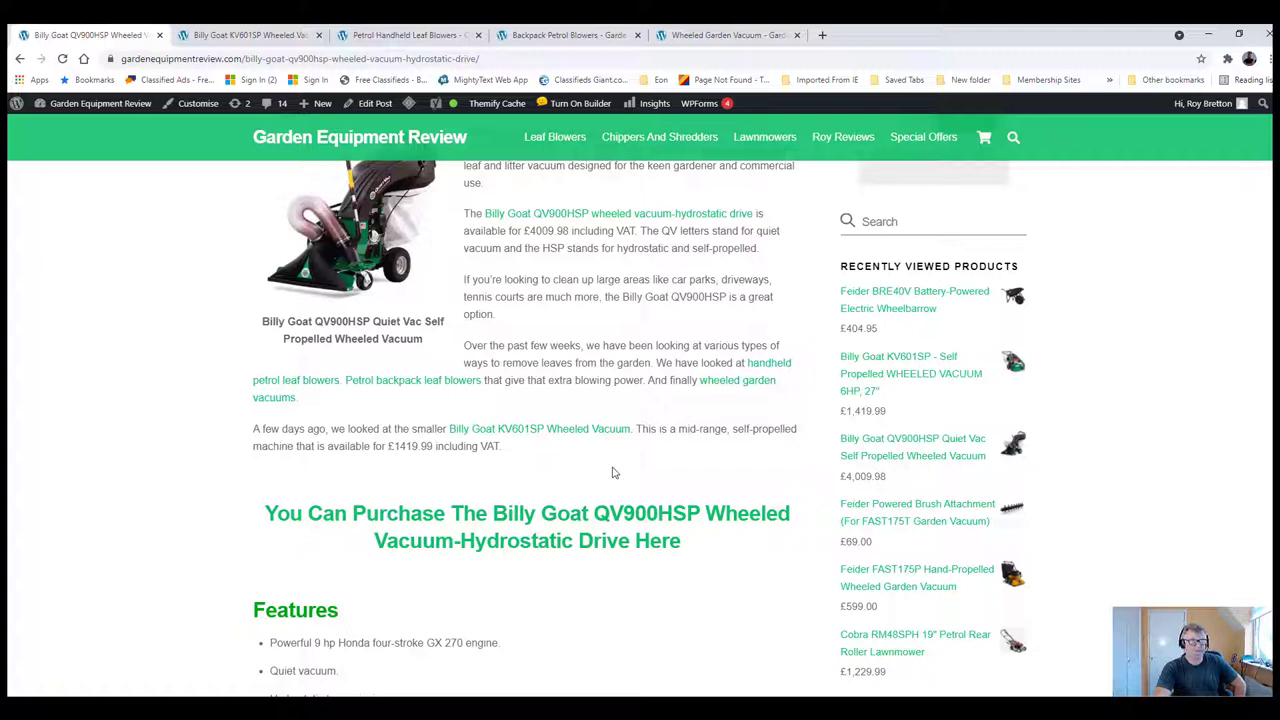
mouse_move(614, 468)
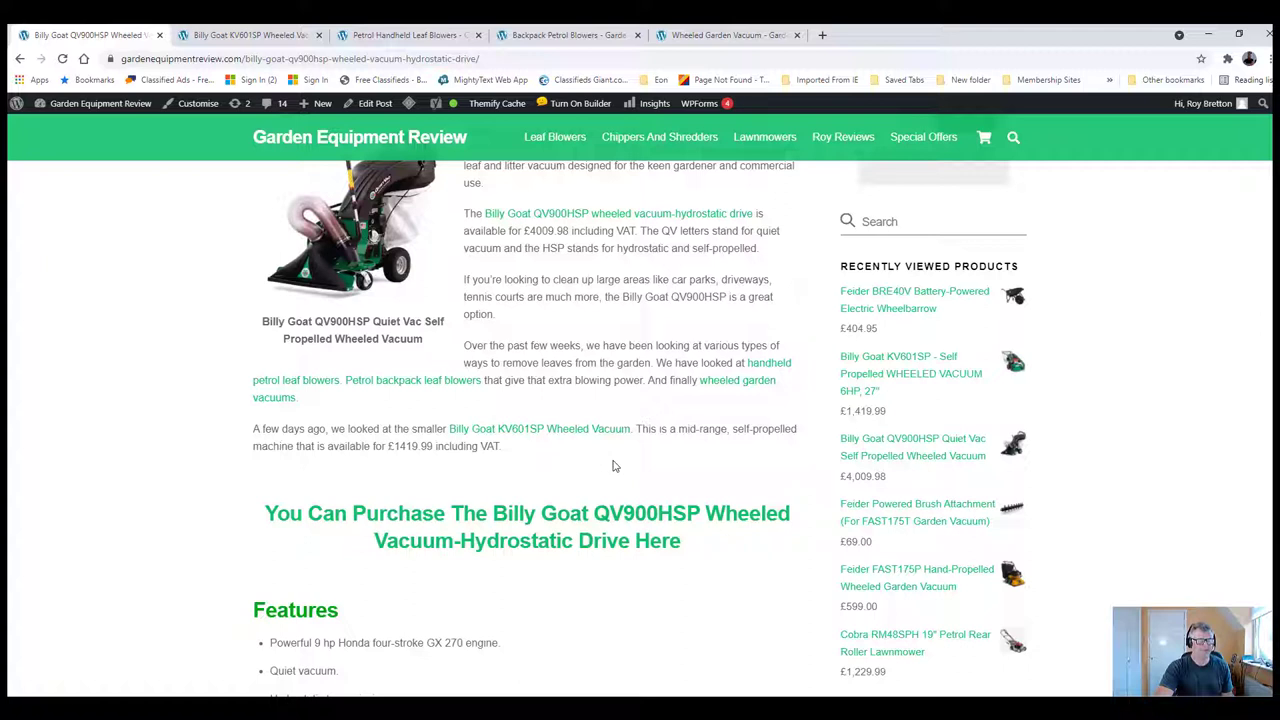
Scroll past the features list to the Wheeled Vacuum, Engine and hydrostatic transmission sections
scroll("up", 3)
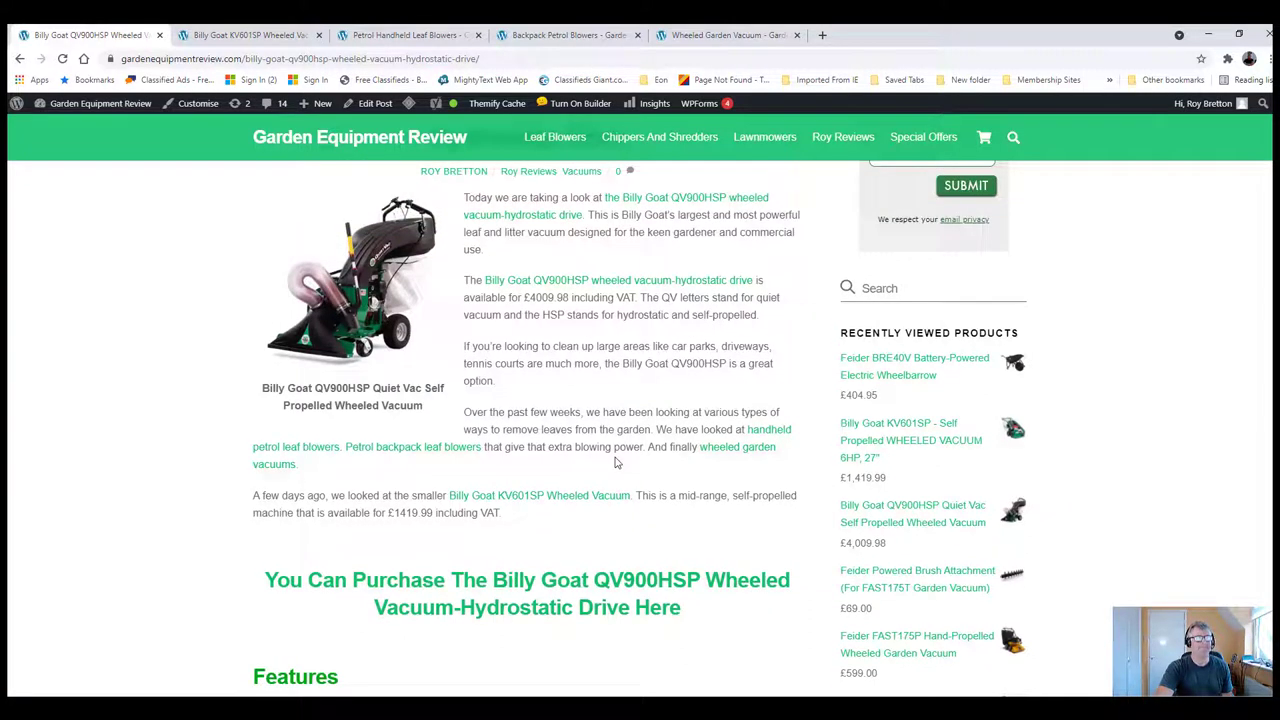
mouse_move(612, 462)
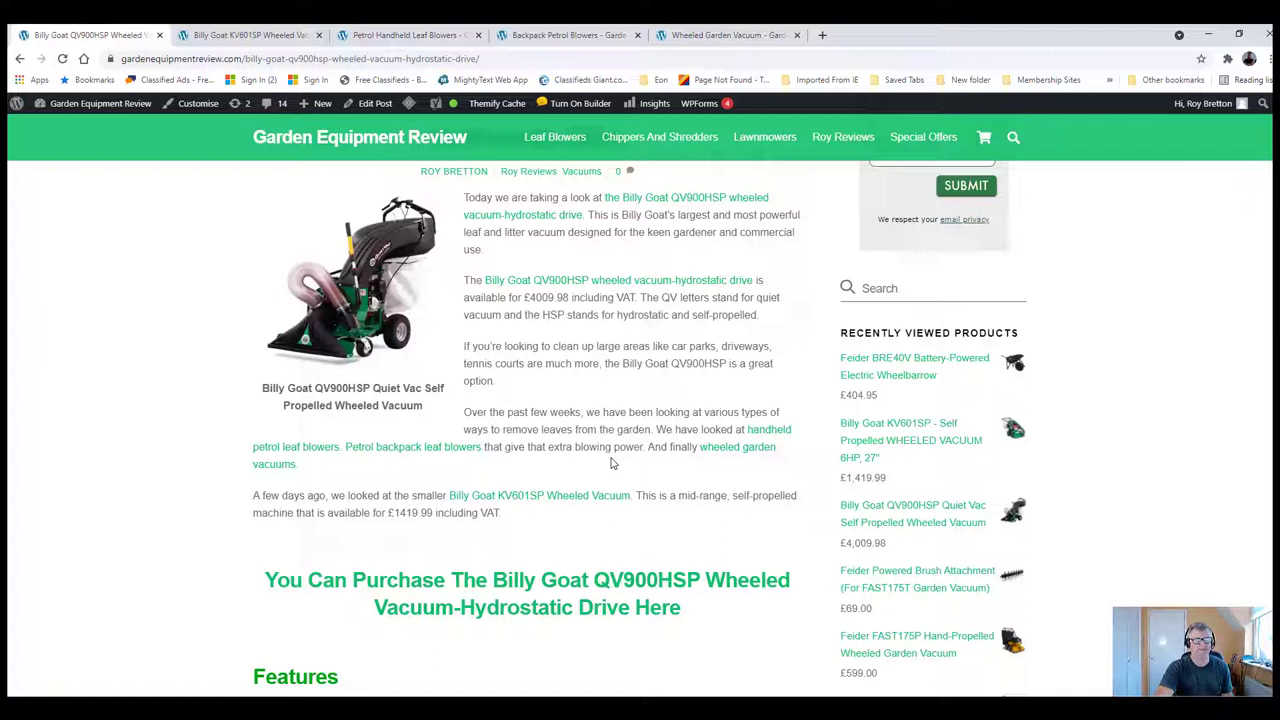
mouse_move(614, 460)
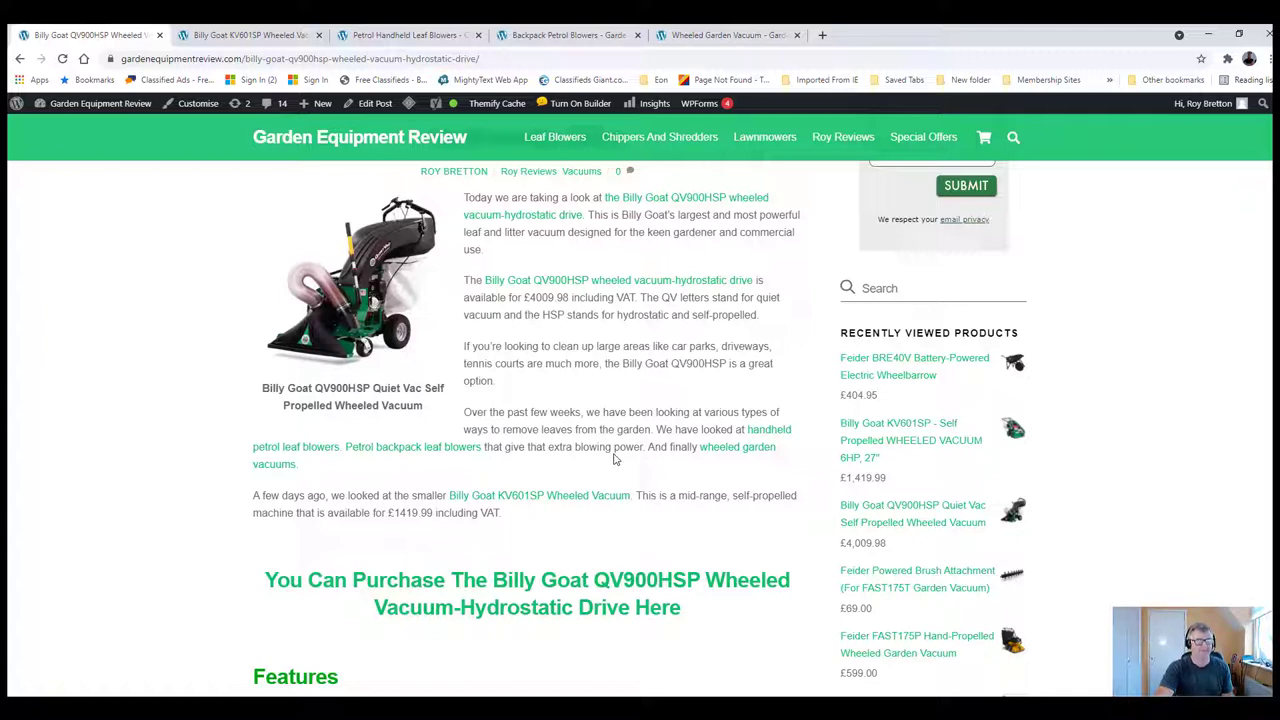
scroll("down", 3)
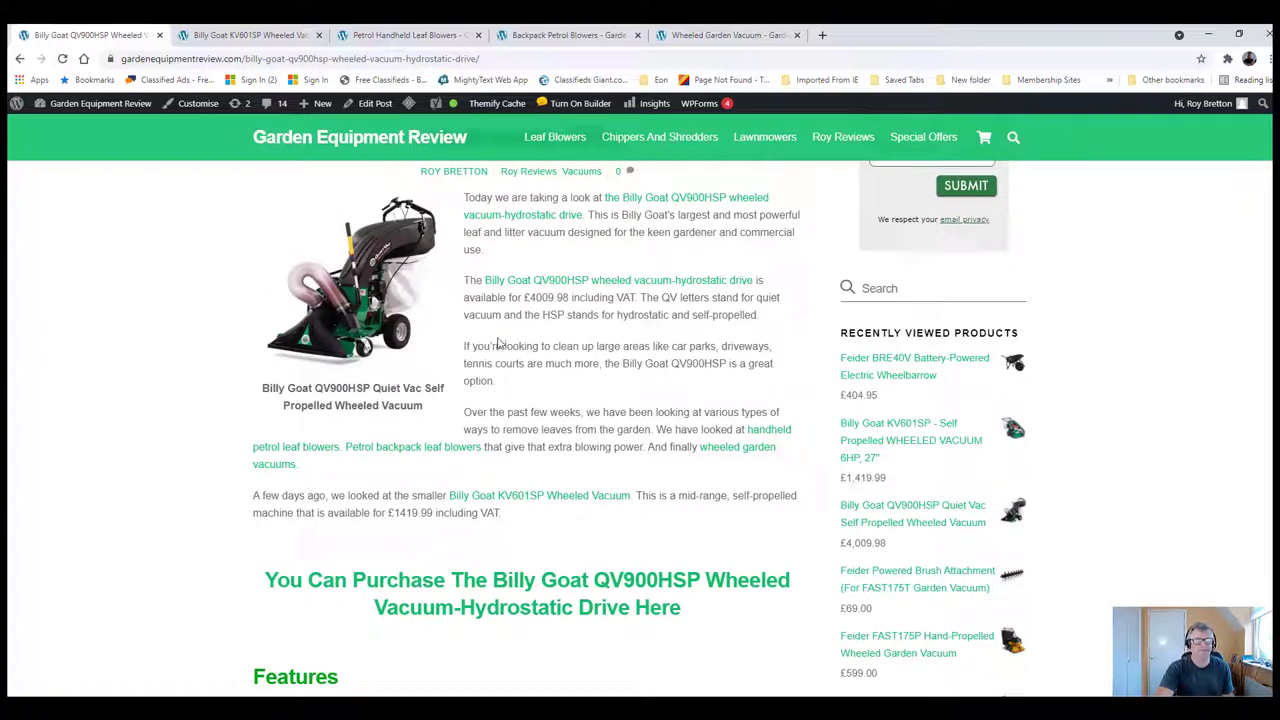
mouse_move(484, 364)
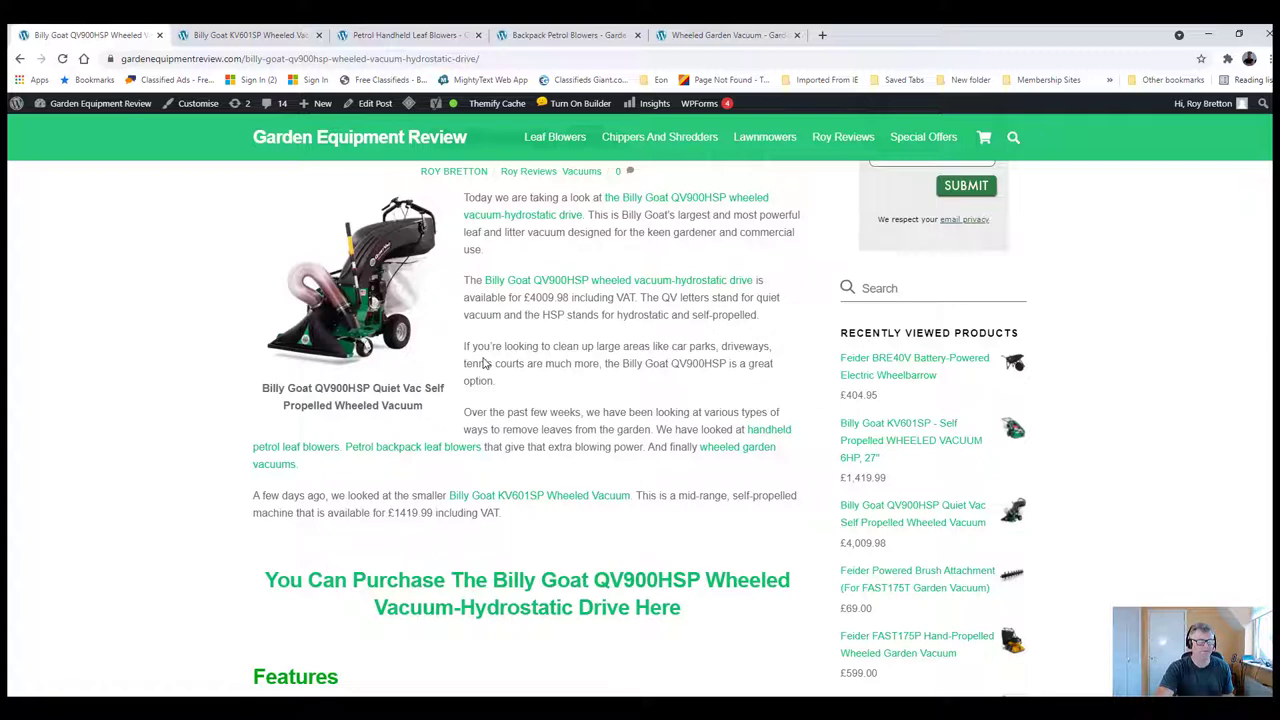
scroll("down", 3)
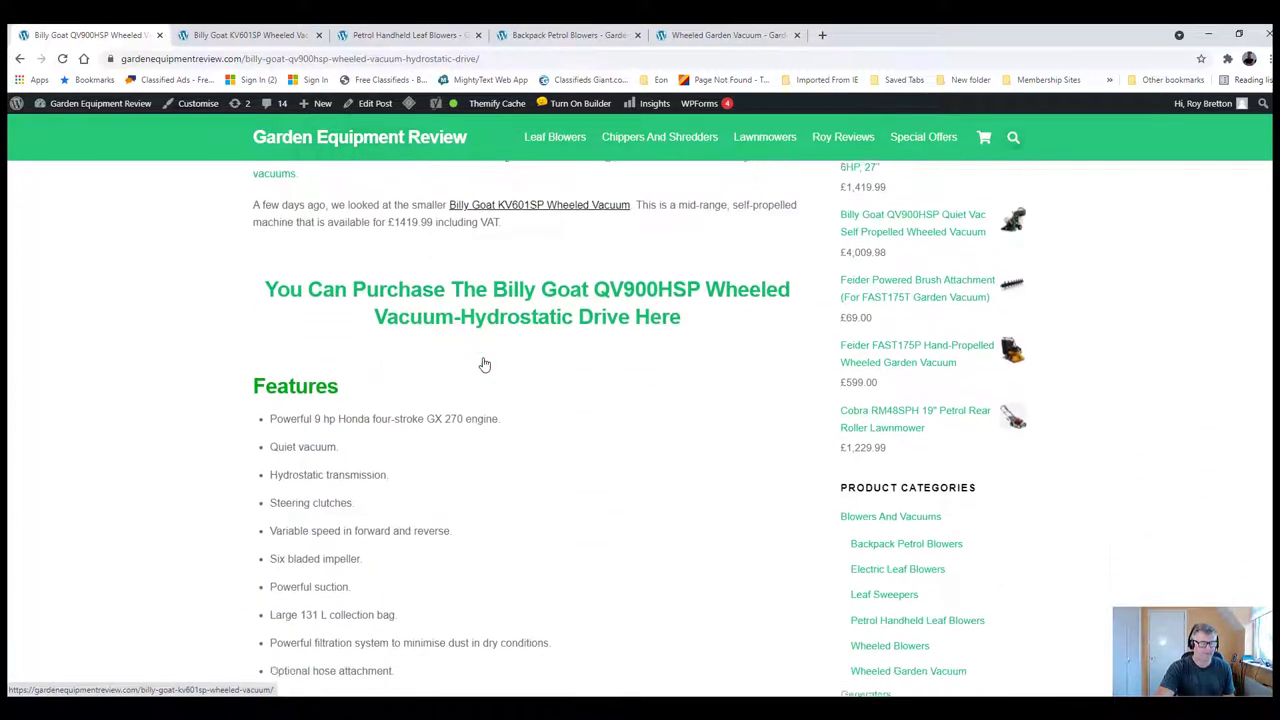
scroll("down", 3)
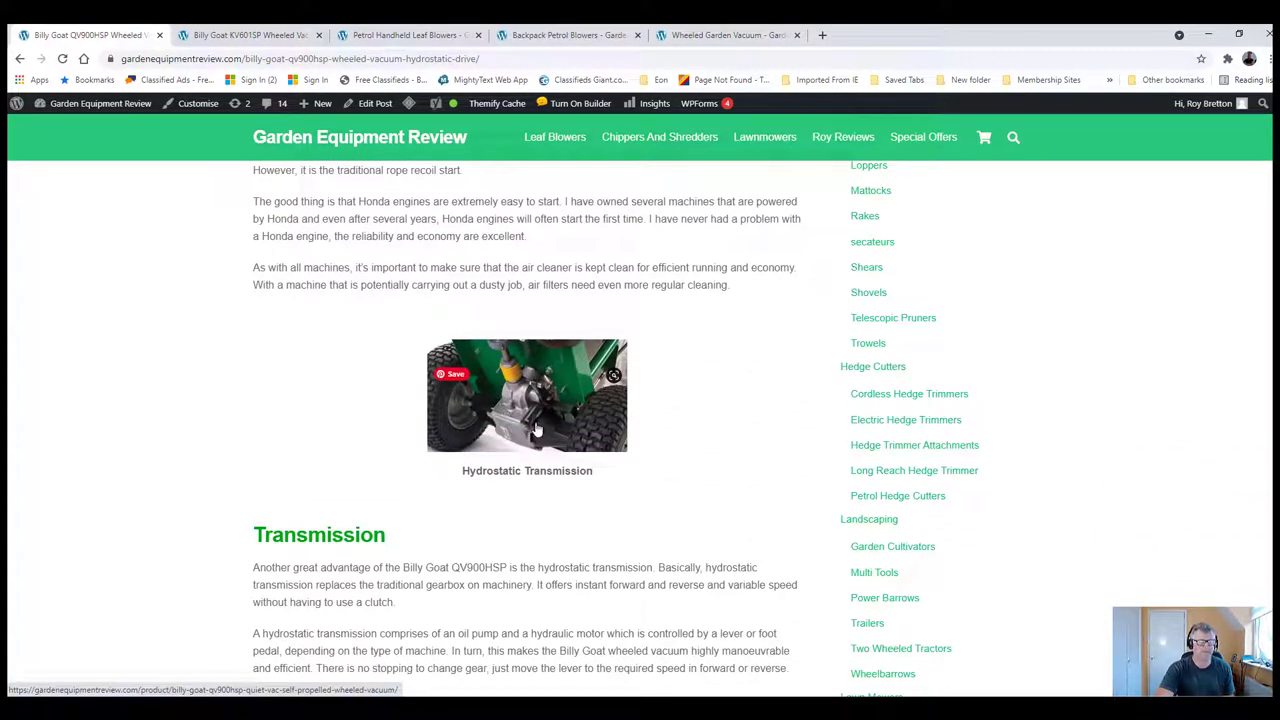
mouse_move(522, 422)
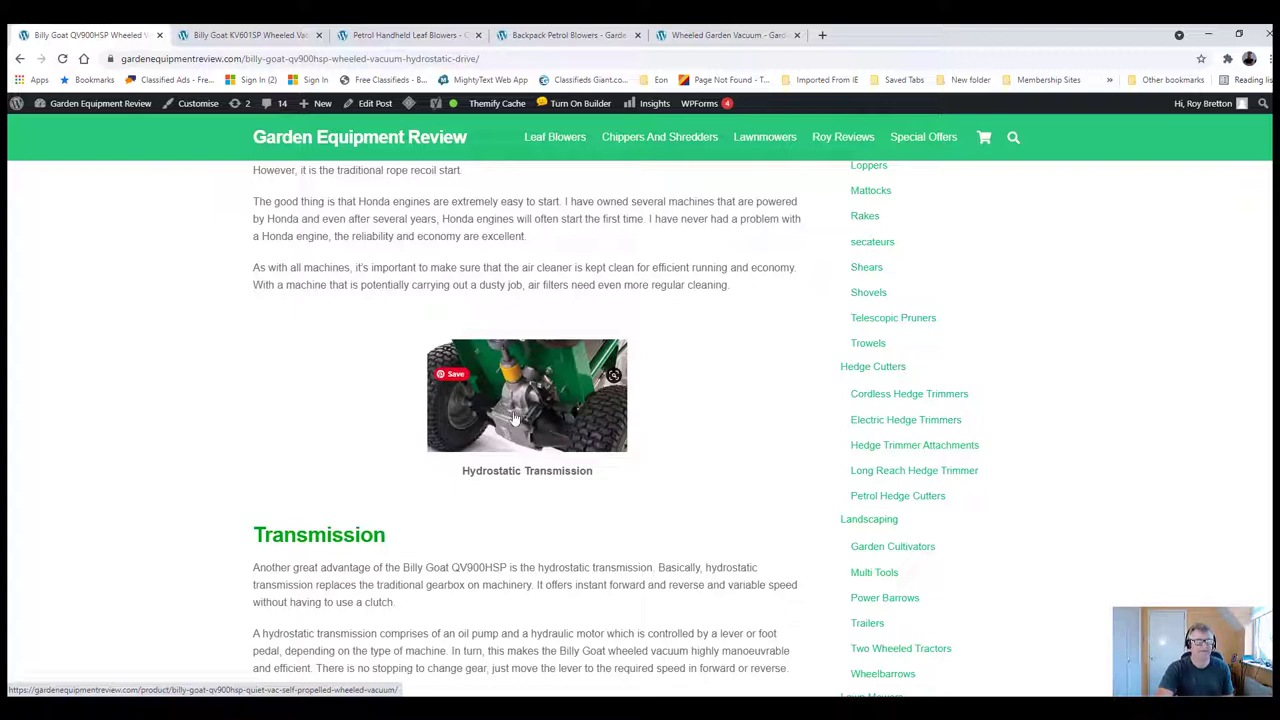
mouse_move(562, 420)
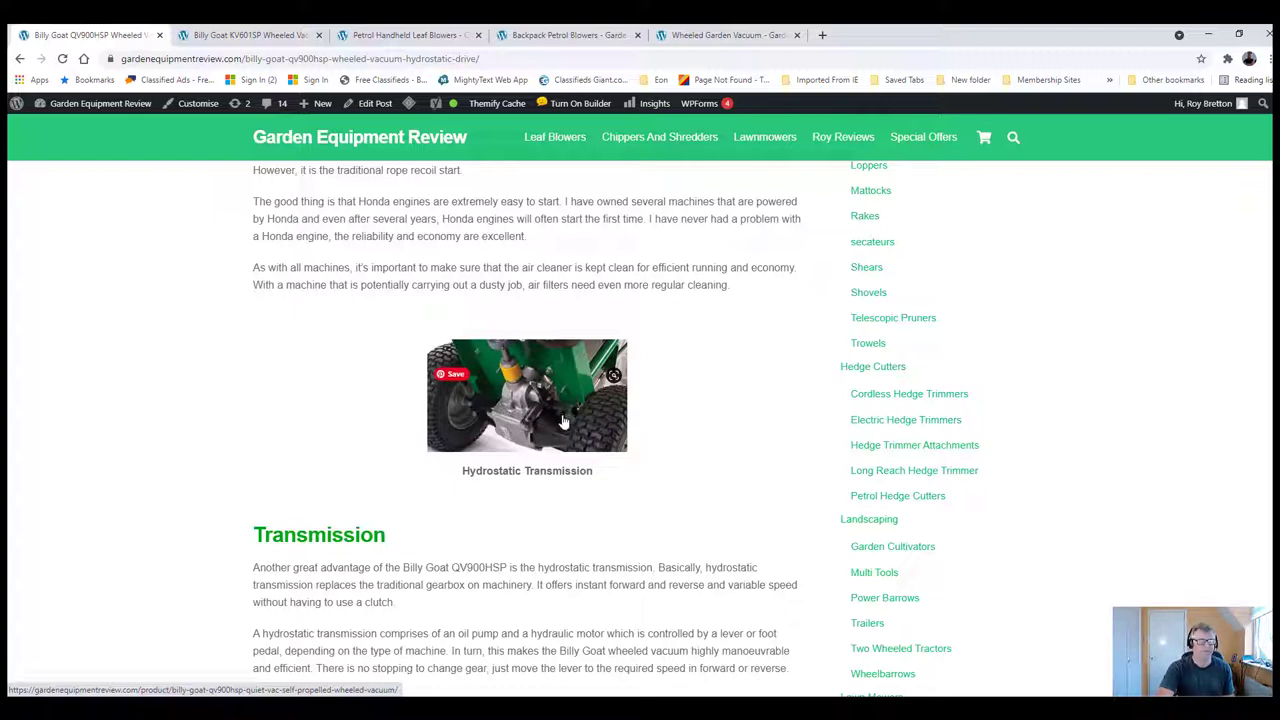
mouse_move(544, 418)
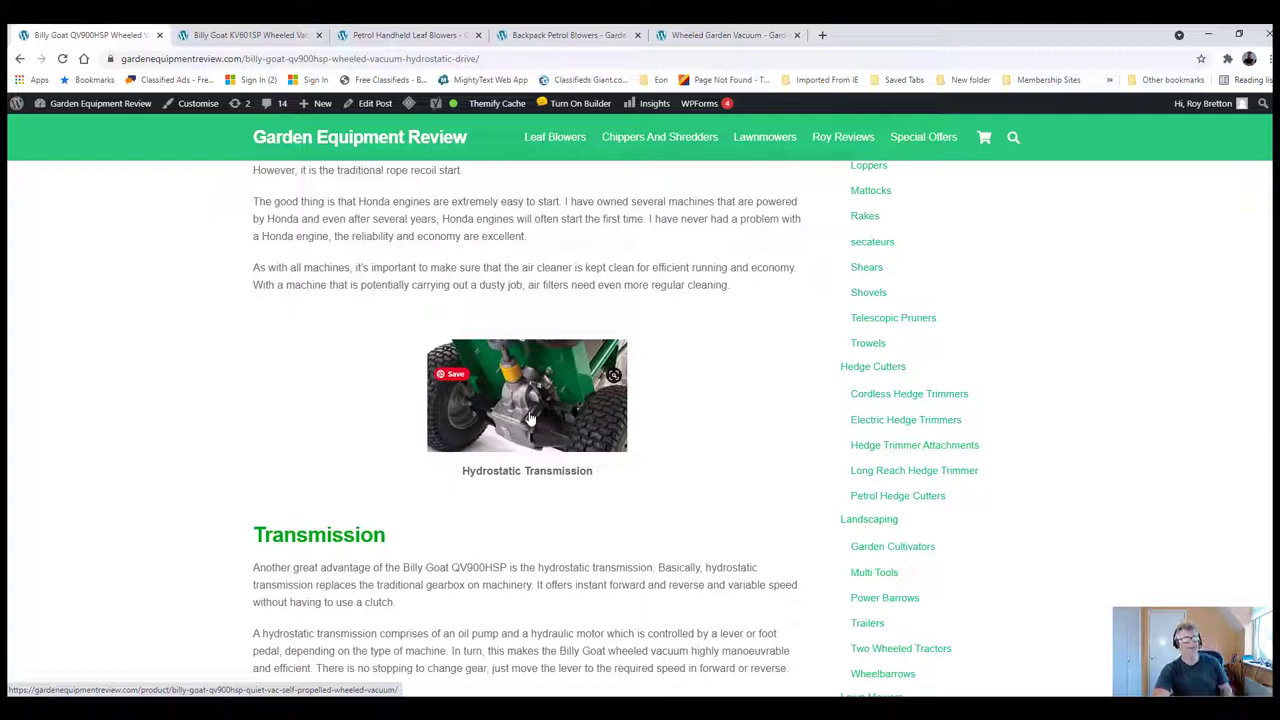
mouse_move(530, 424)
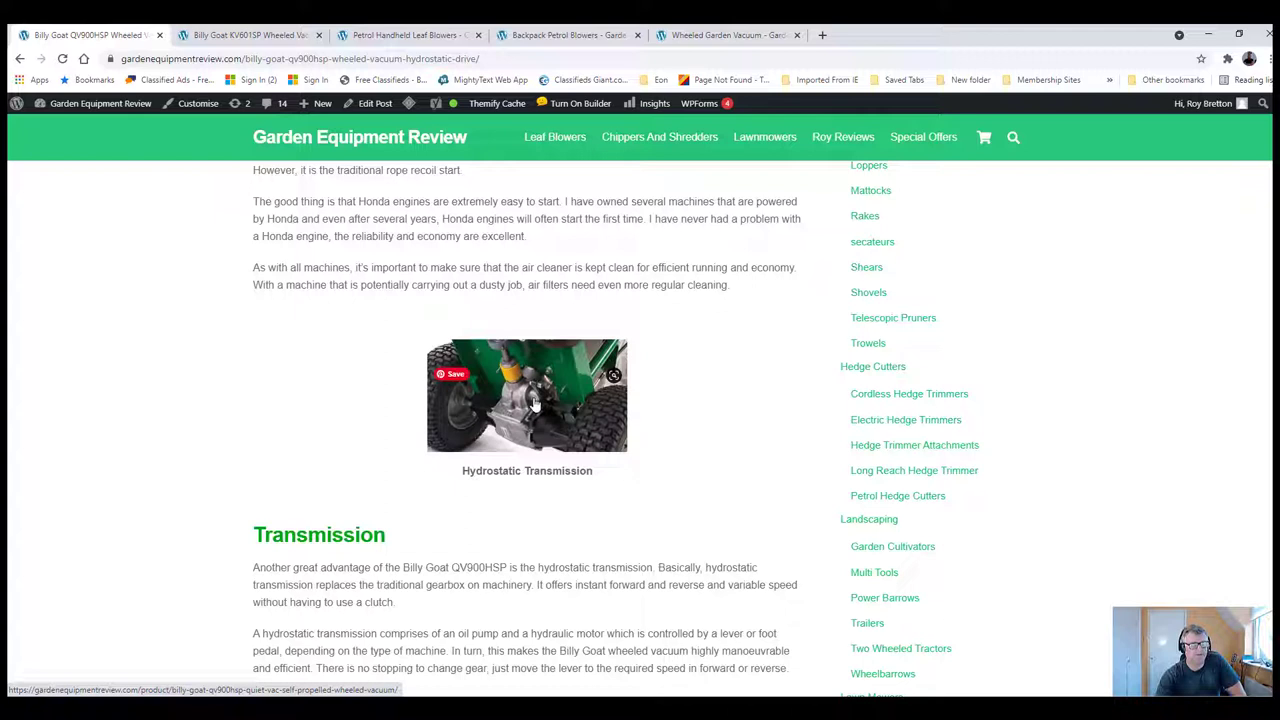
mouse_move(548, 400)
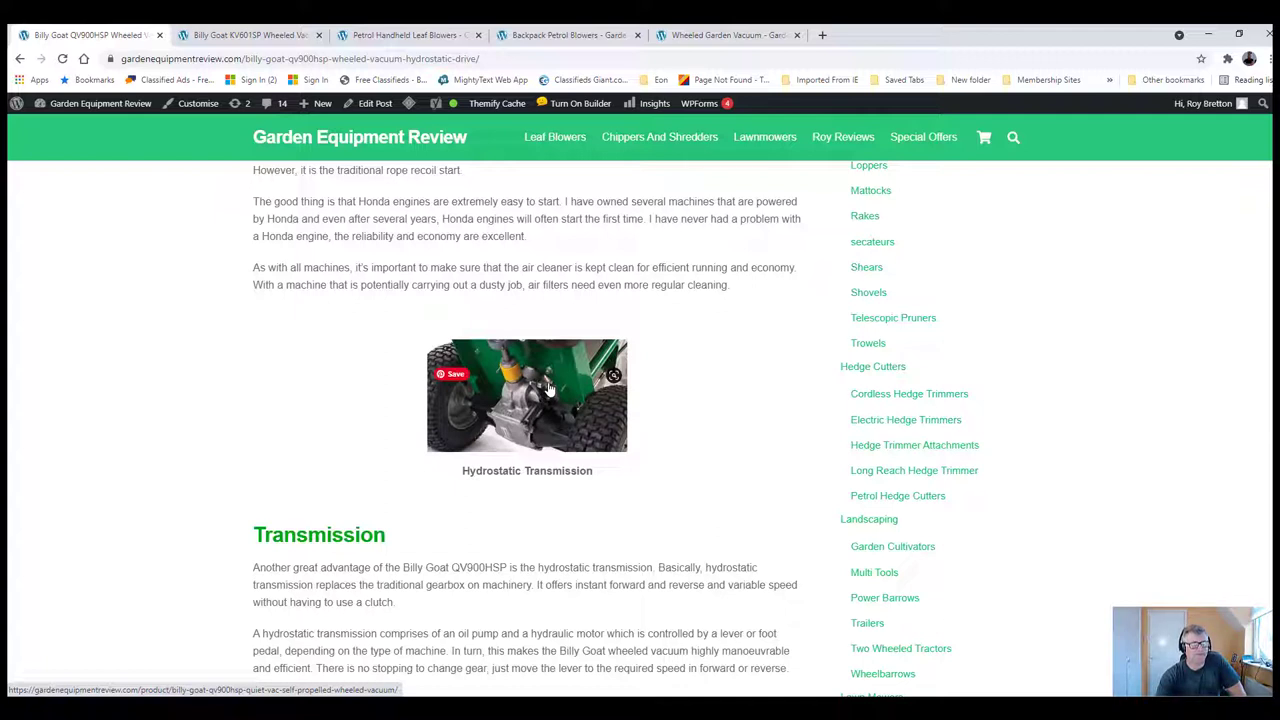
mouse_move(550, 384)
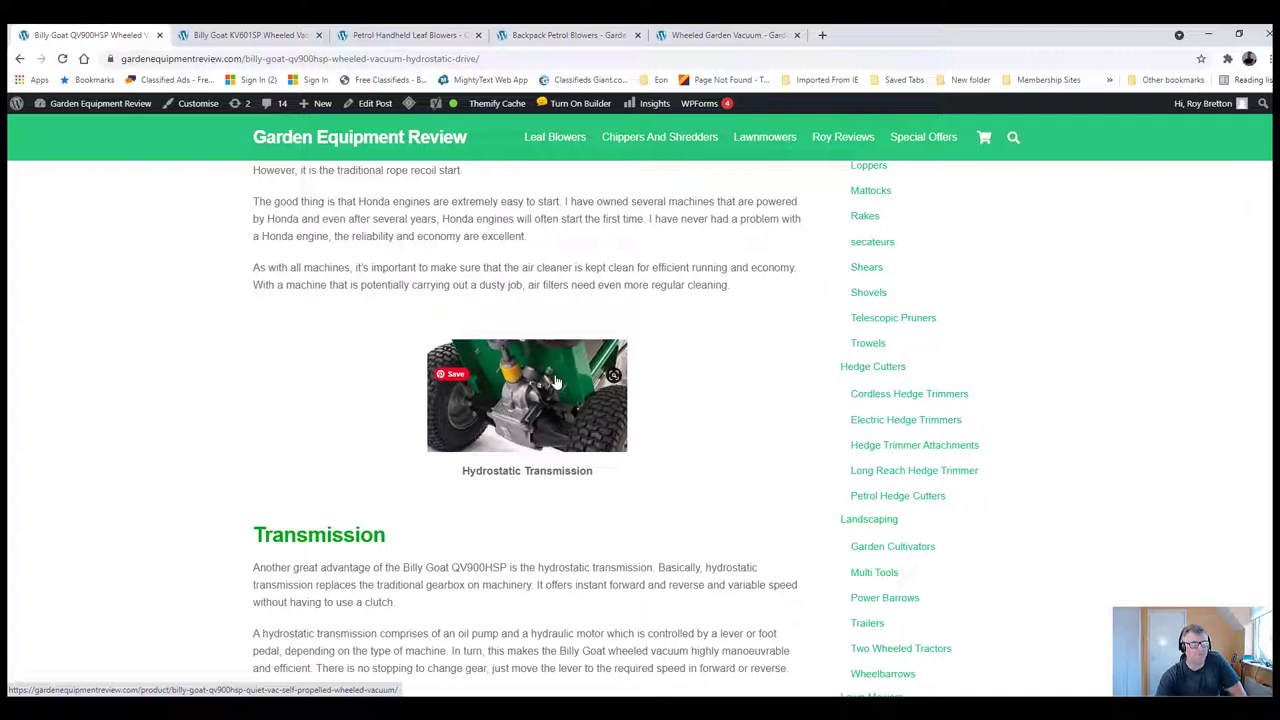
mouse_move(550, 384)
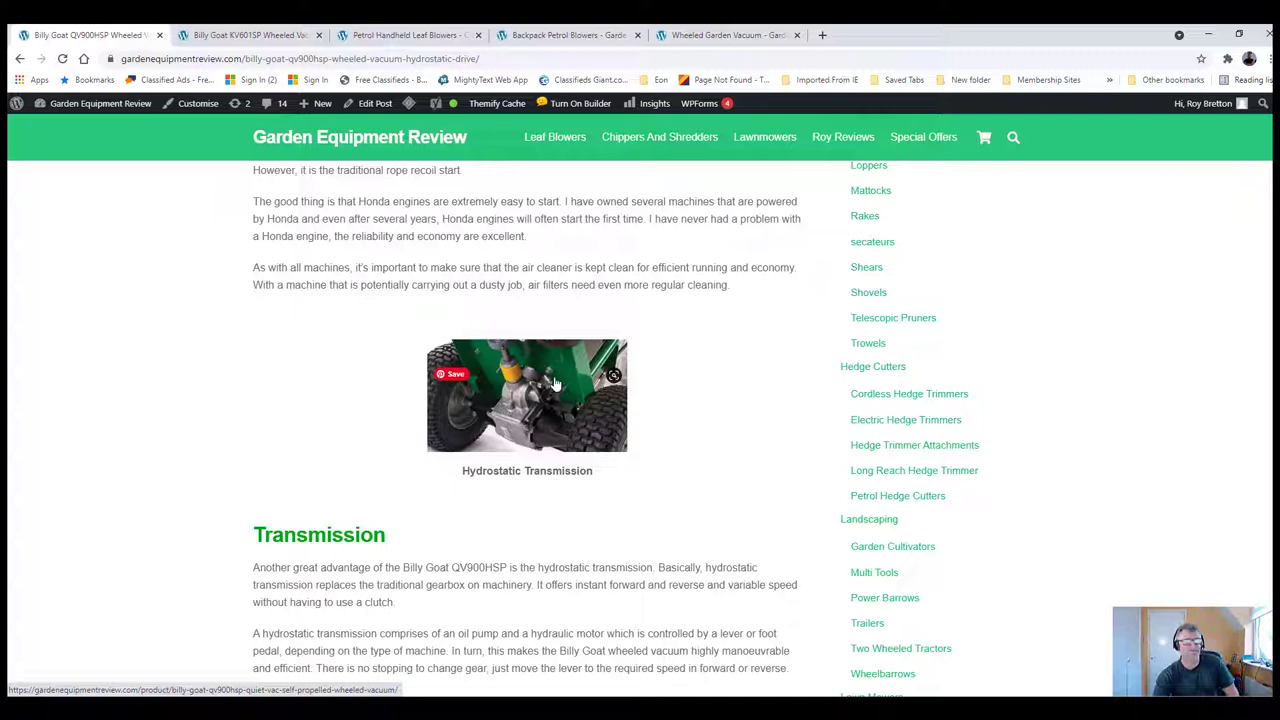
mouse_move(544, 390)
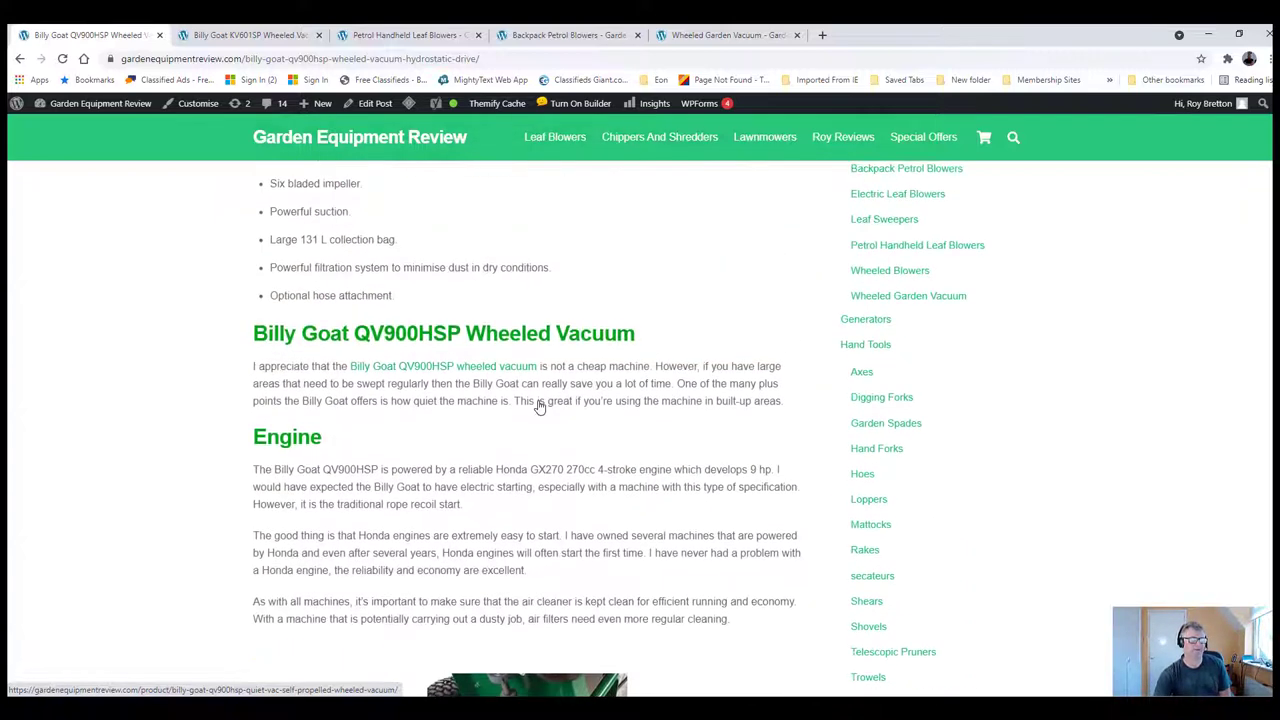
Scroll back to the QV900HSP title, photo, introduction and purchase heading
scroll("up", 3)
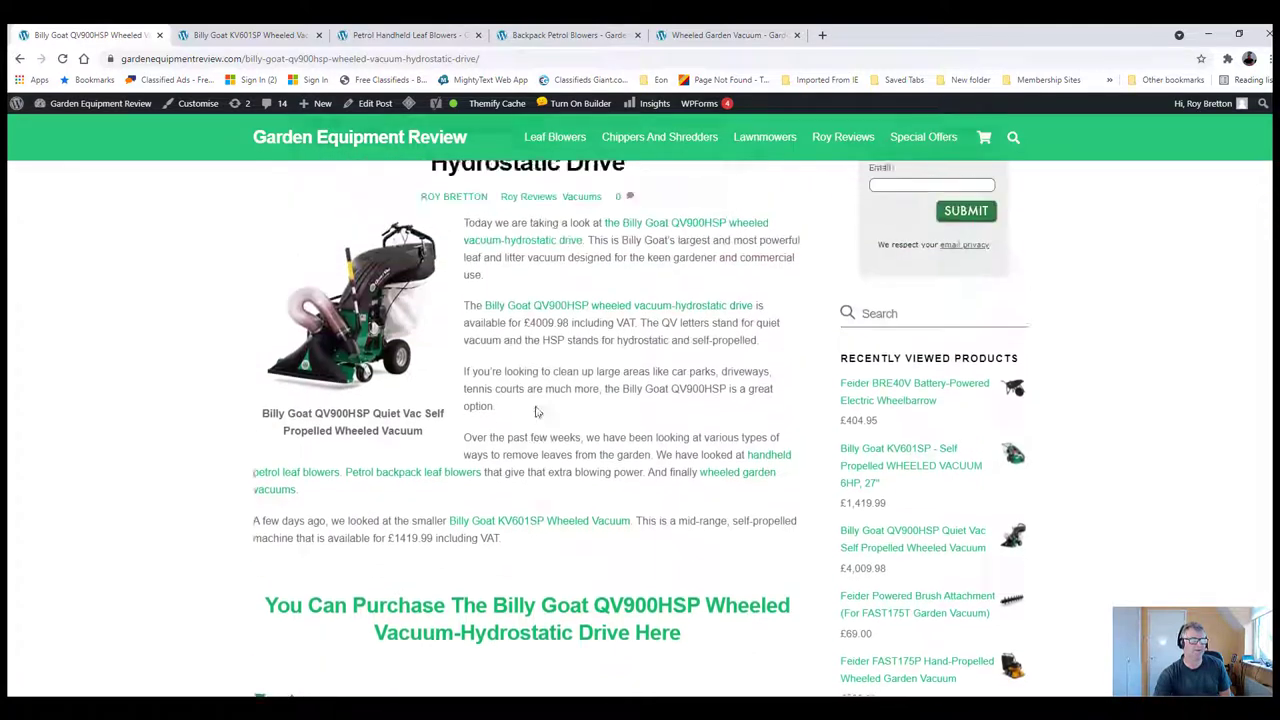
scroll("down", 3)
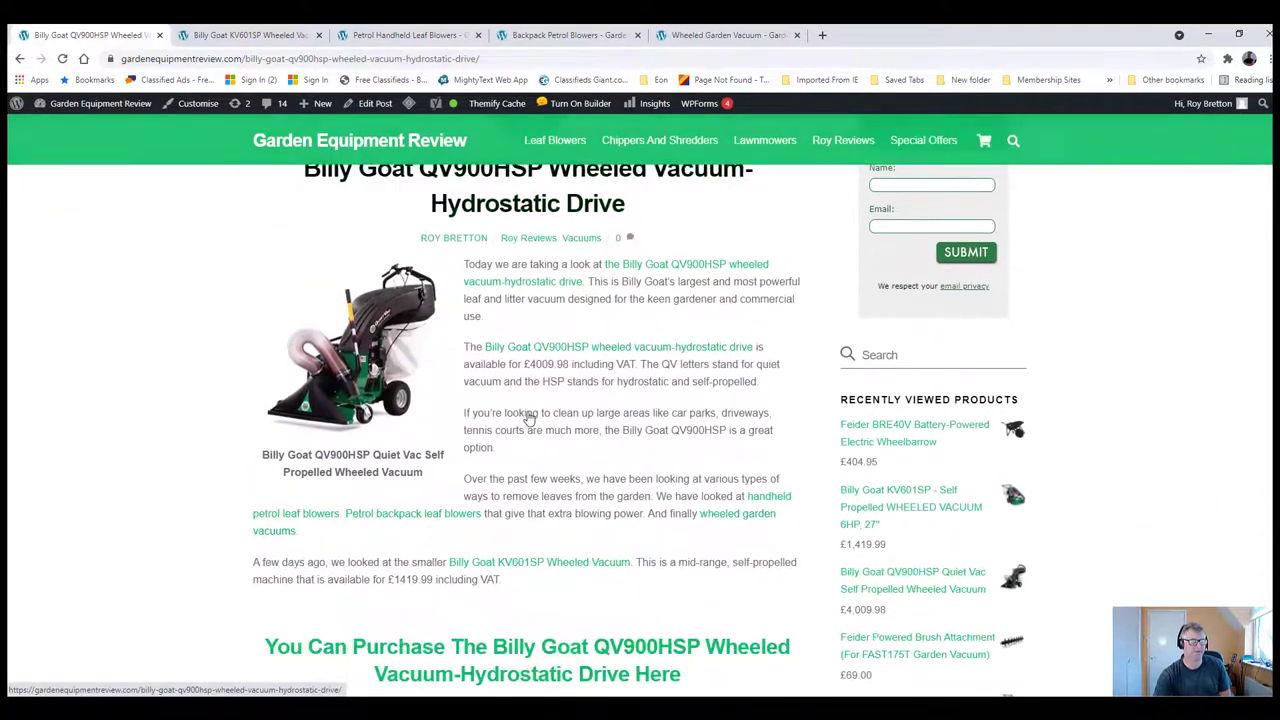
scroll("down", 3)
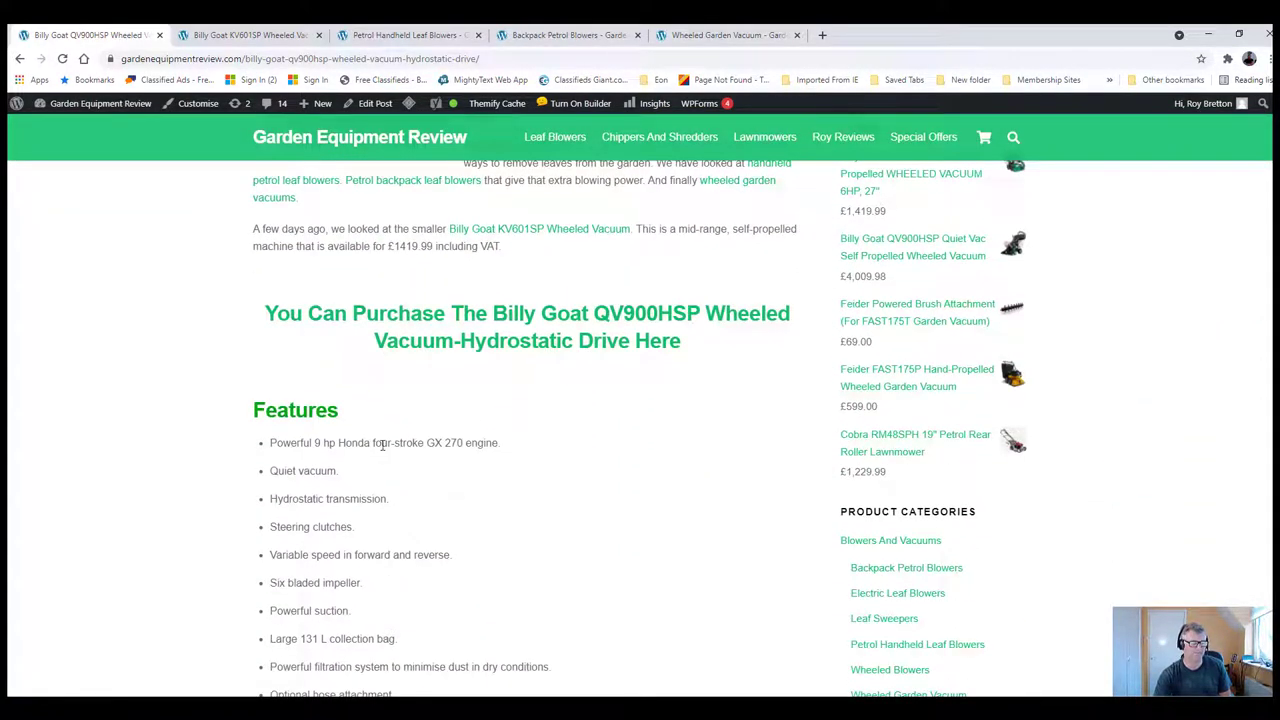
mouse_move(364, 524)
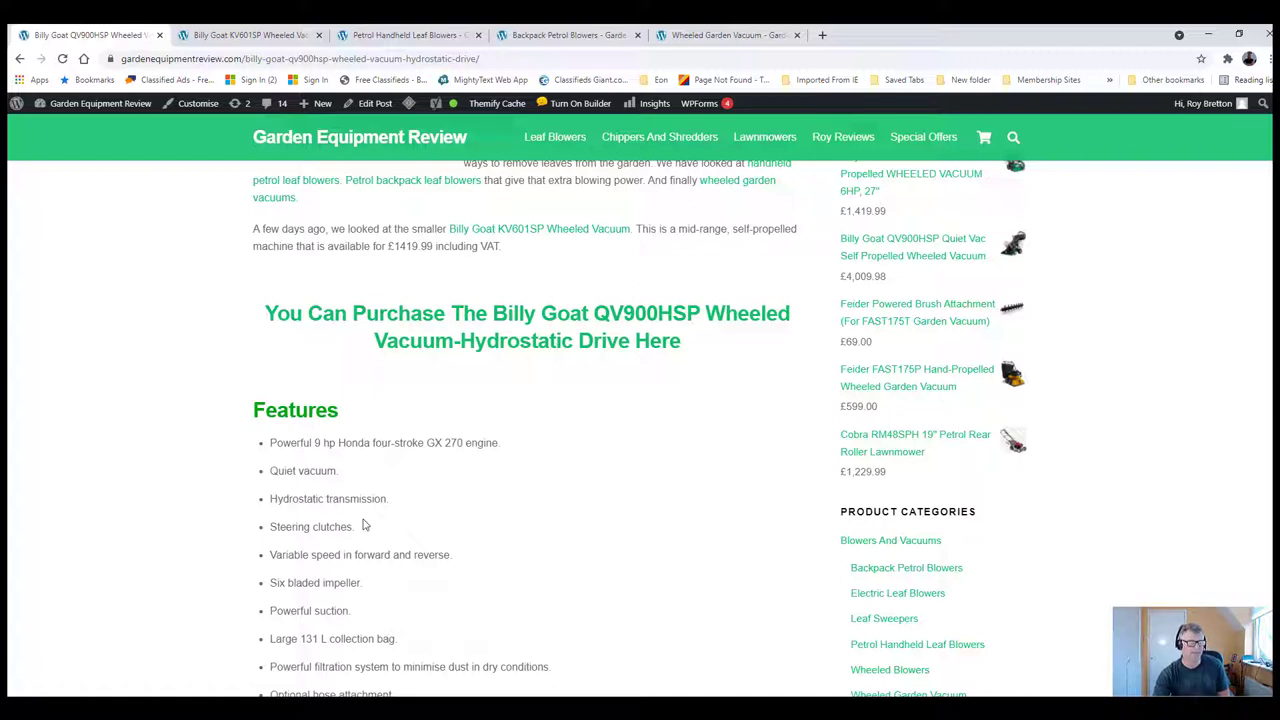
mouse_move(342, 538)
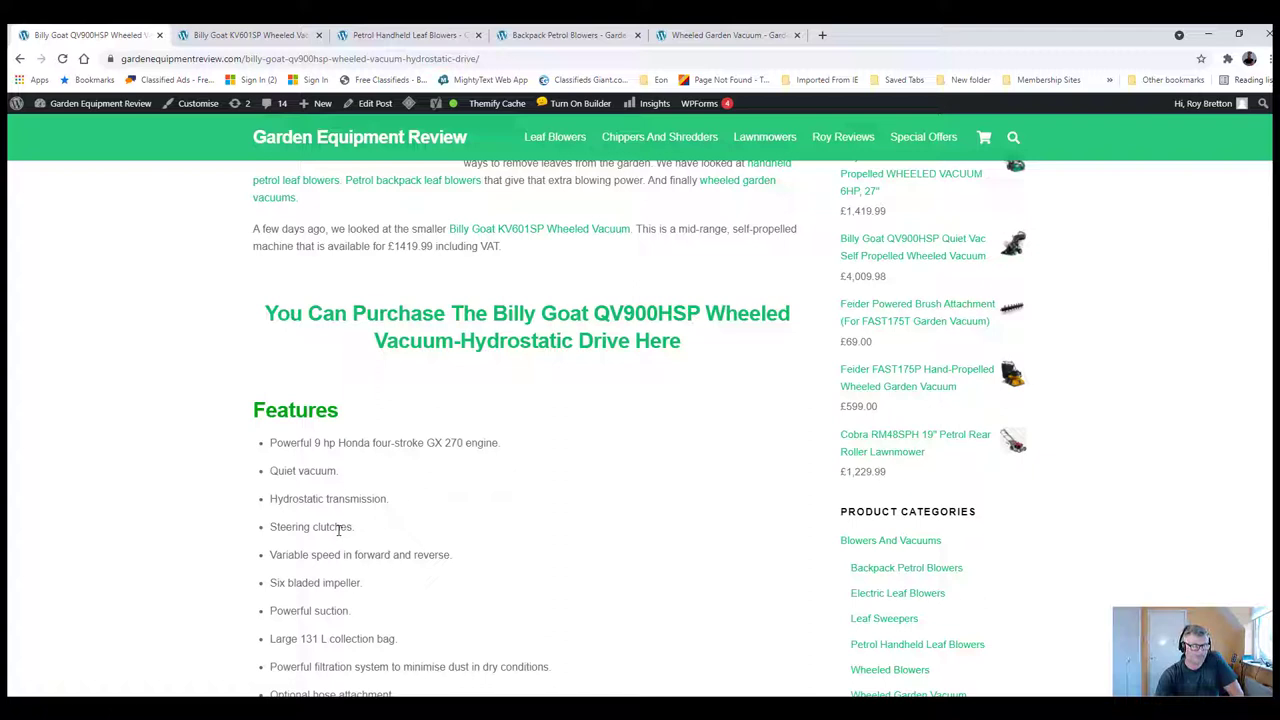
mouse_move(332, 548)
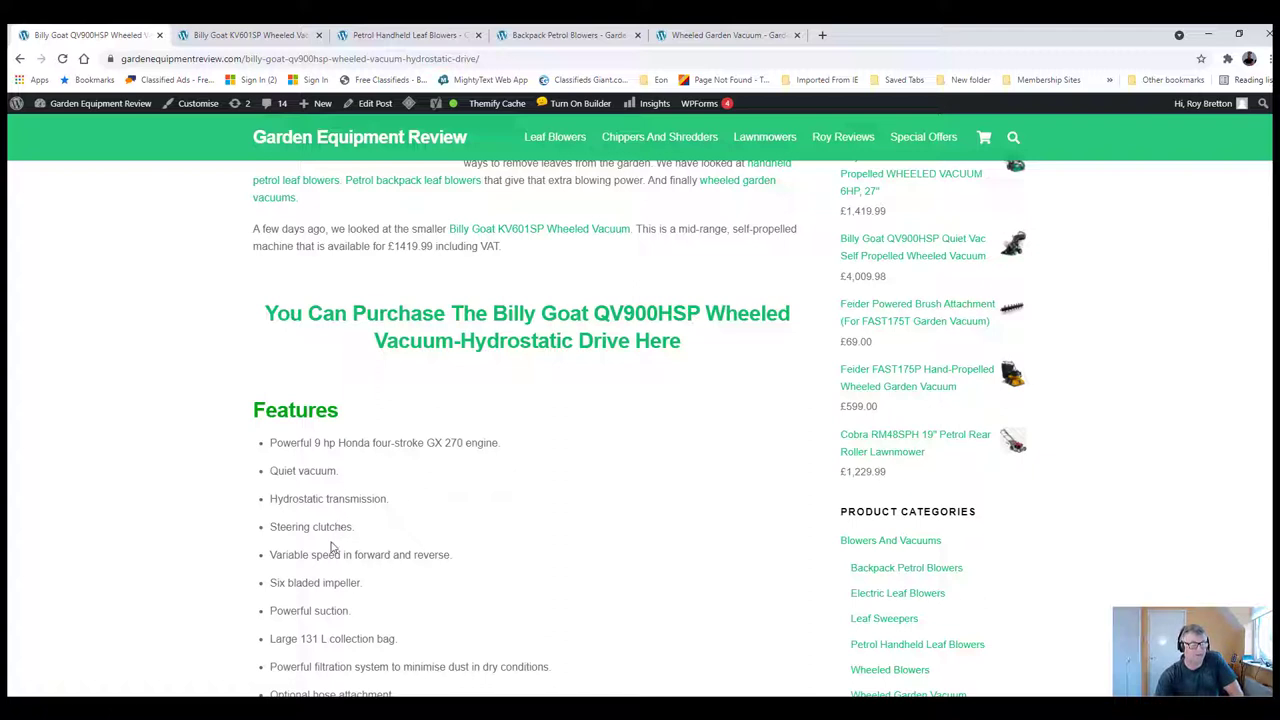
mouse_move(344, 528)
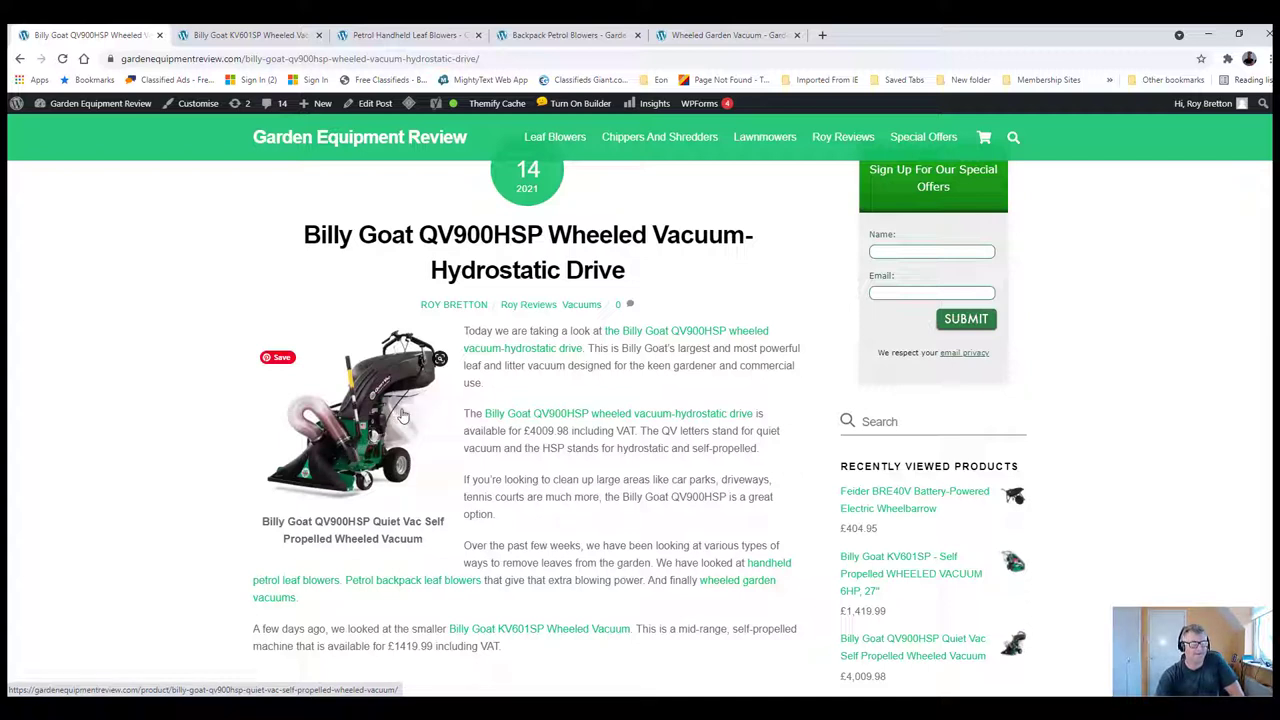
mouse_move(406, 414)
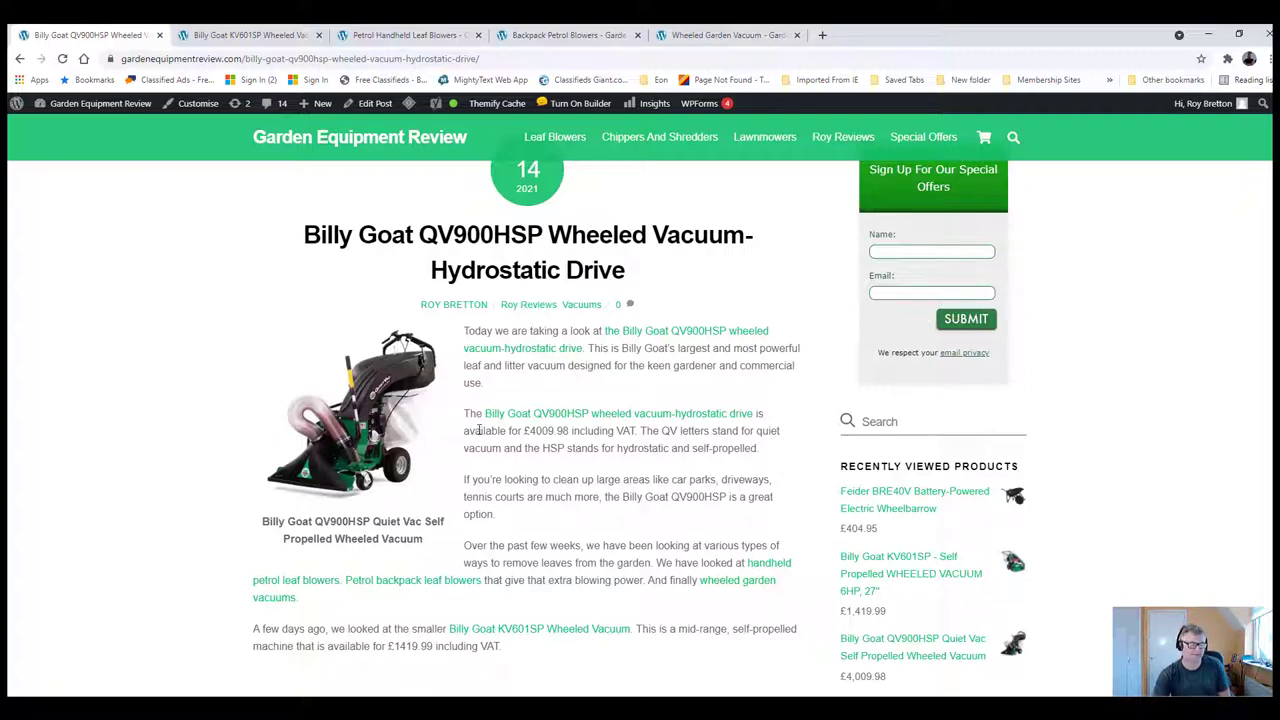
scroll("down", 3)
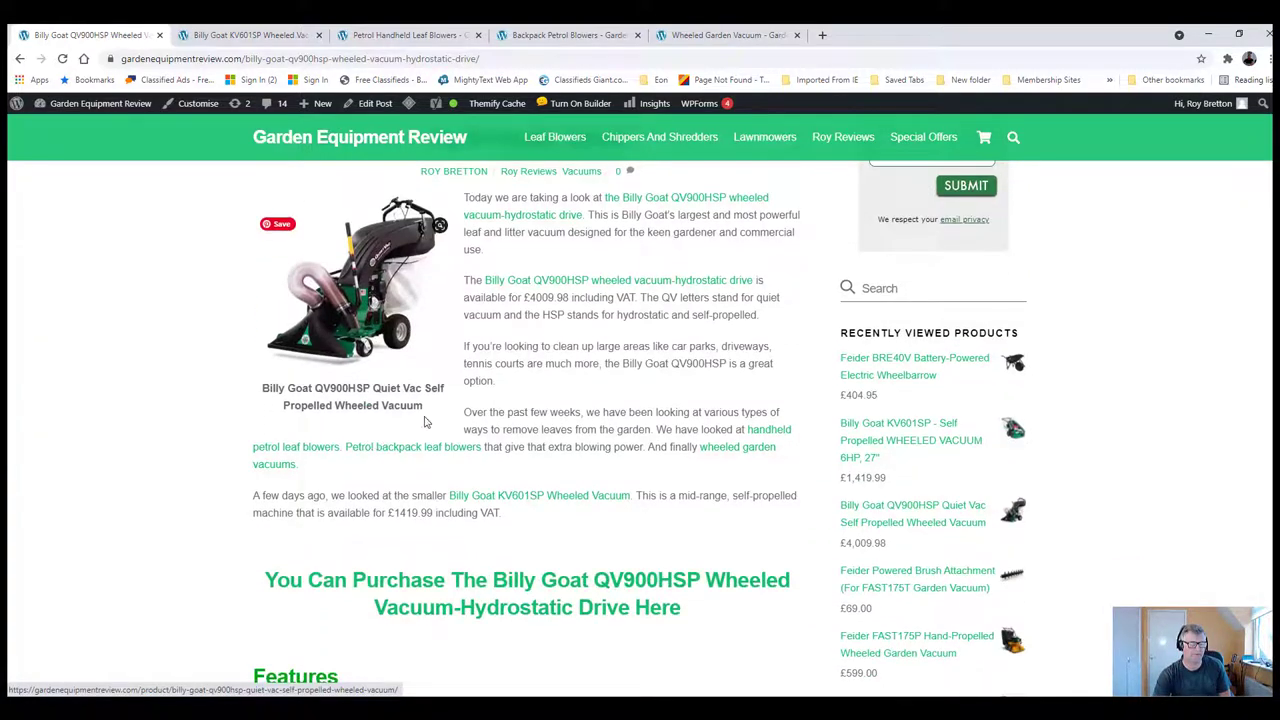
scroll("down", 3)
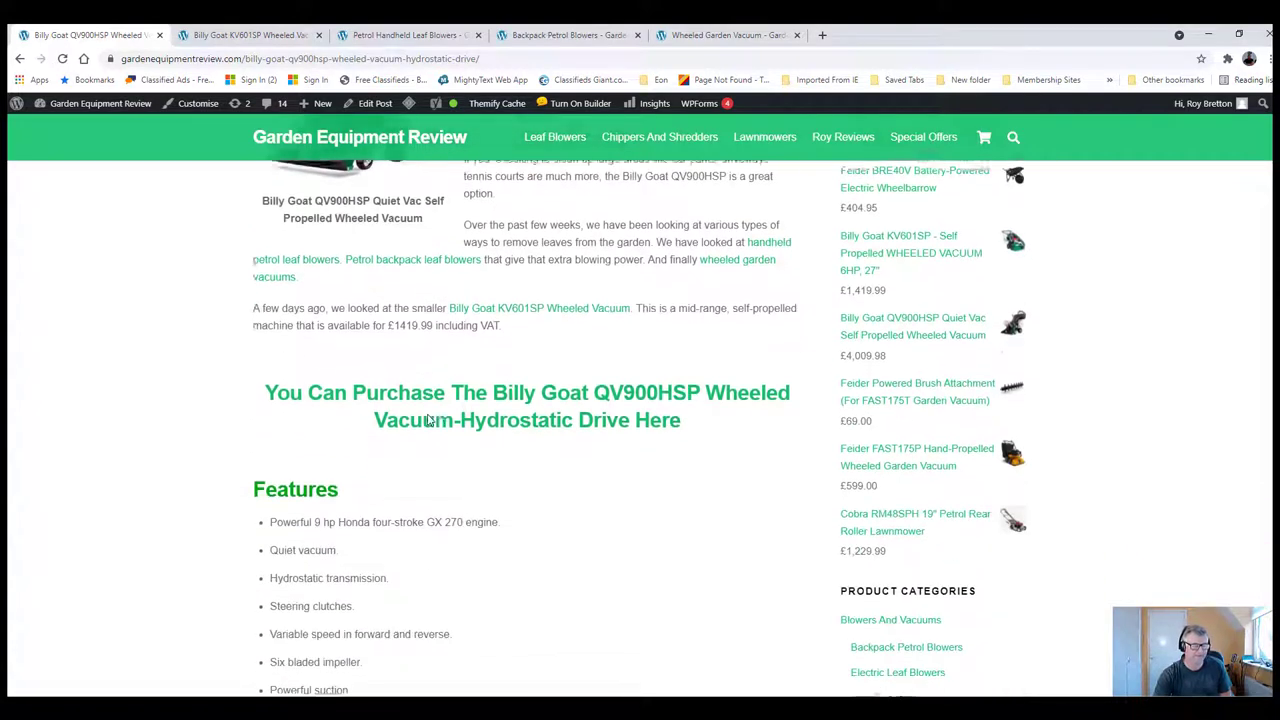
scroll("down", 3)
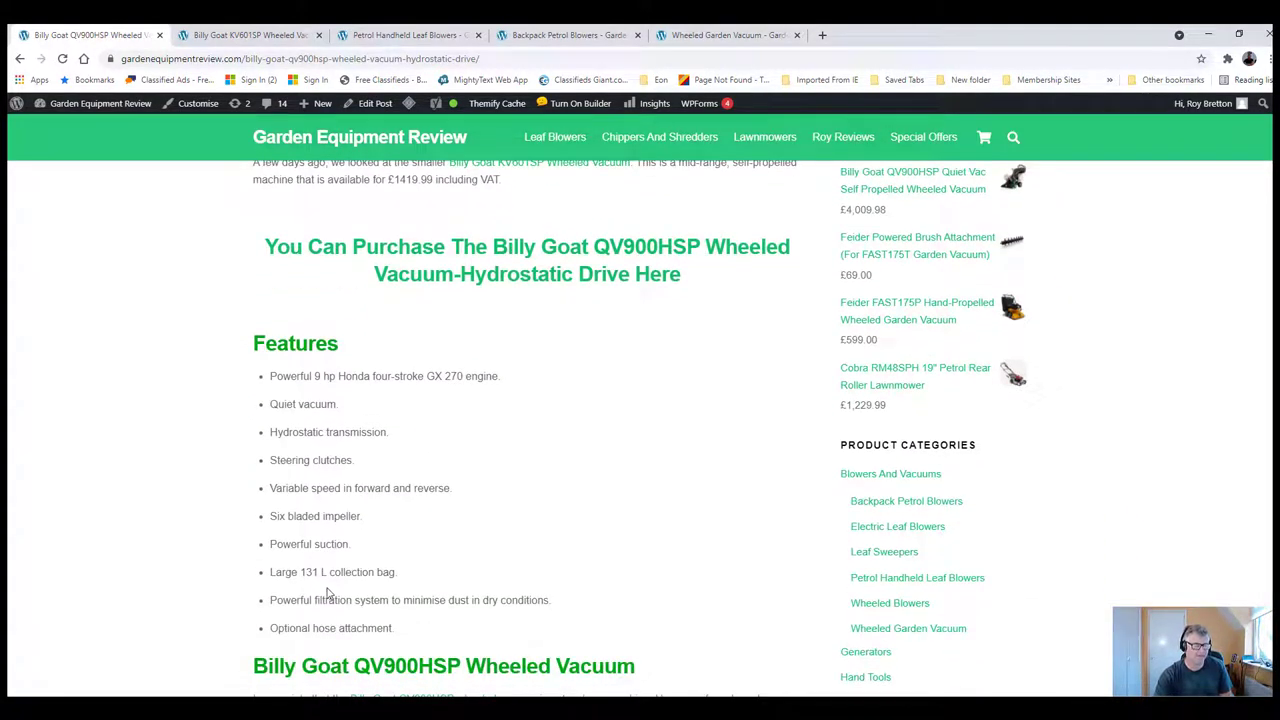
mouse_move(344, 572)
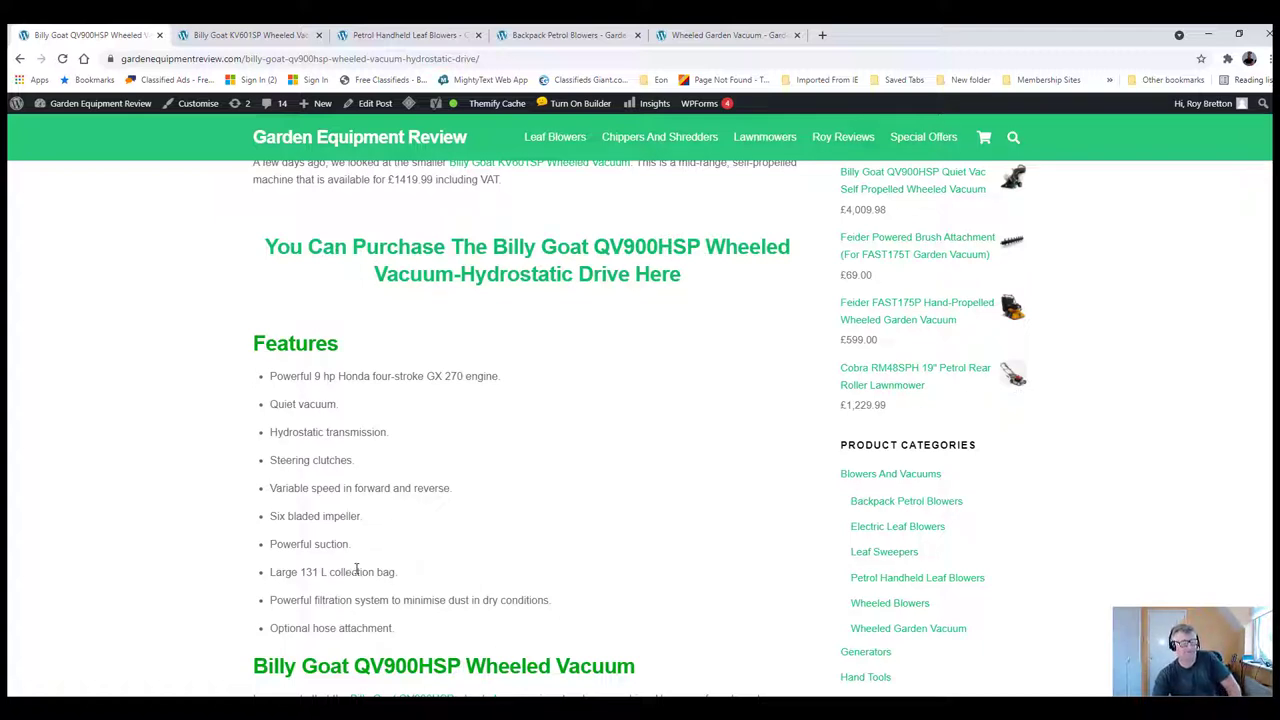
mouse_move(356, 556)
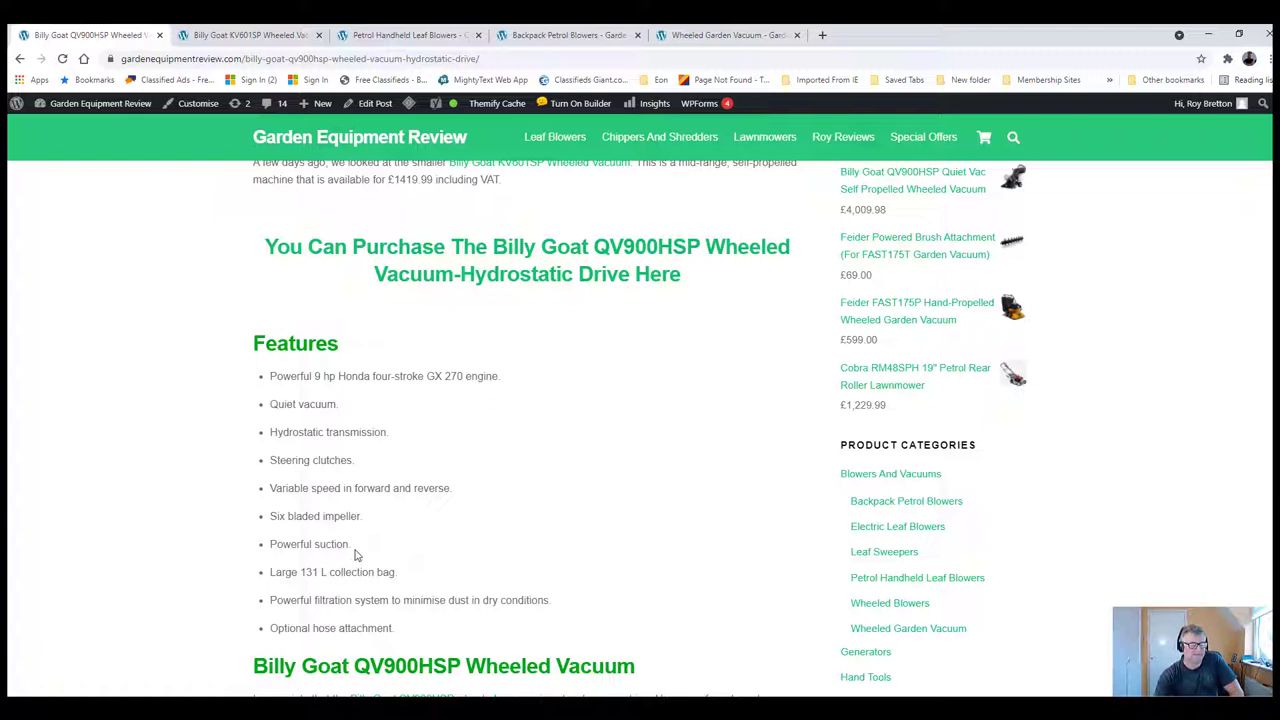
mouse_move(368, 548)
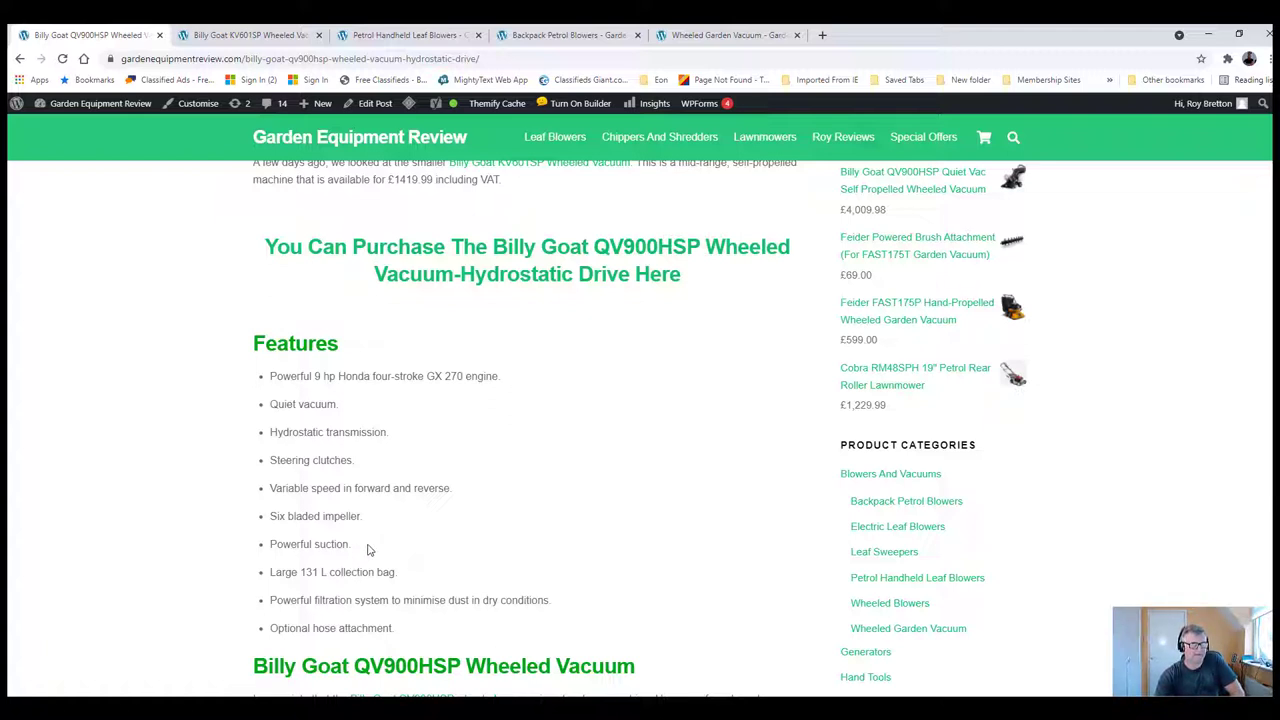
mouse_move(372, 556)
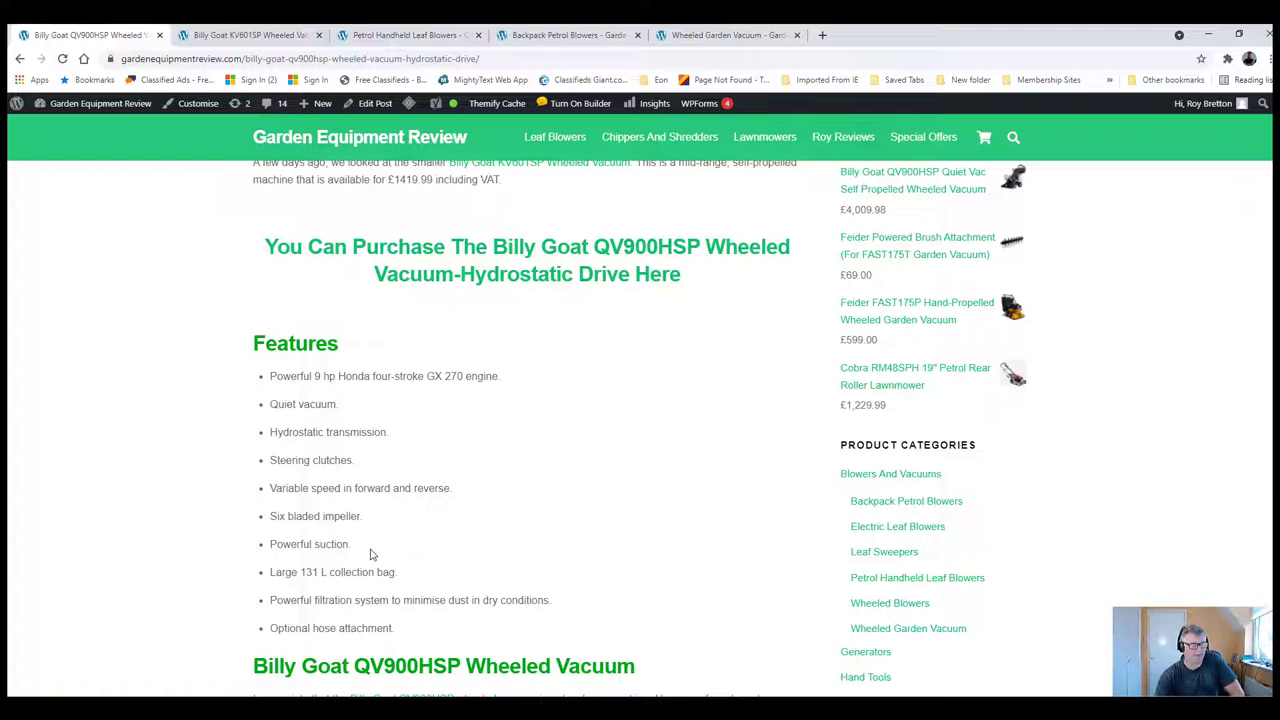
mouse_move(368, 550)
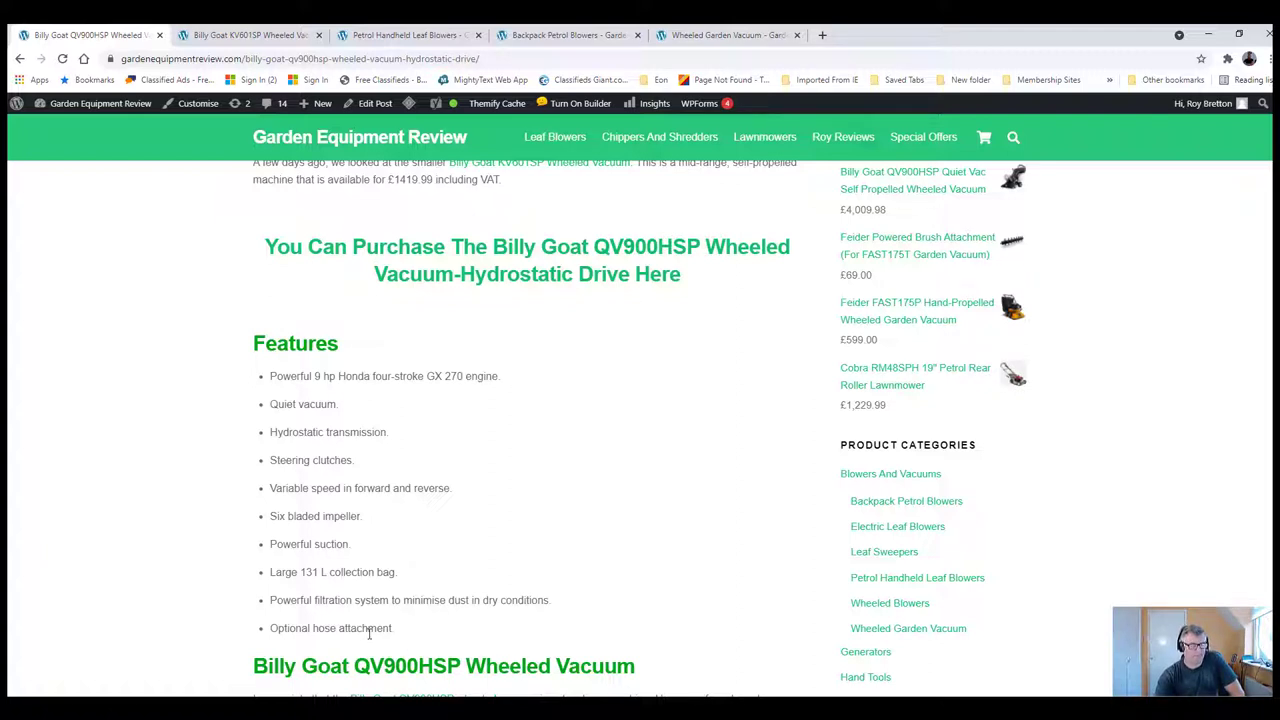
mouse_move(400, 632)
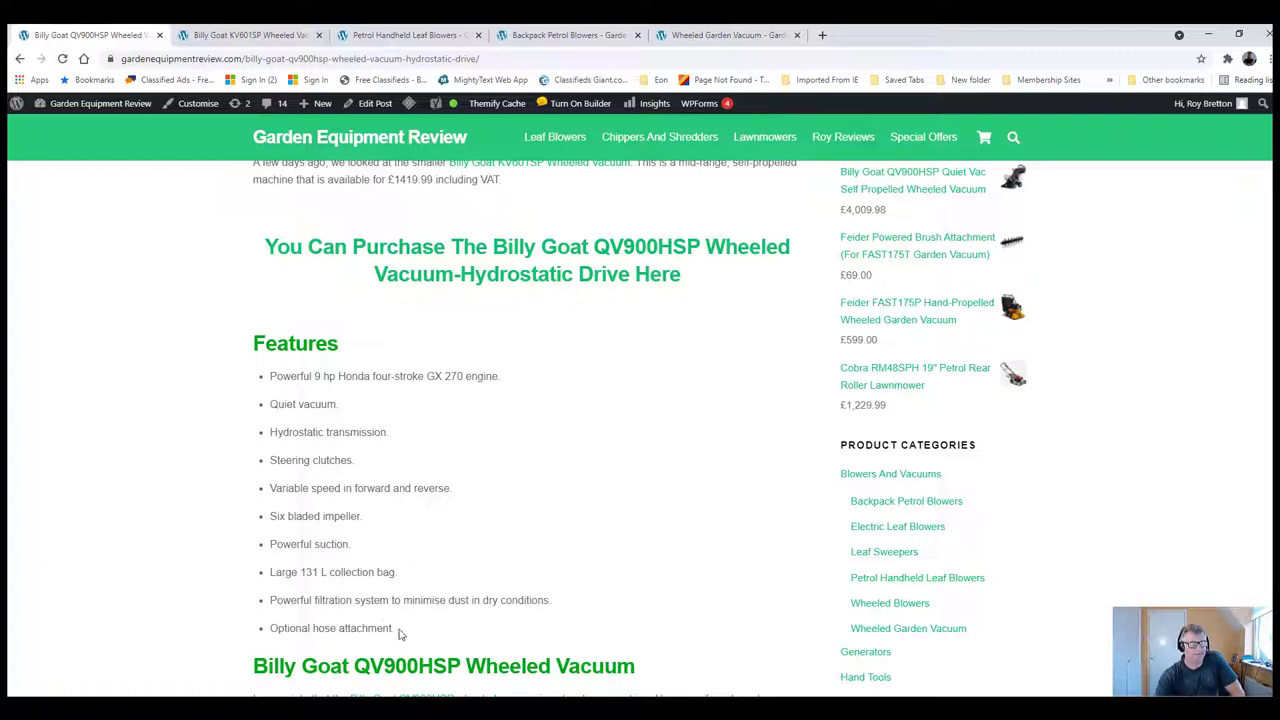
mouse_move(424, 604)
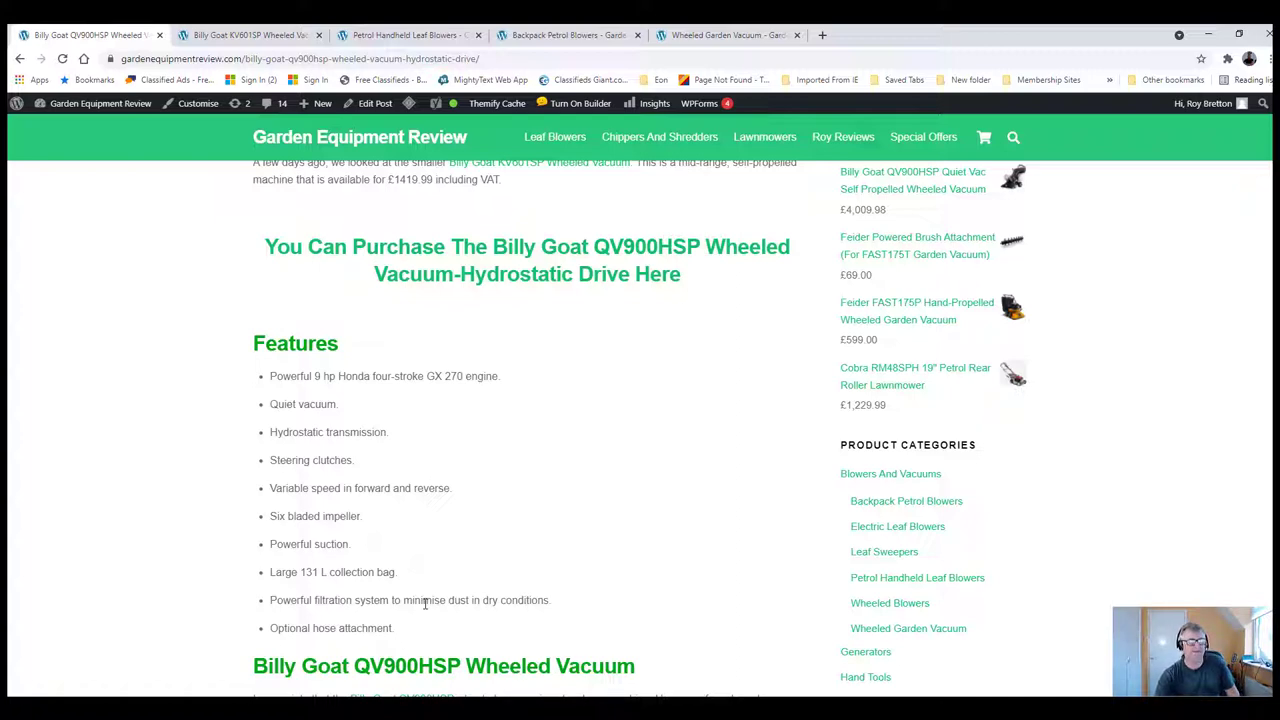
scroll("up", 3)
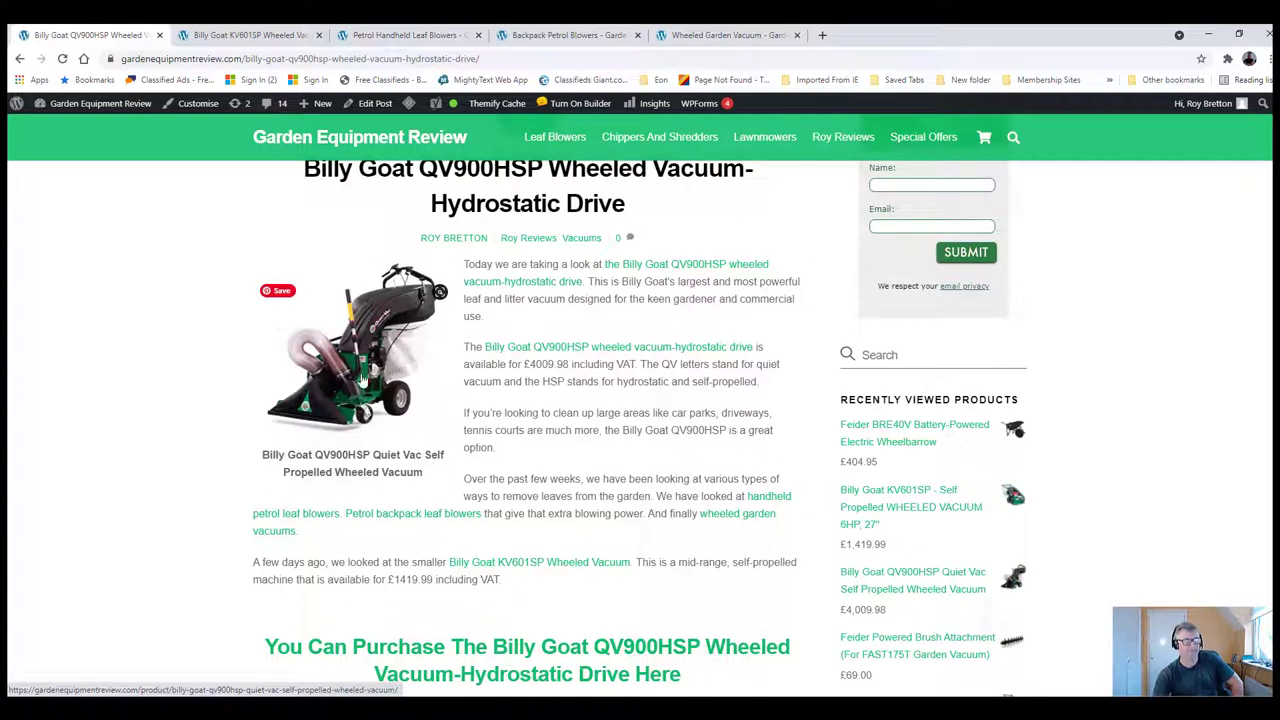
mouse_move(400, 348)
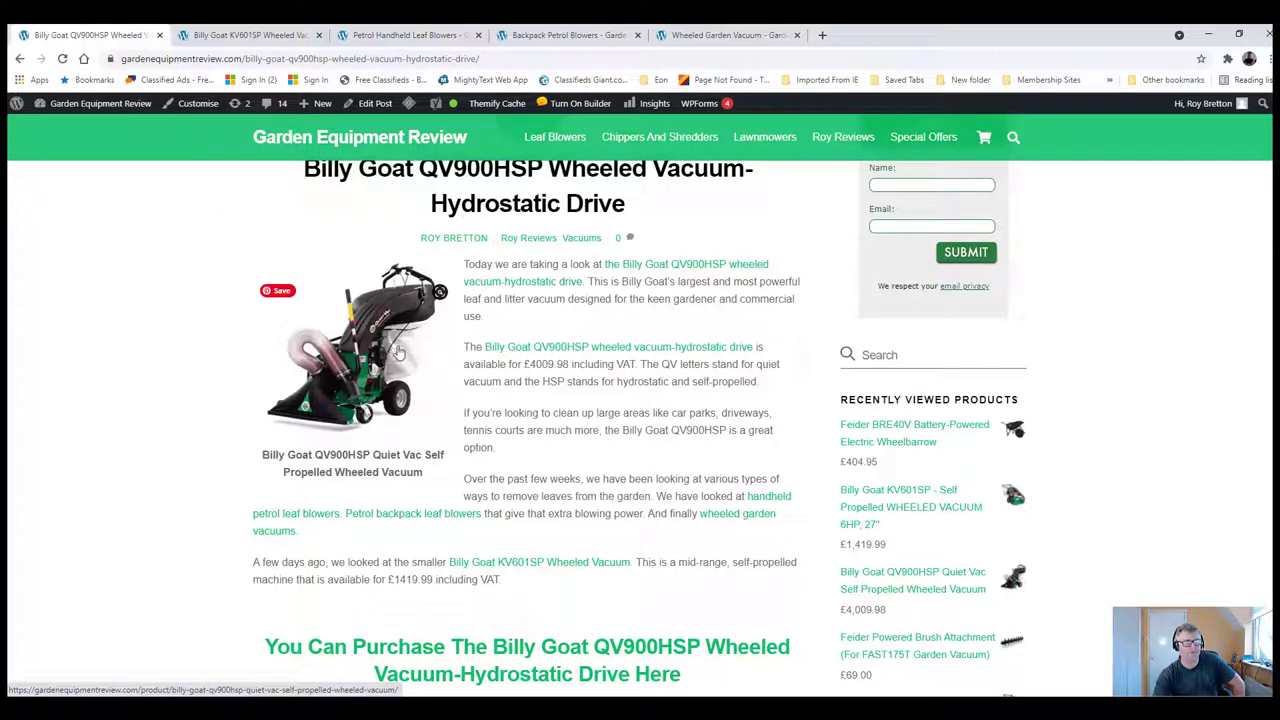
mouse_move(458, 440)
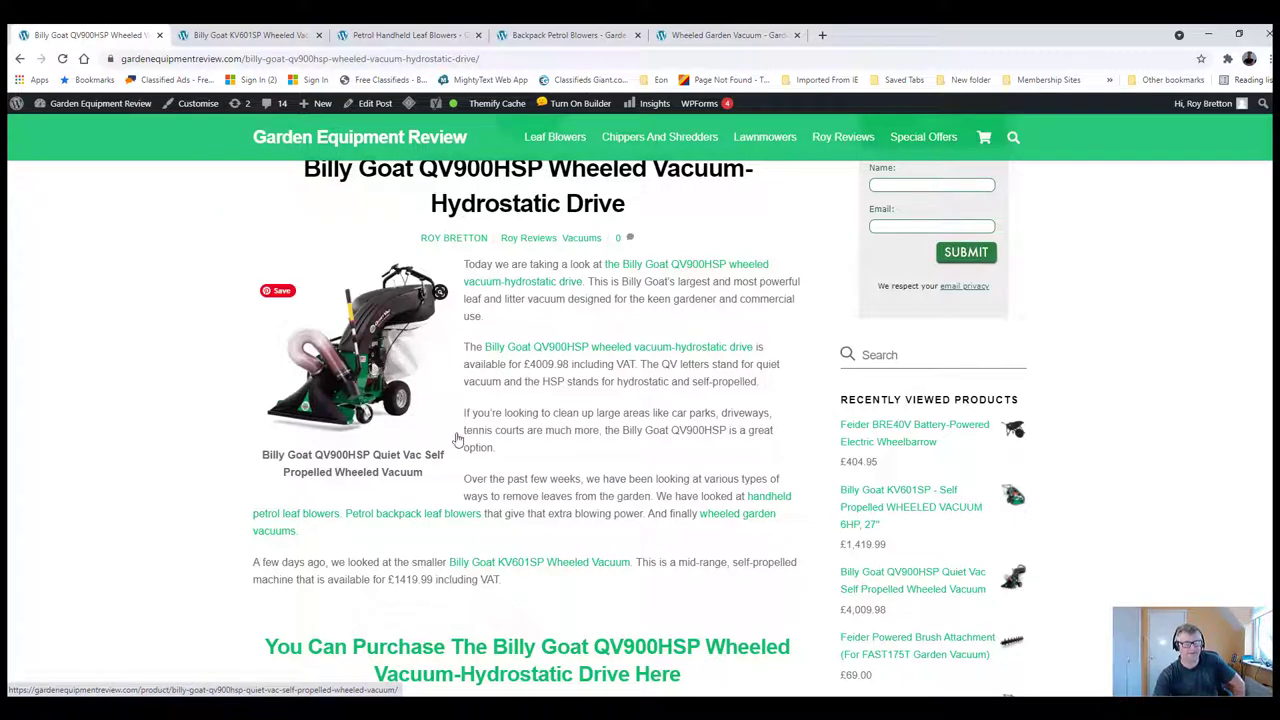
Scroll down to the Features list, Wheeled Vacuum and Engine sections
scroll("down", 3)
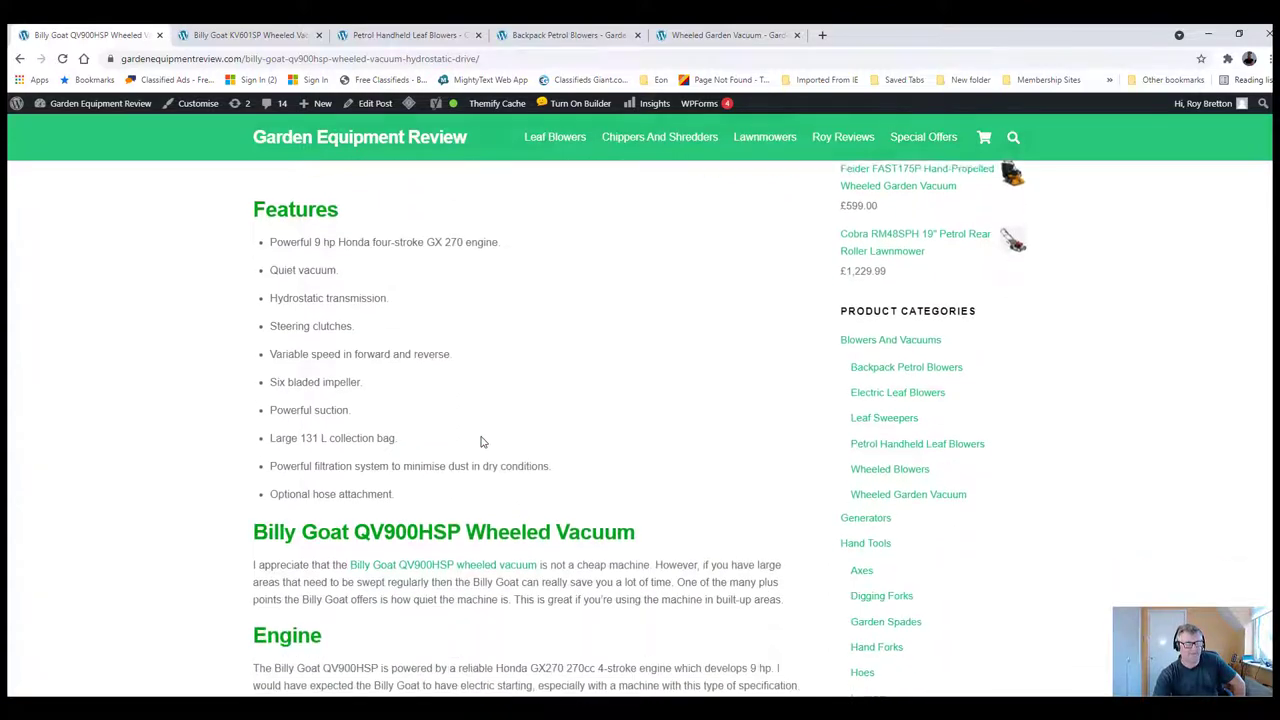
Scroll past More Features to the To Conclude section and start of the Specification
scroll("down", 3)
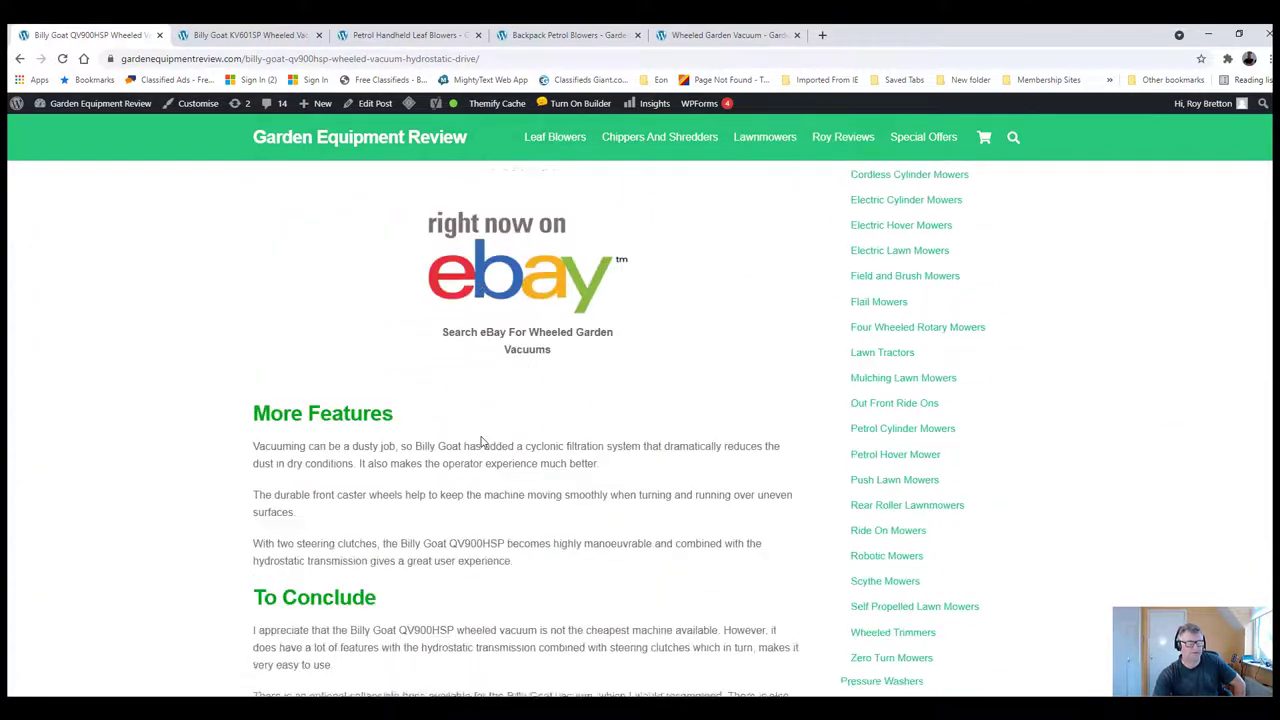
scroll("down", 3)
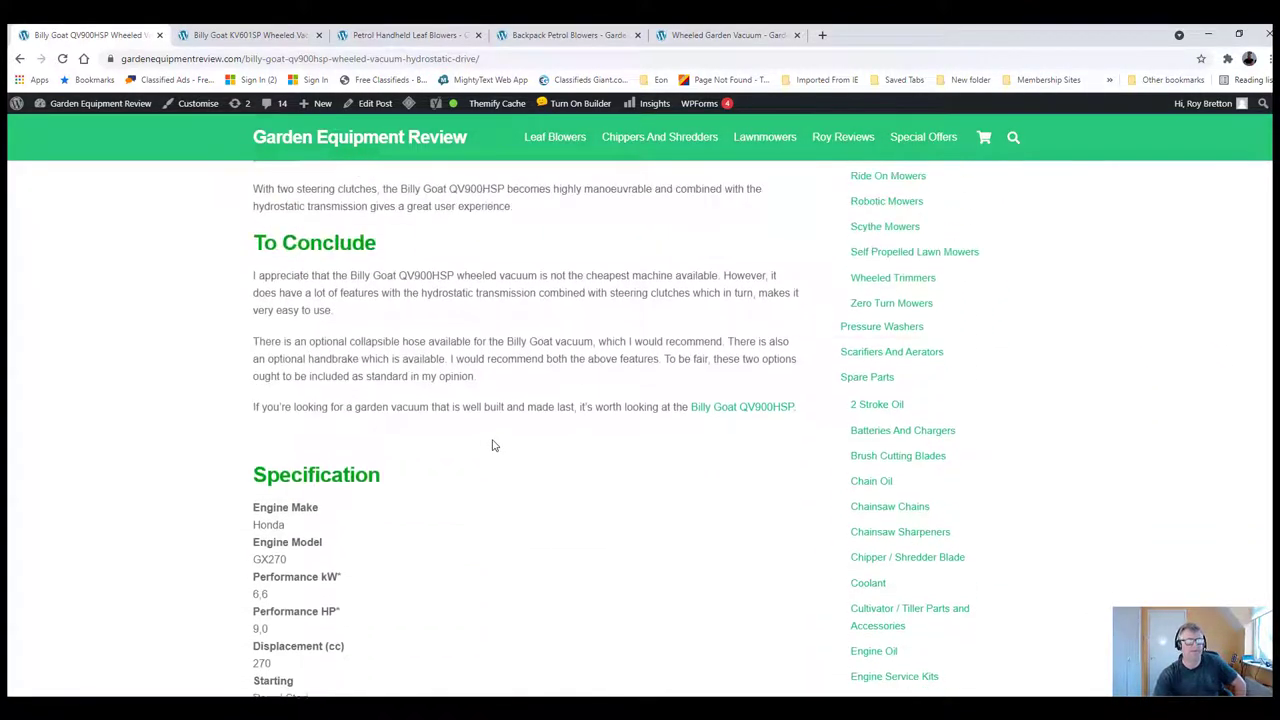
scroll("down", 3)
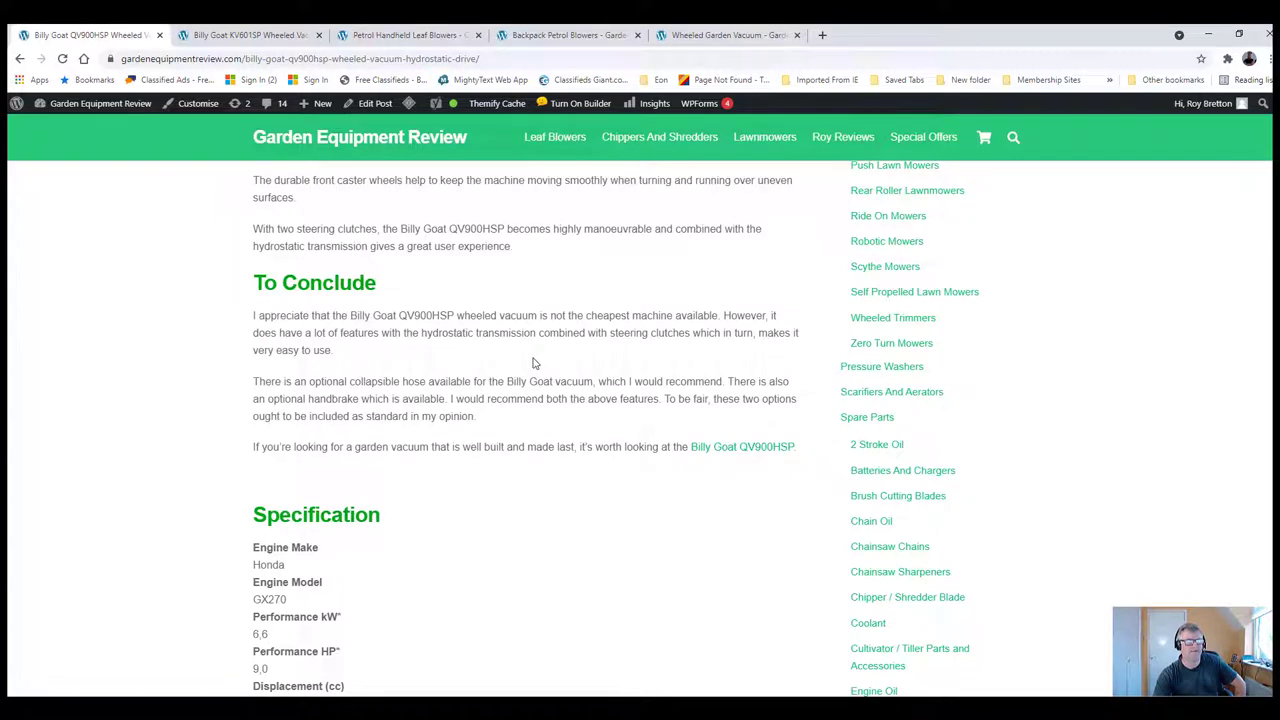
mouse_move(536, 362)
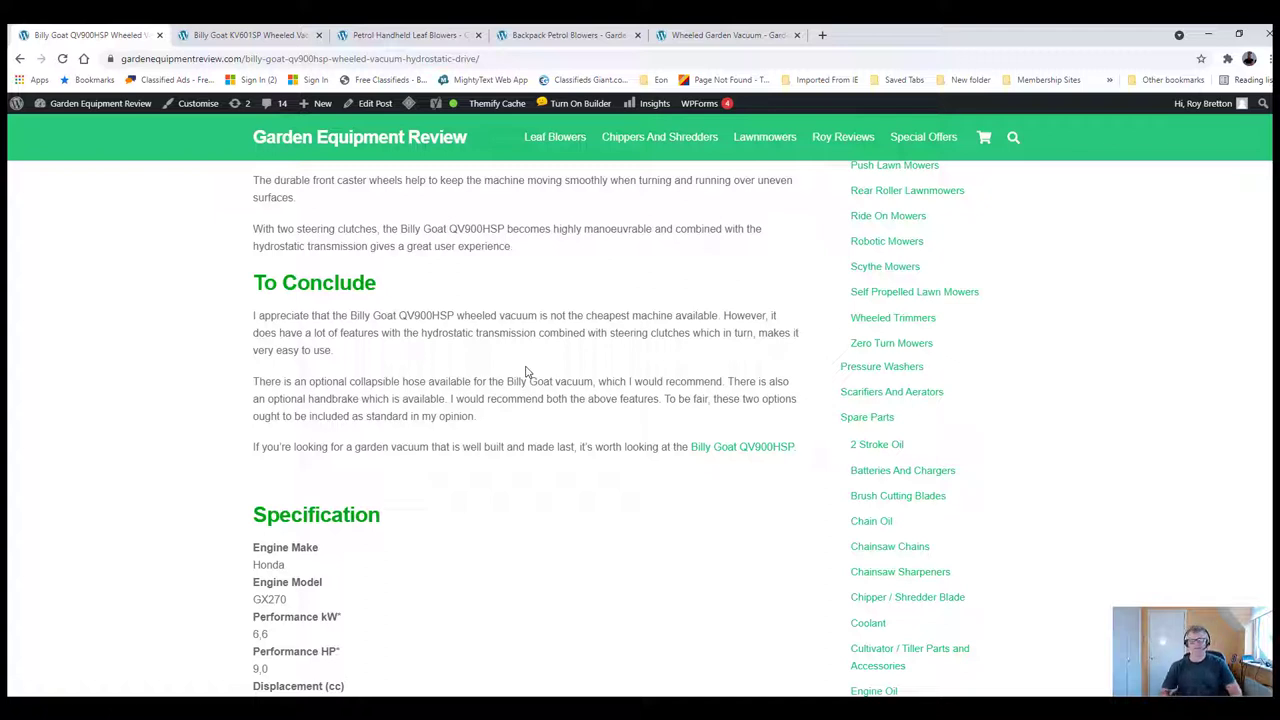
mouse_move(536, 360)
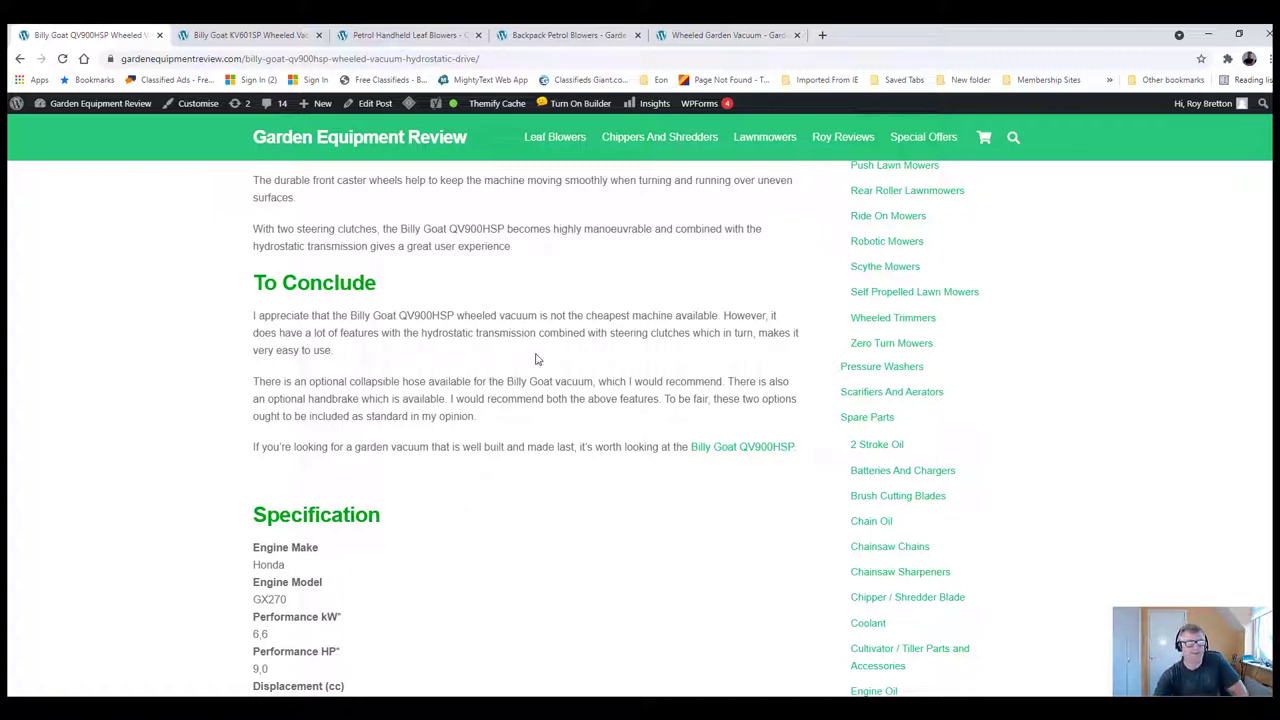
mouse_move(518, 364)
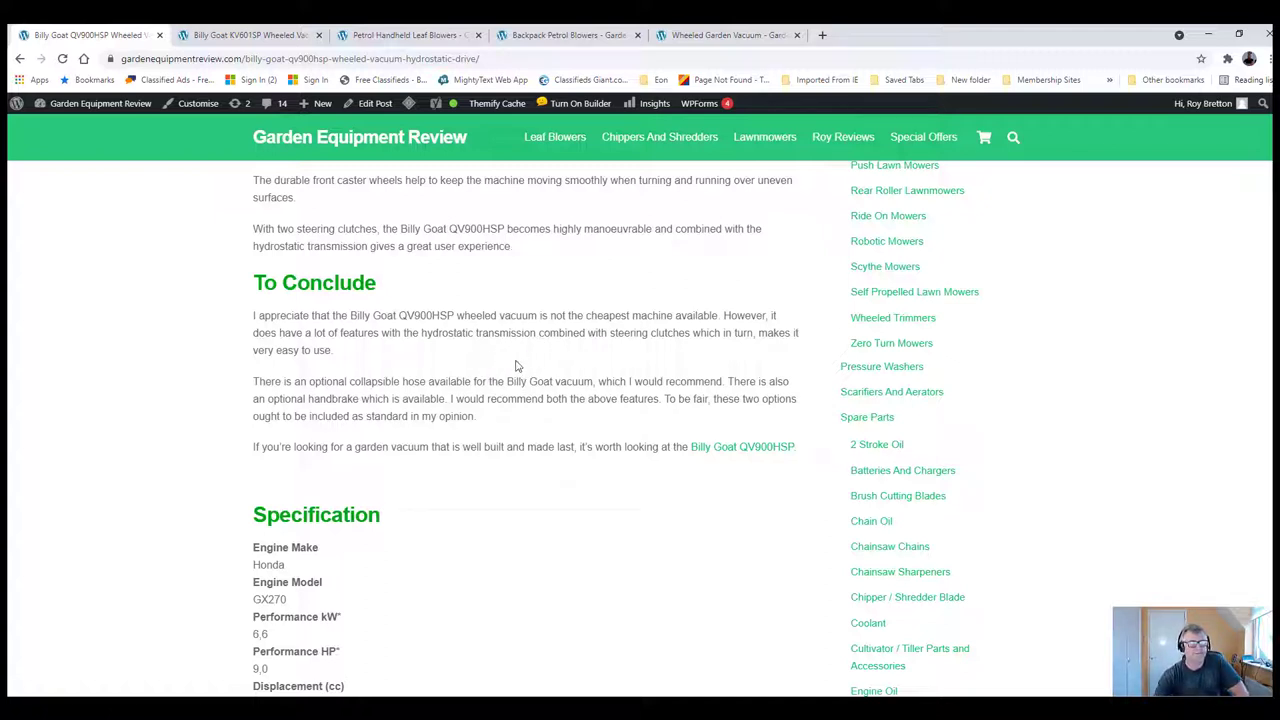
mouse_move(588, 352)
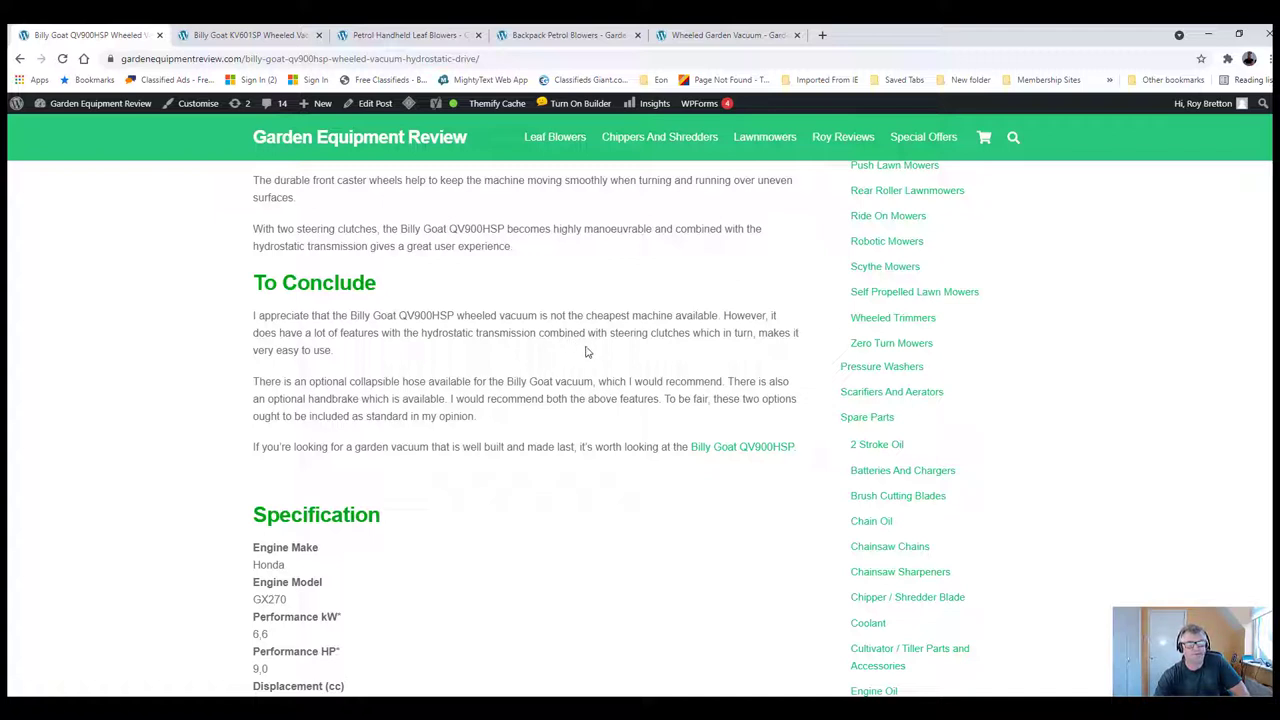
mouse_move(620, 364)
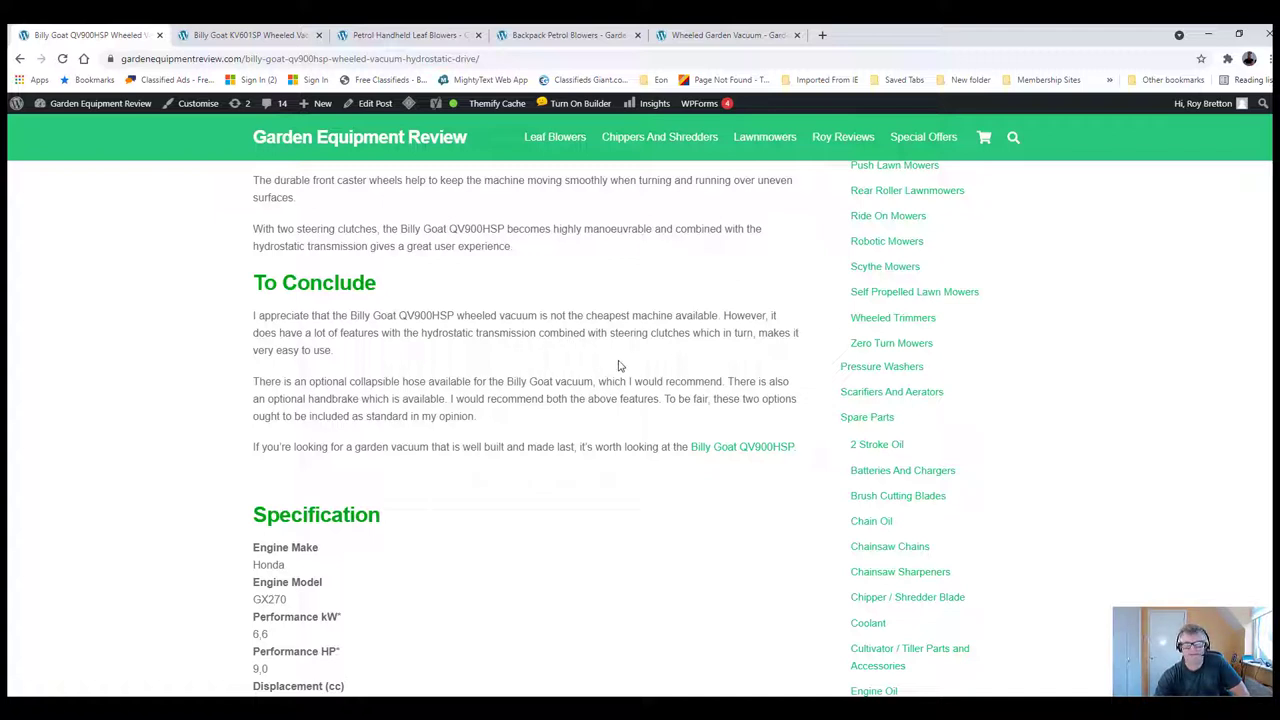